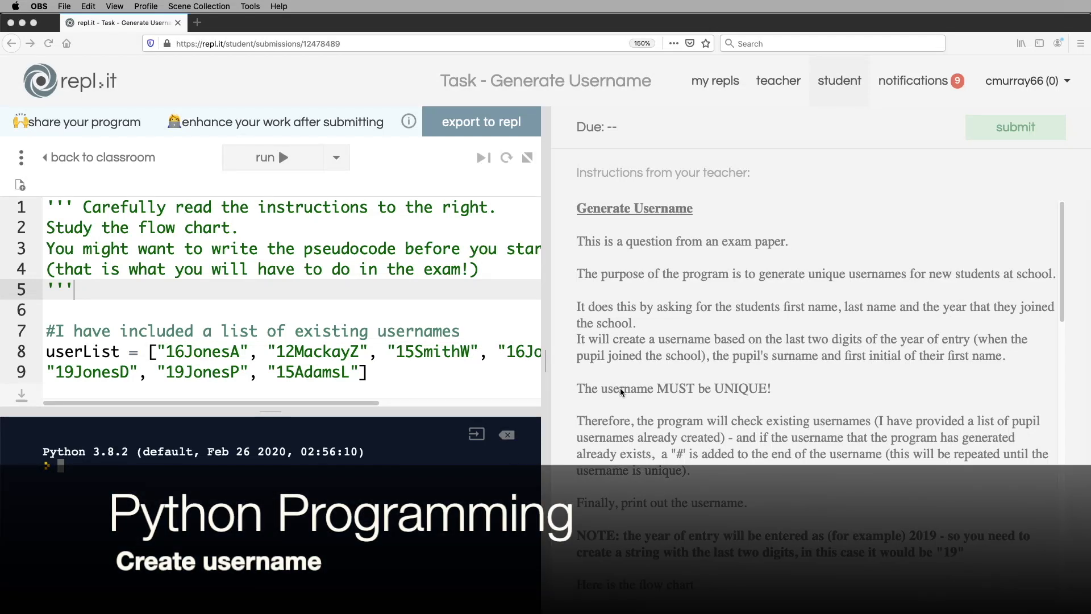
Scroll through the instructions and flow chart to review the existing username list.
scroll("down", 3)
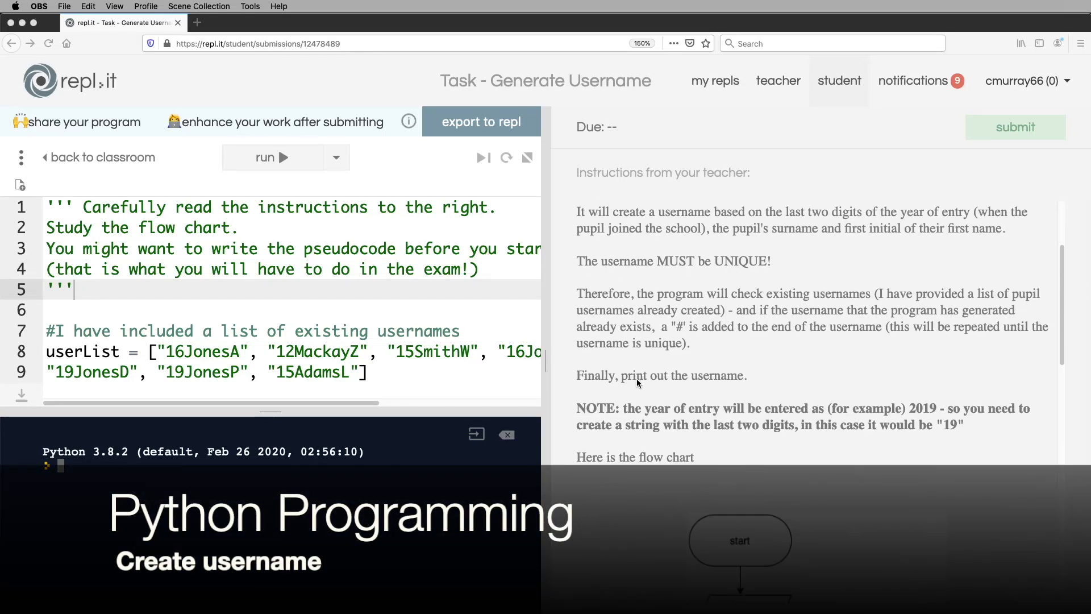
scroll("down", 3)
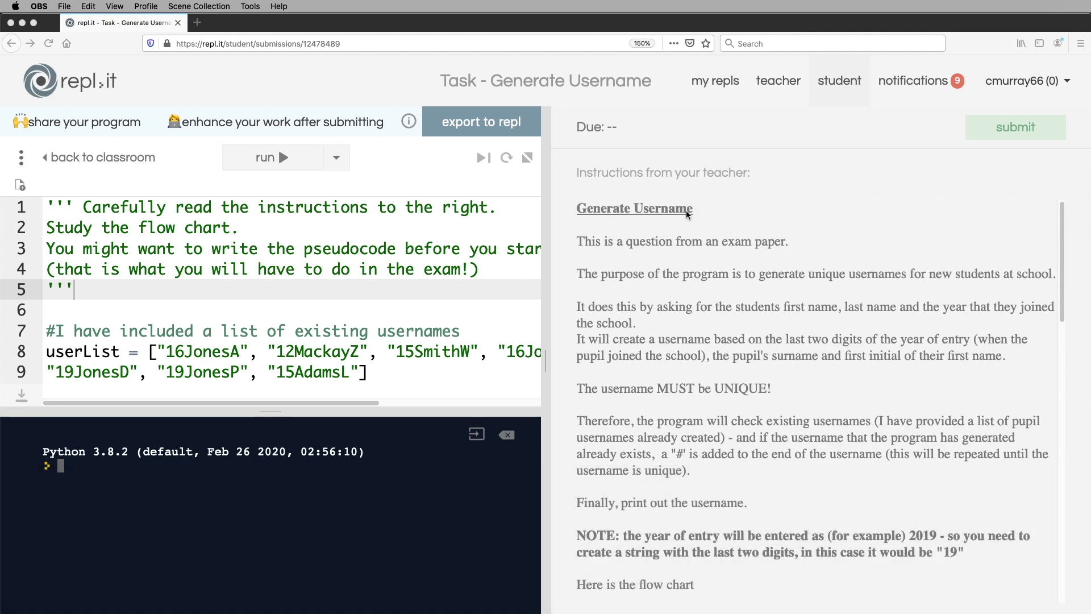
mouse_move(757, 362)
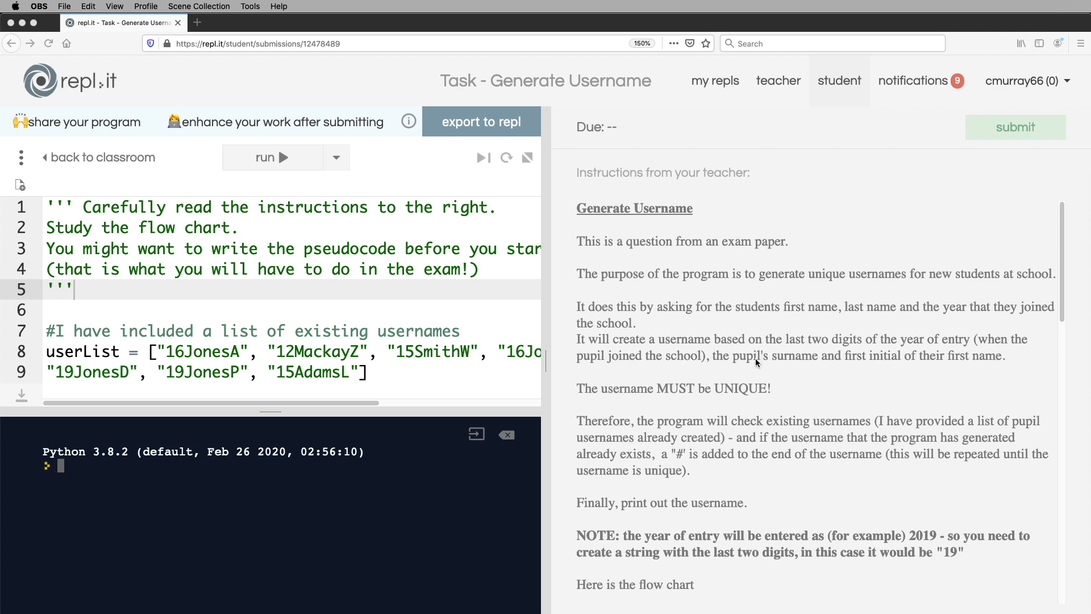
mouse_move(739, 392)
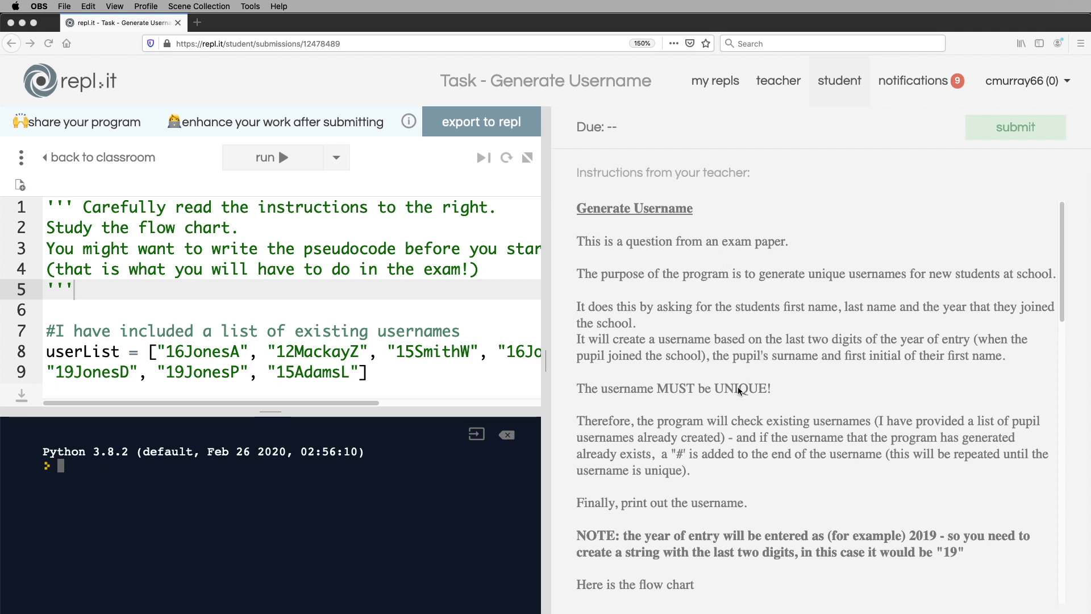
scroll("down", 3)
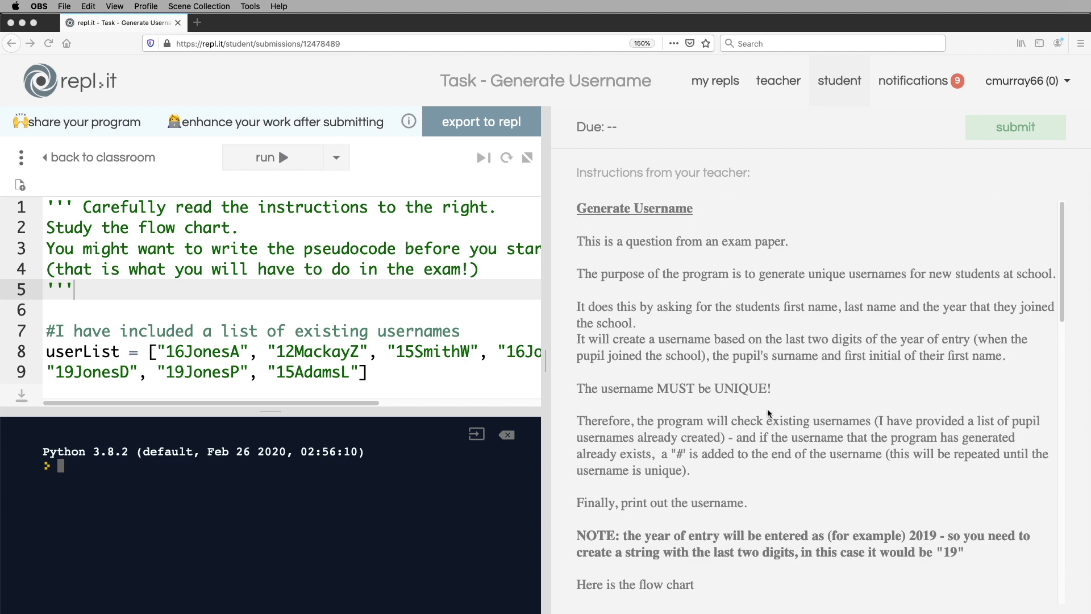
mouse_move(734, 357)
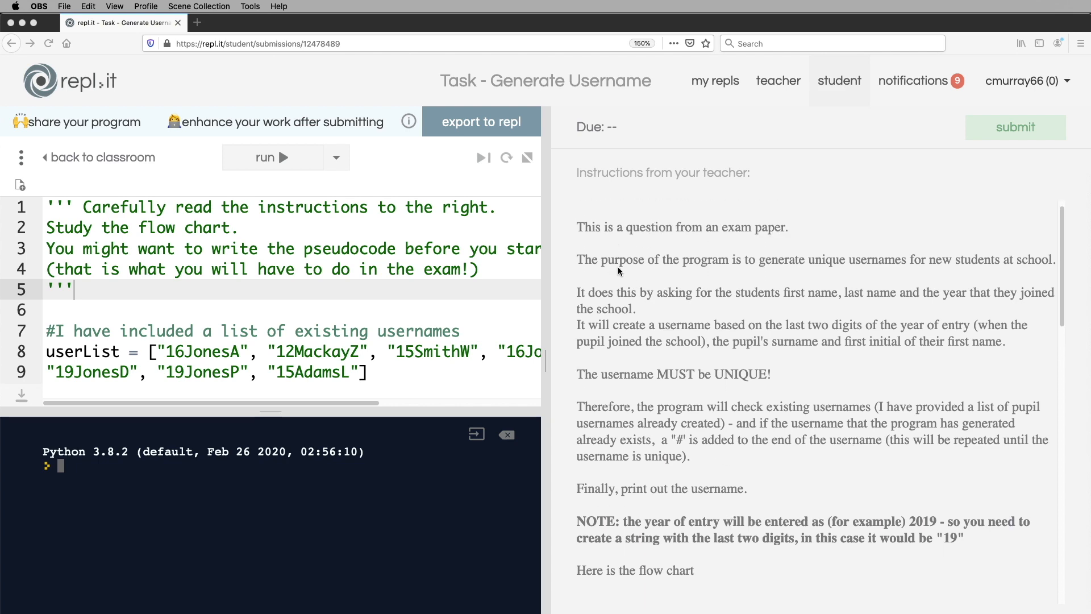
scroll("down", 3)
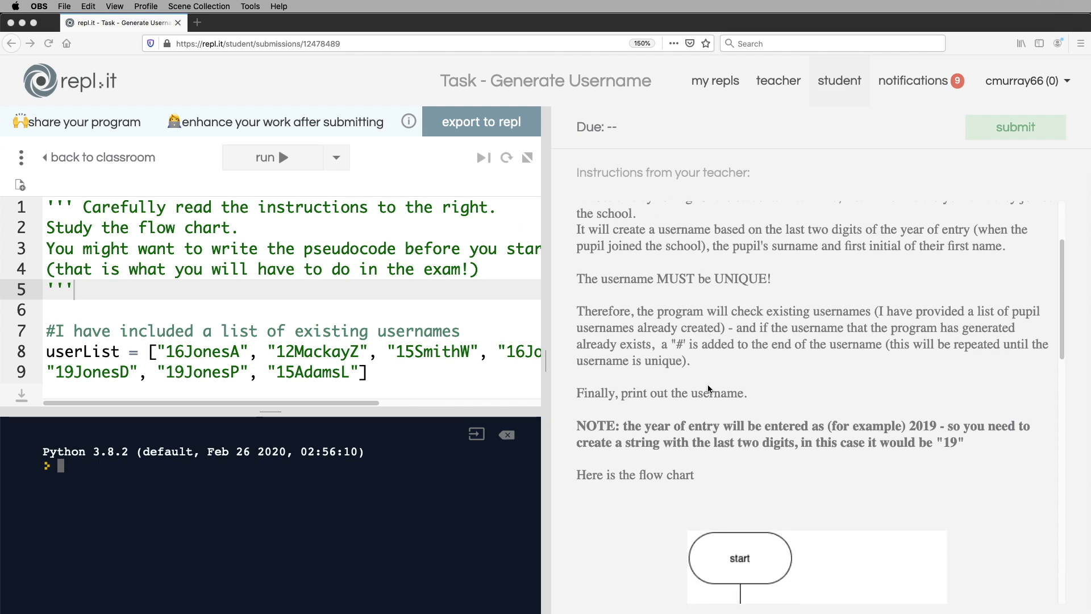
scroll("down", 3)
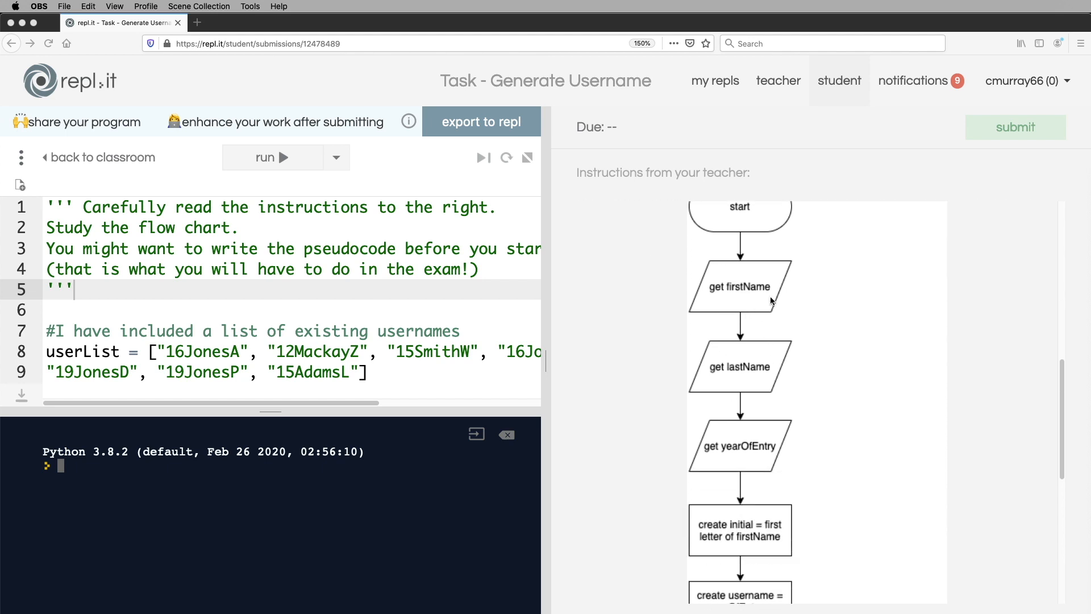
mouse_move(771, 469)
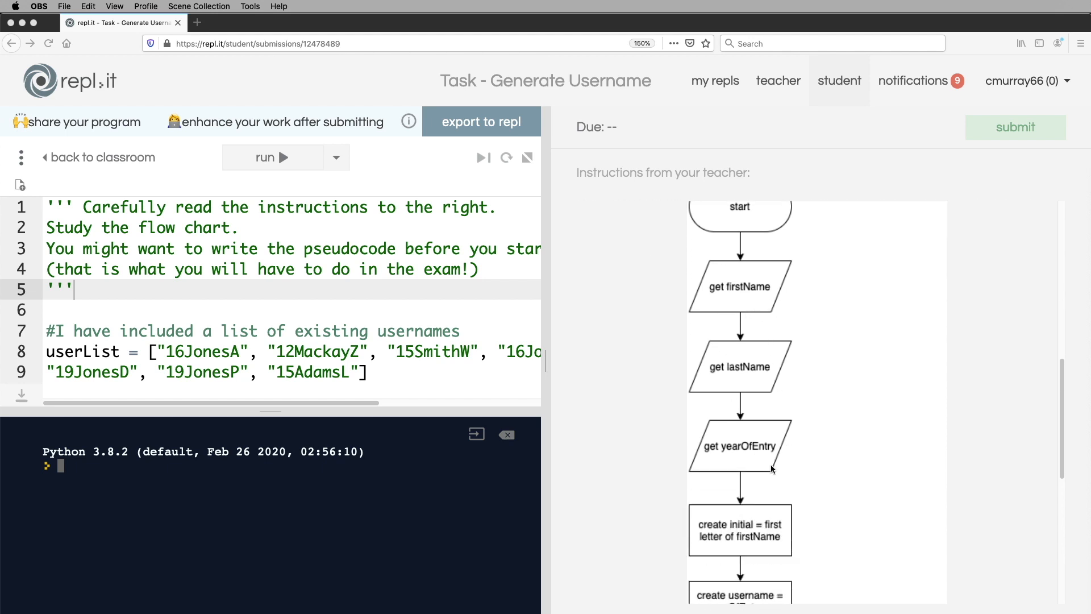
scroll("down", 3)
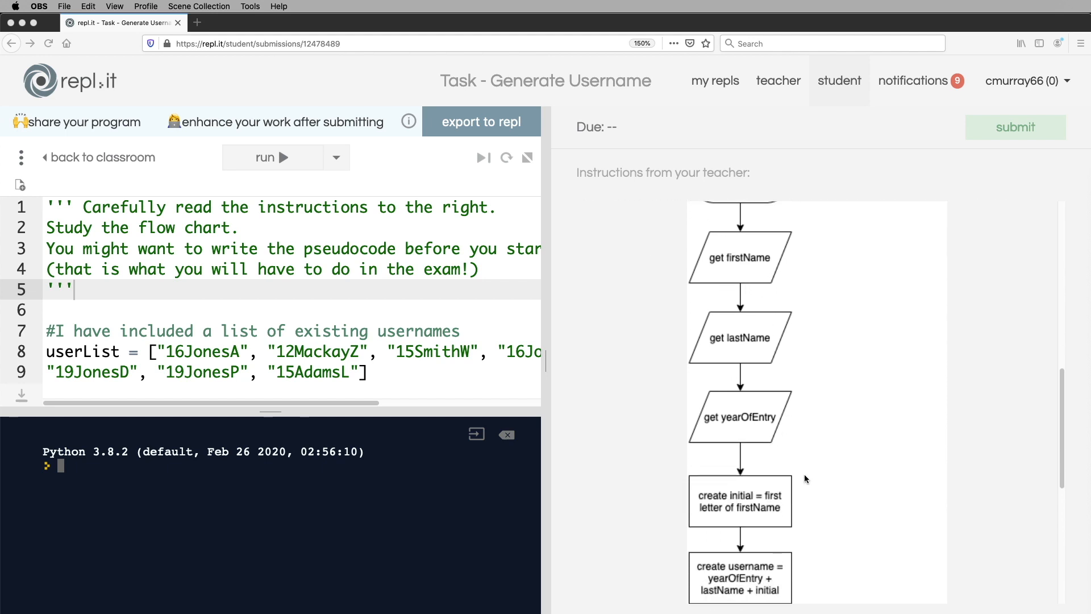
scroll("down", 3)
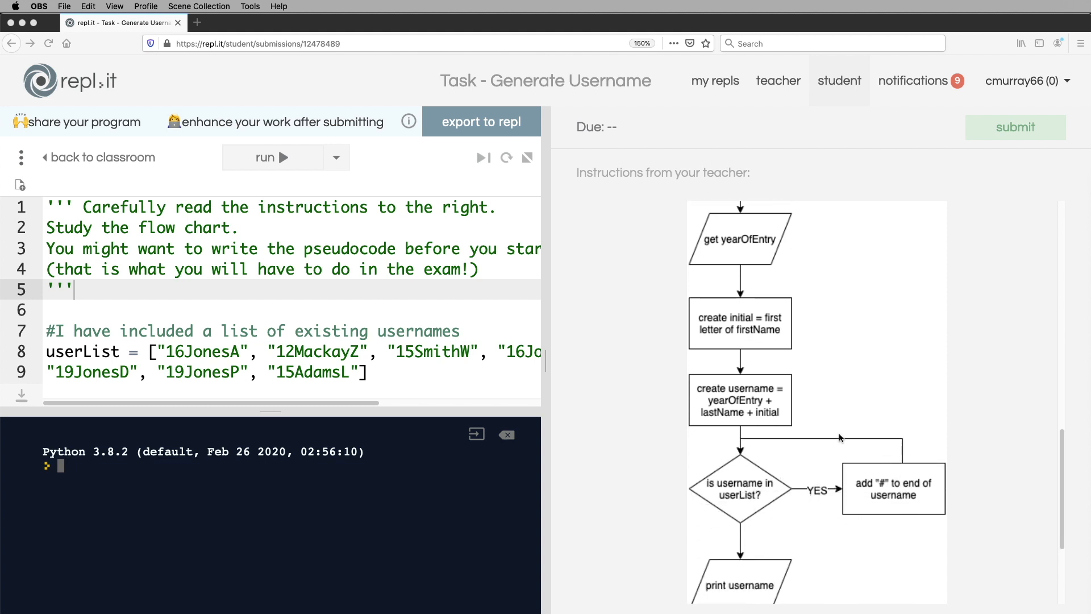
mouse_move(875, 476)
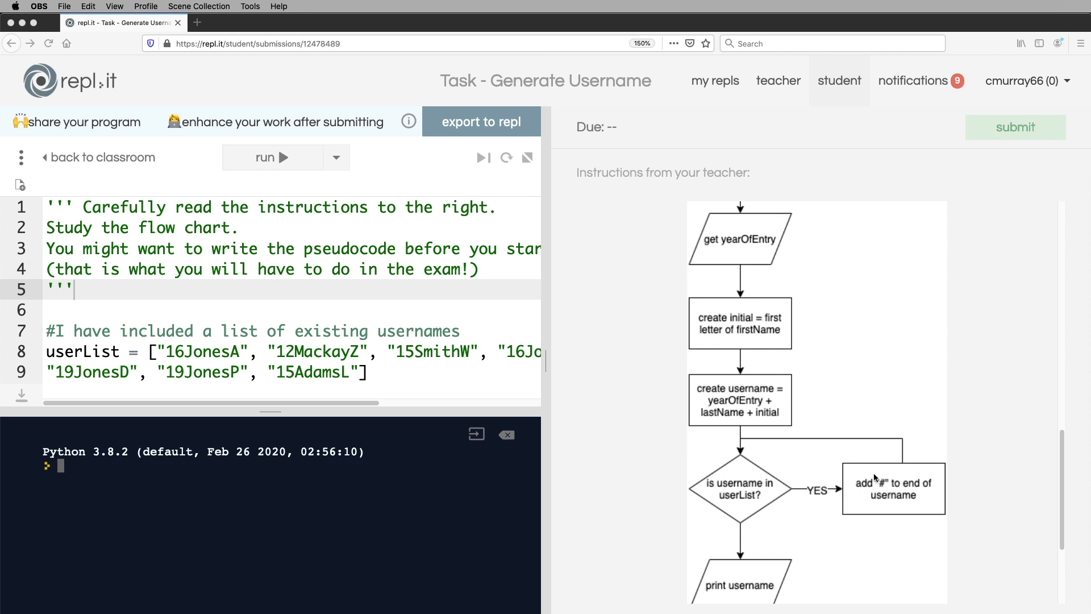
mouse_move(891, 500)
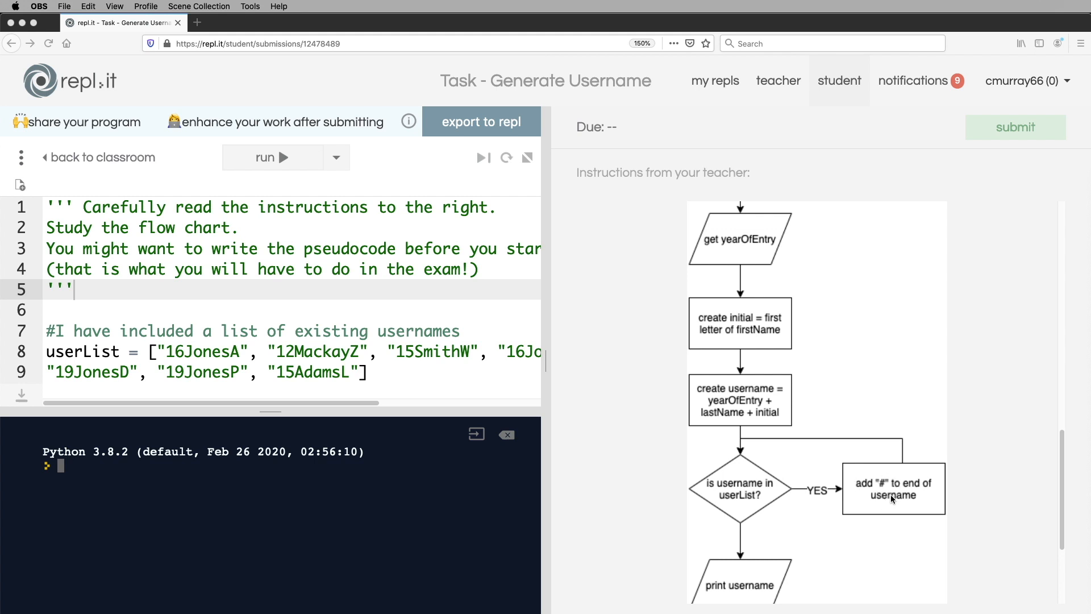
mouse_move(748, 485)
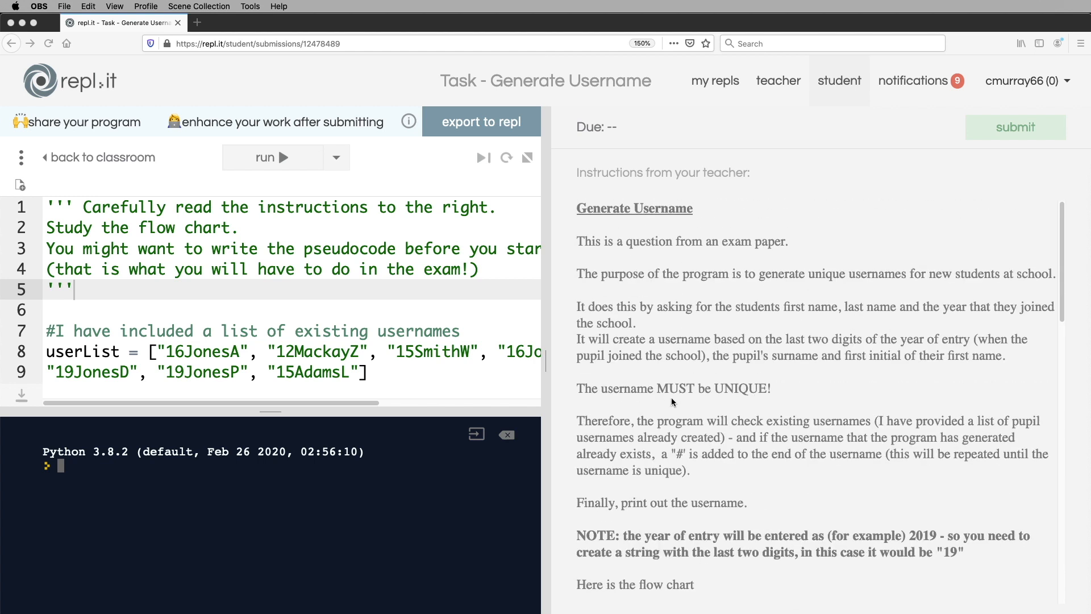
mouse_move(639, 405)
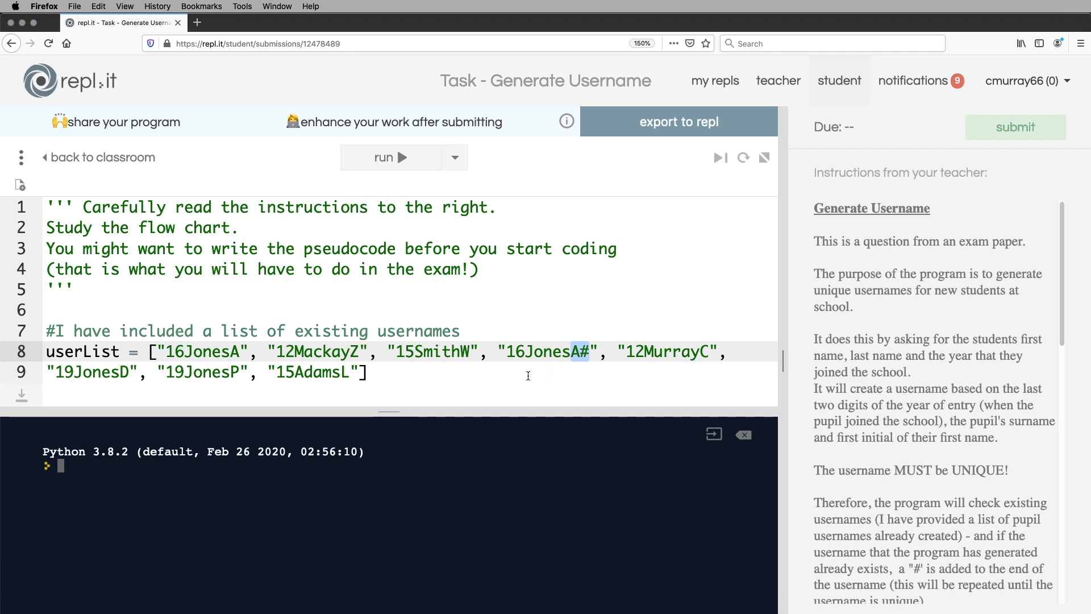
mouse_move(563, 374)
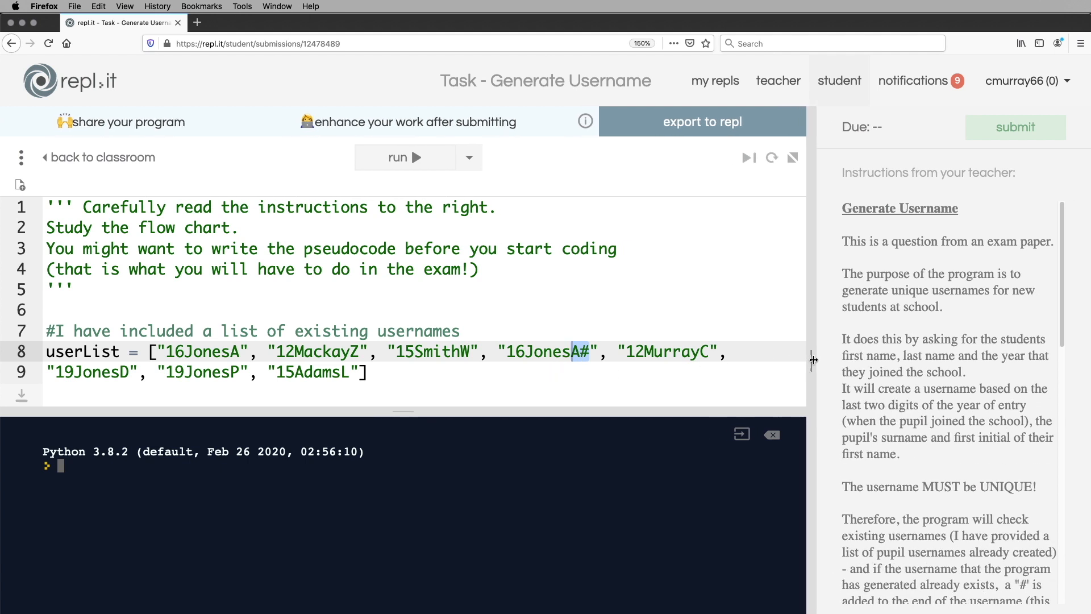
scroll("down", 3)
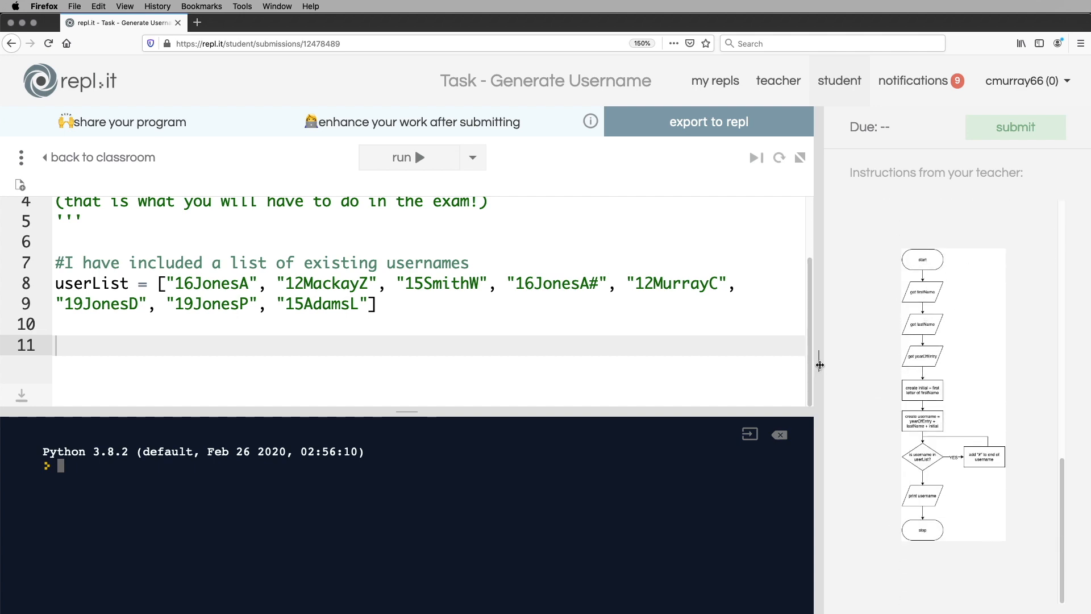
left_click_drag(820, 365, 563, 365)
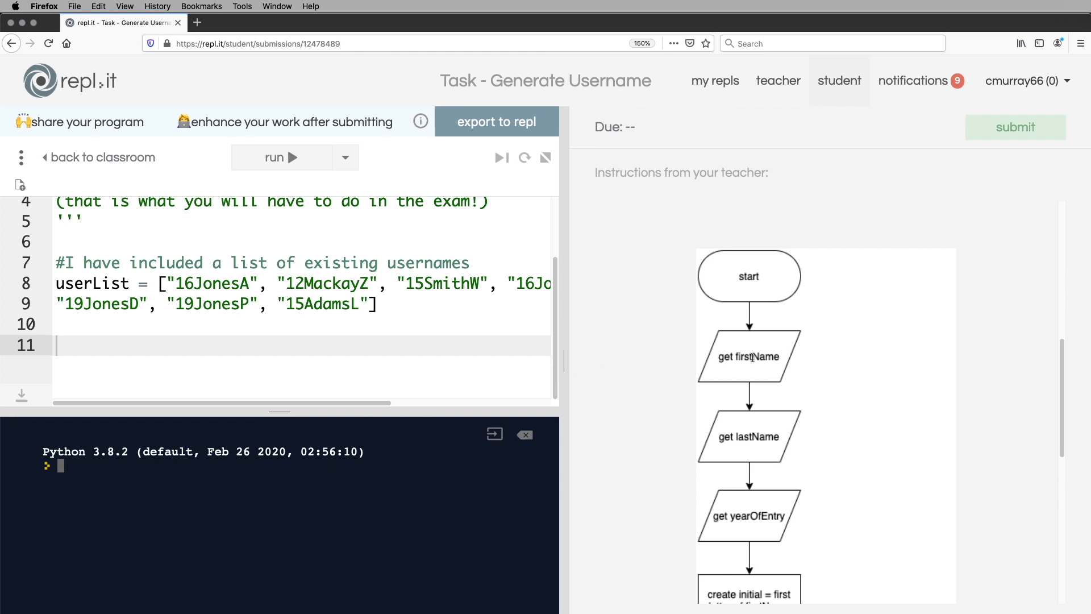
mouse_move(701, 357)
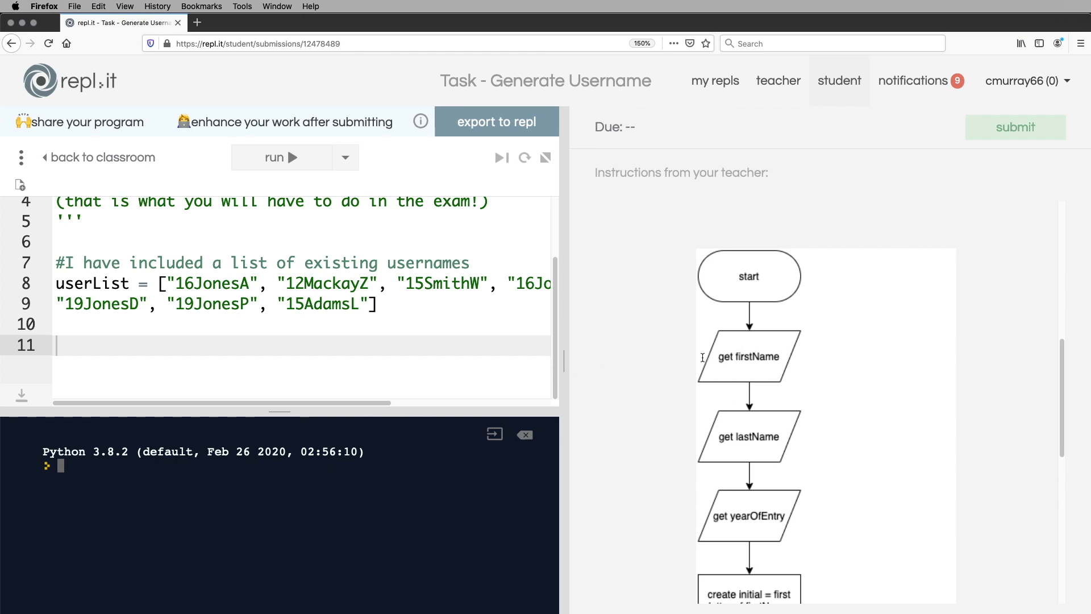
mouse_move(773, 459)
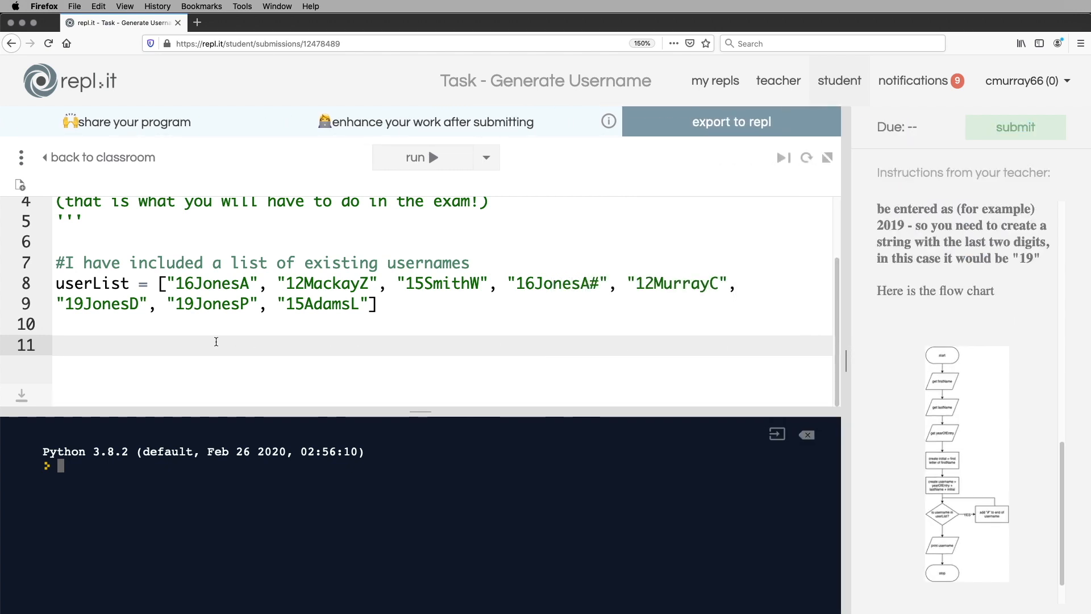
Add a '#get user inputs' comment and read firstName via input().
type("#")
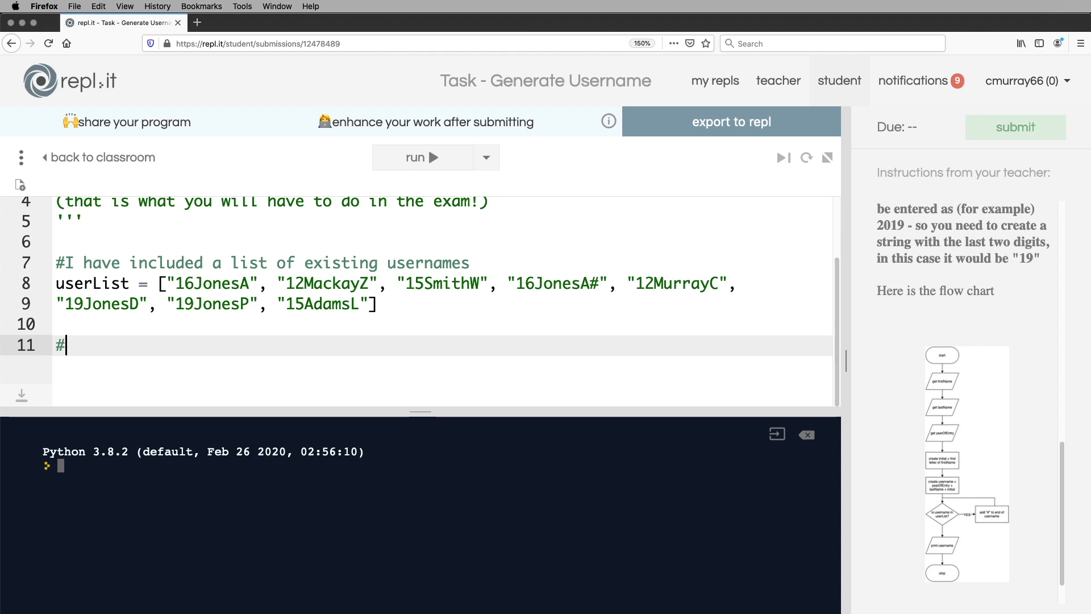
type("get user")
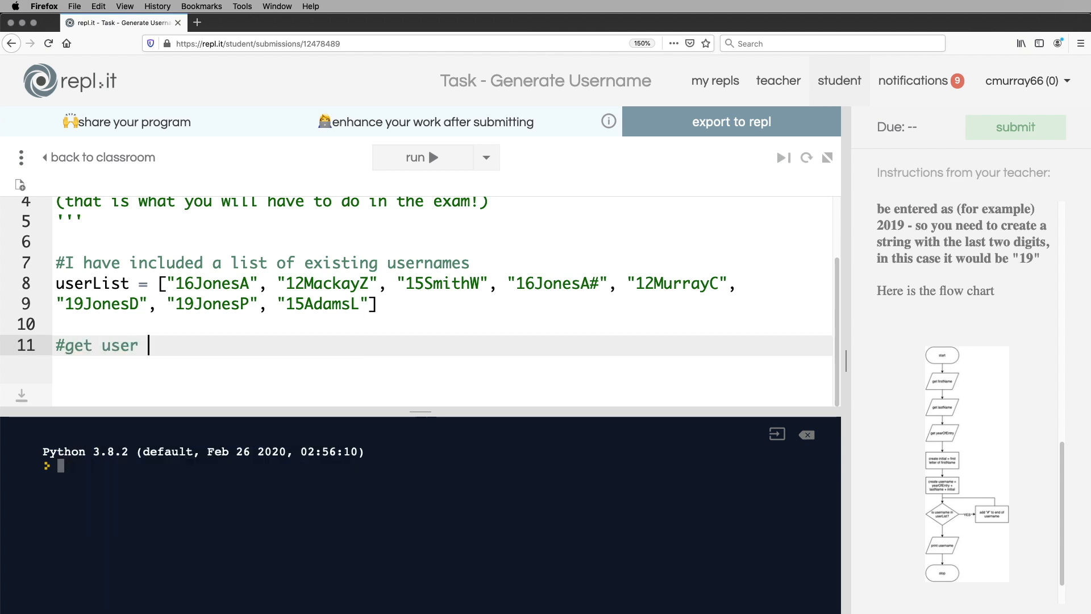
type("inputs")
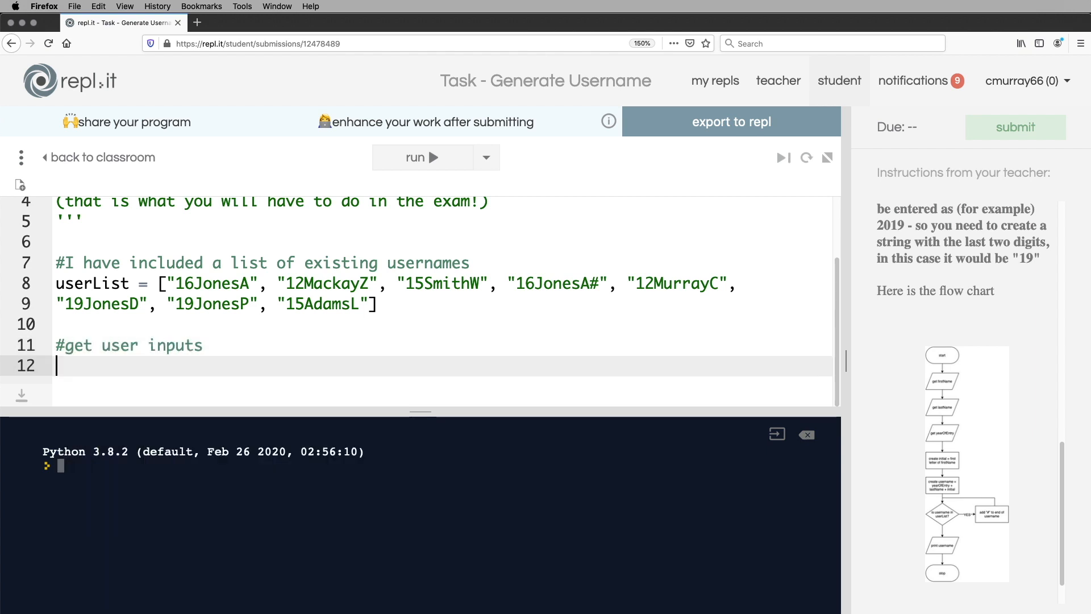
type("fir")
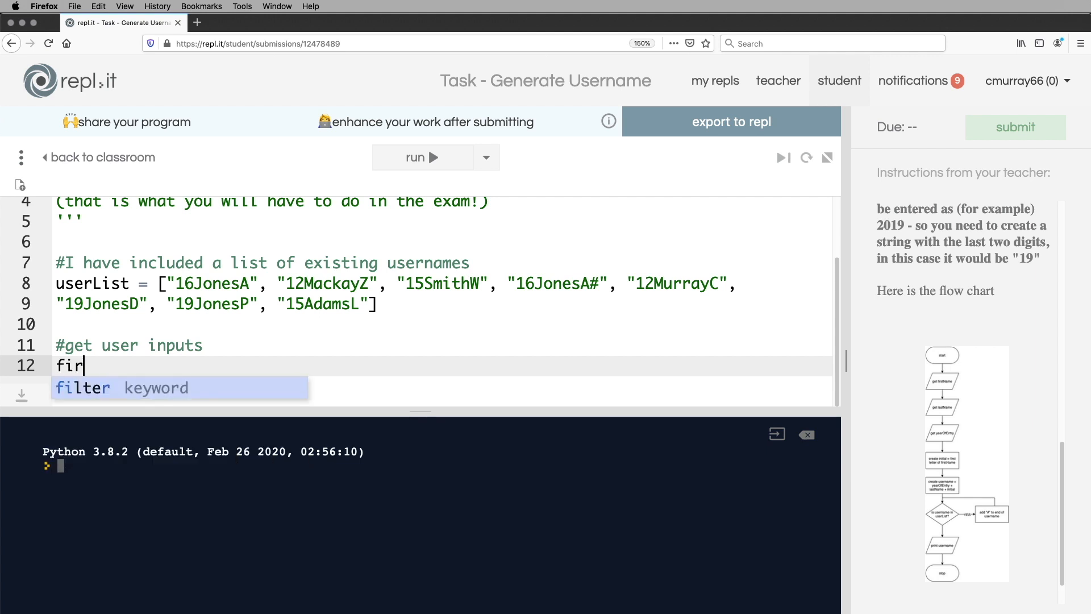
type("stName")
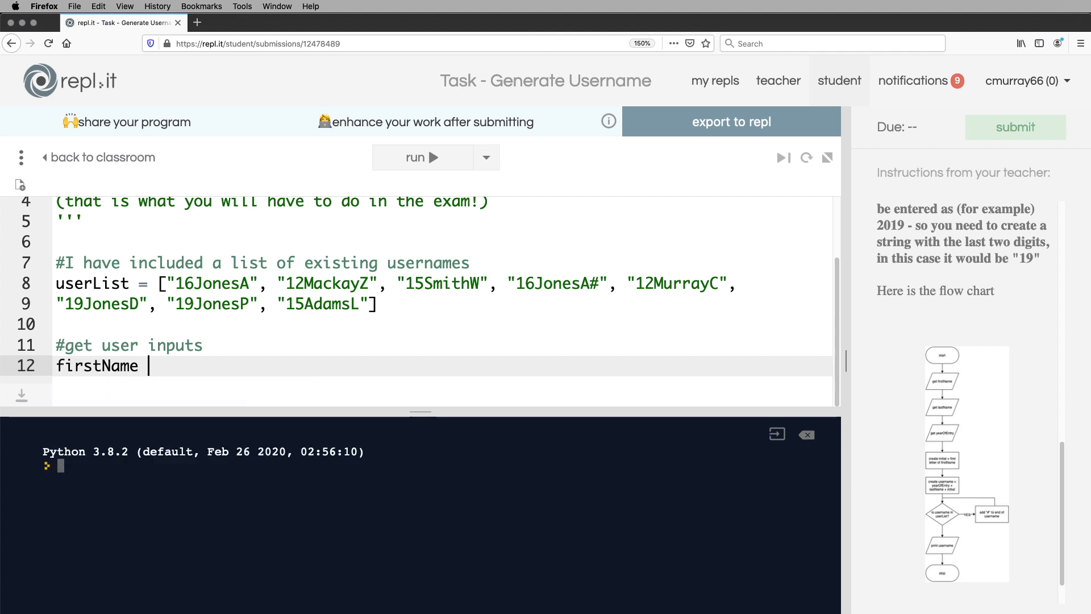
type("= input")
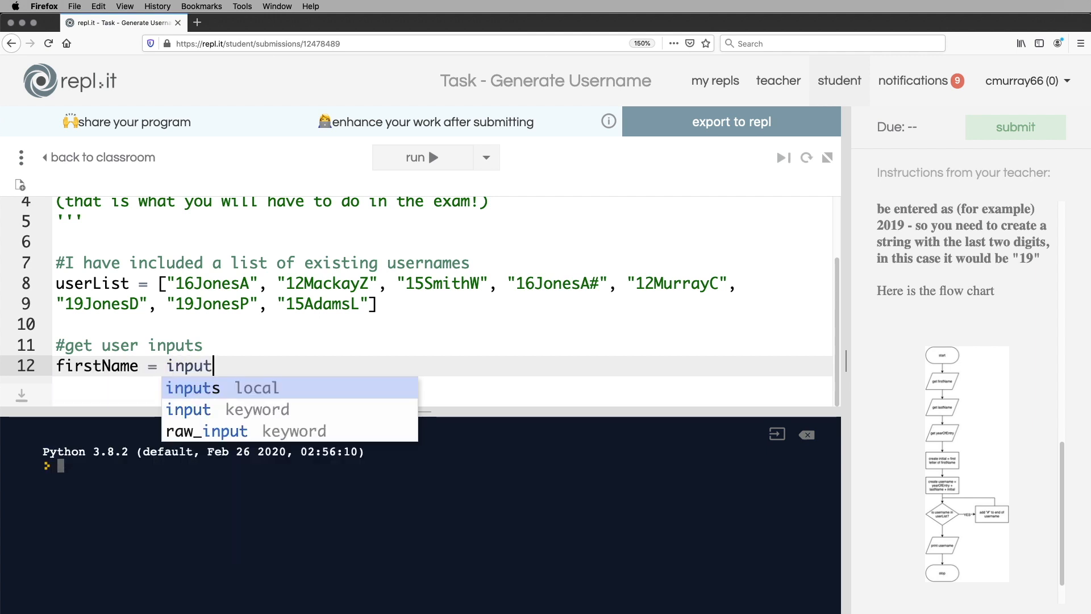
type("()")
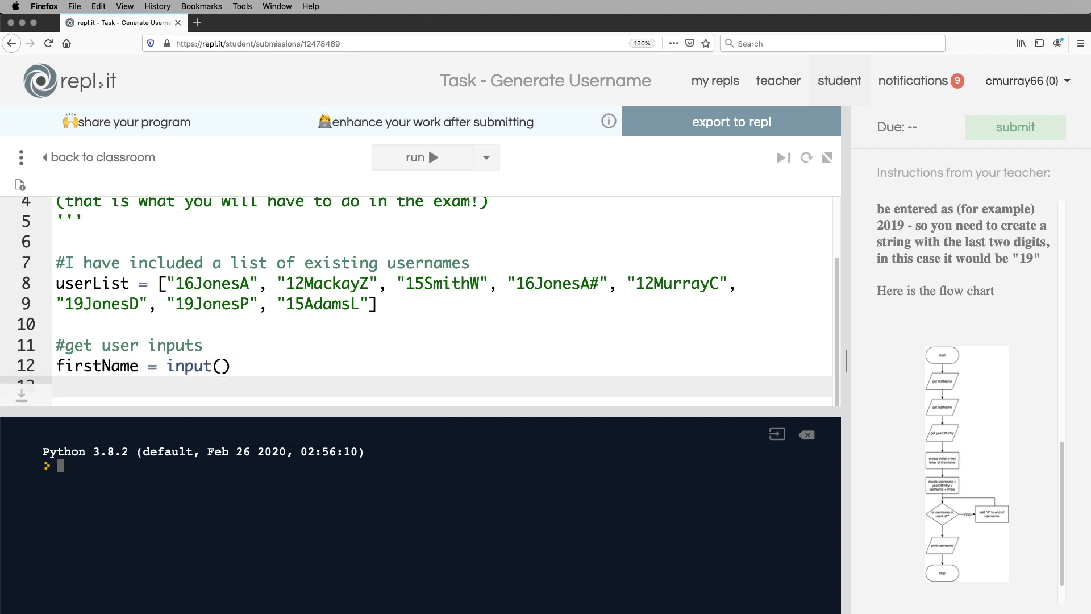
Read lastName and yearOfEntry via input() on their own lines.
type("lastName = input(")
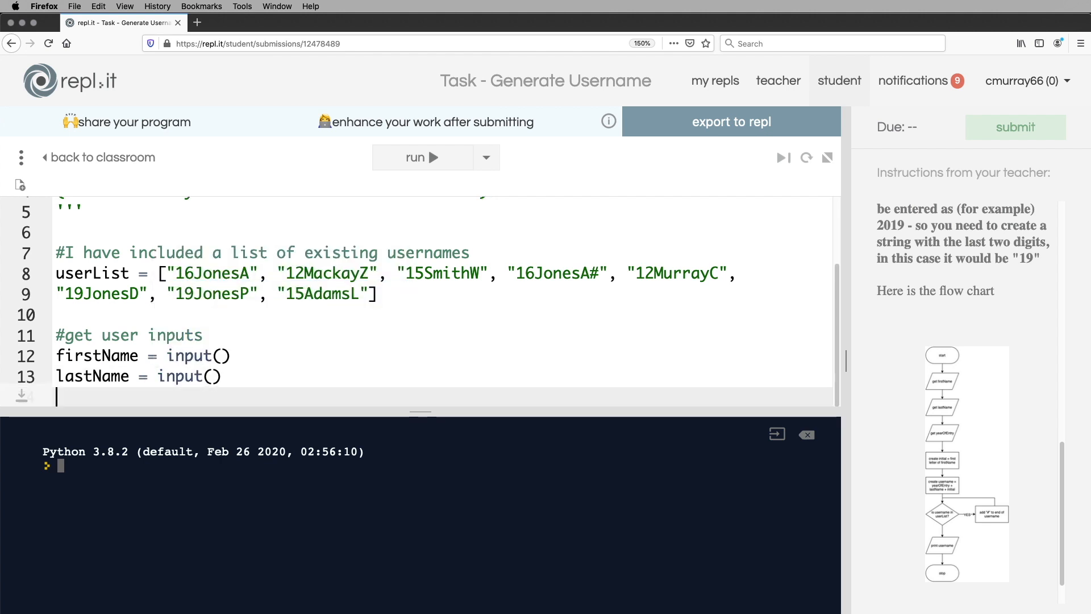
type("yearOf")
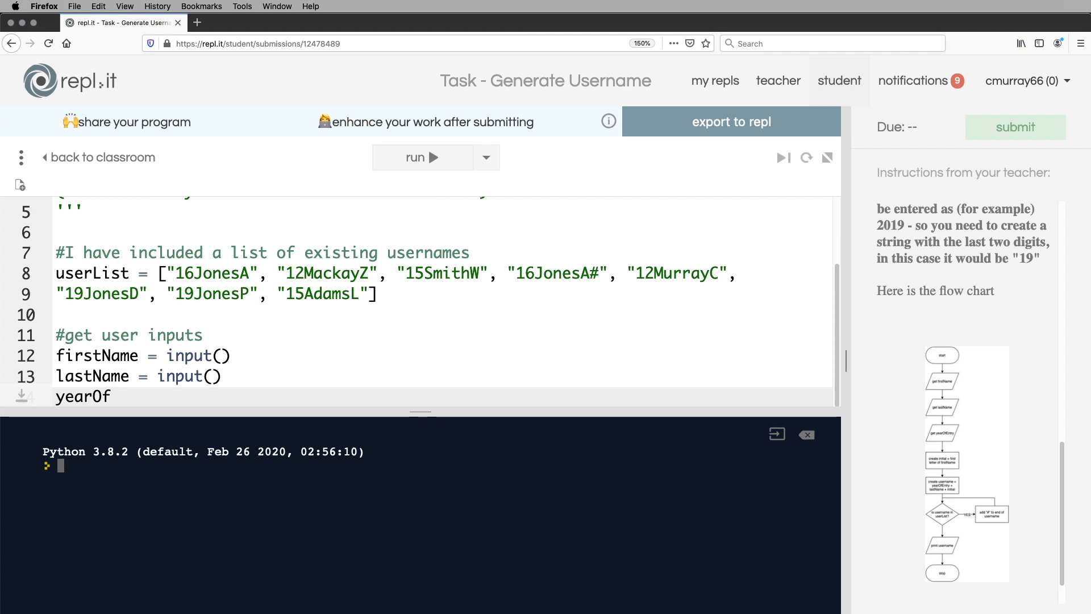
type("Entry =")
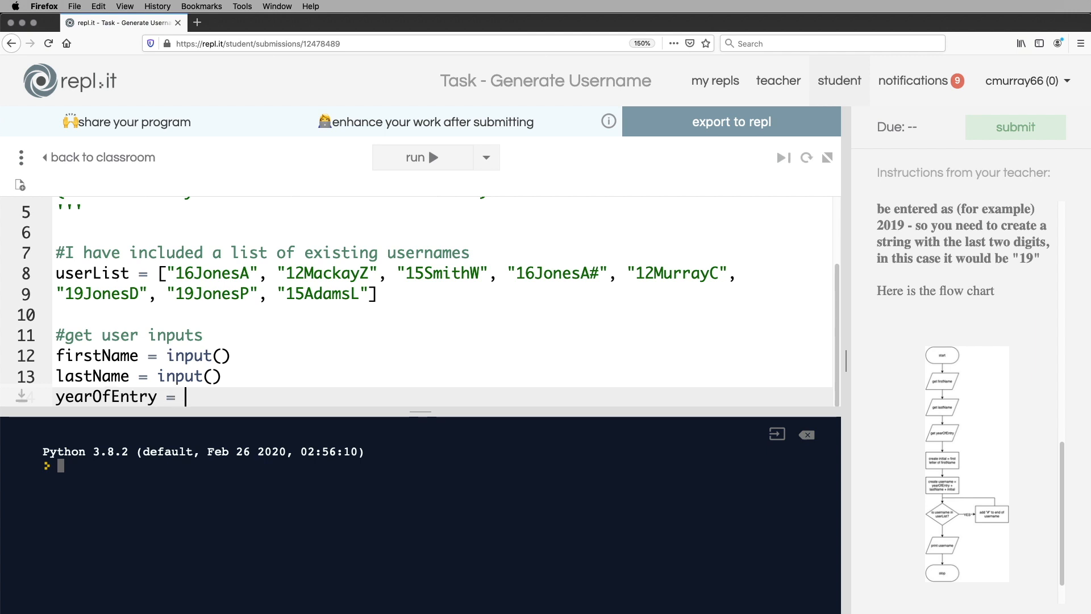
type("input()")
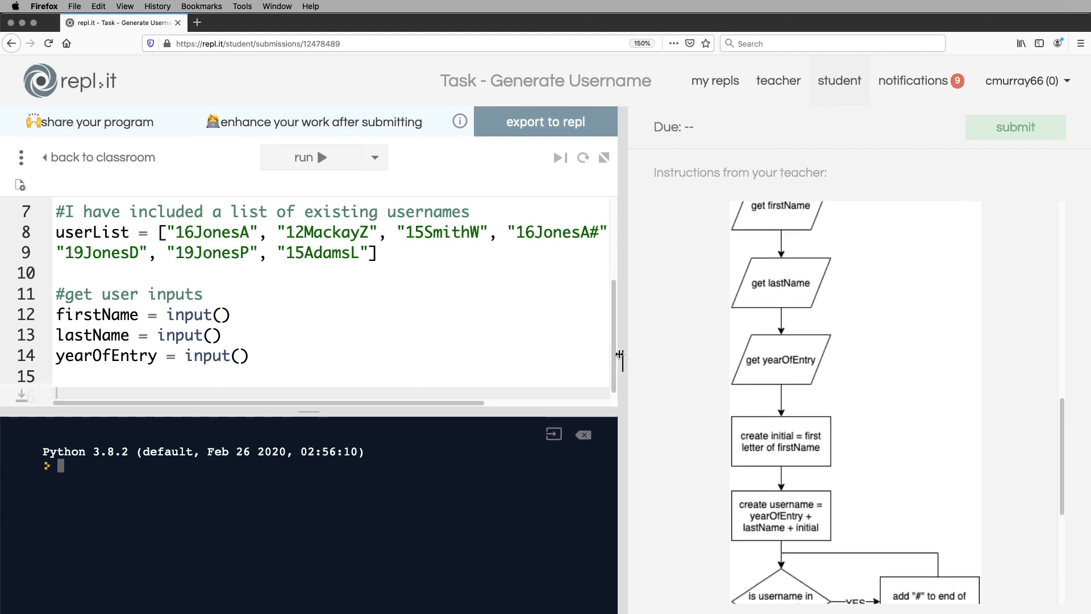
Add a '#create initial variable' comment and set initial = firstName[0].
left_click_drag(619, 356, 583, 361)
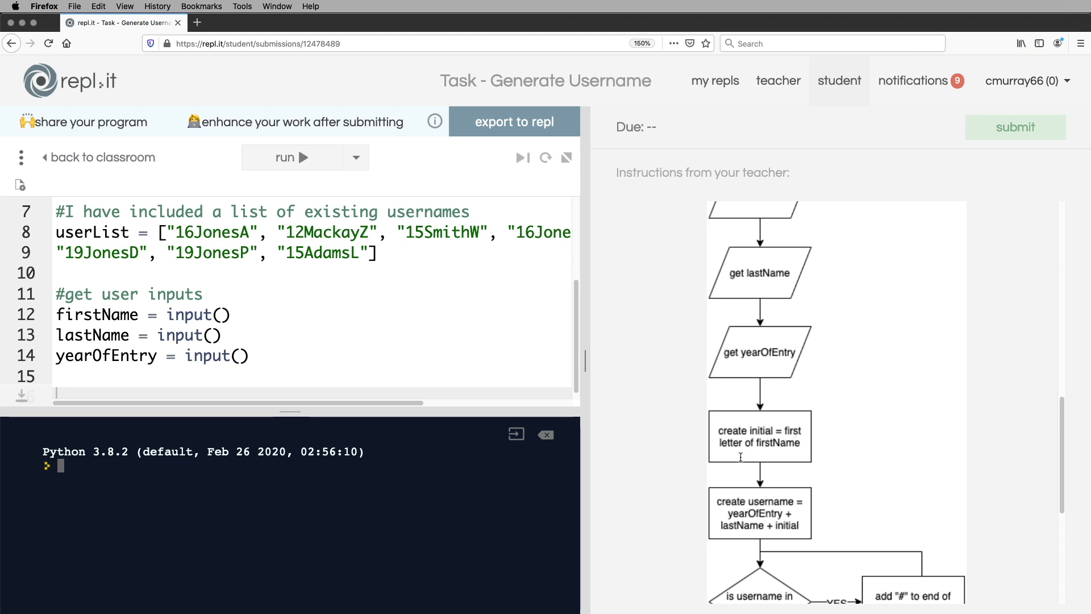
mouse_move(587, 364)
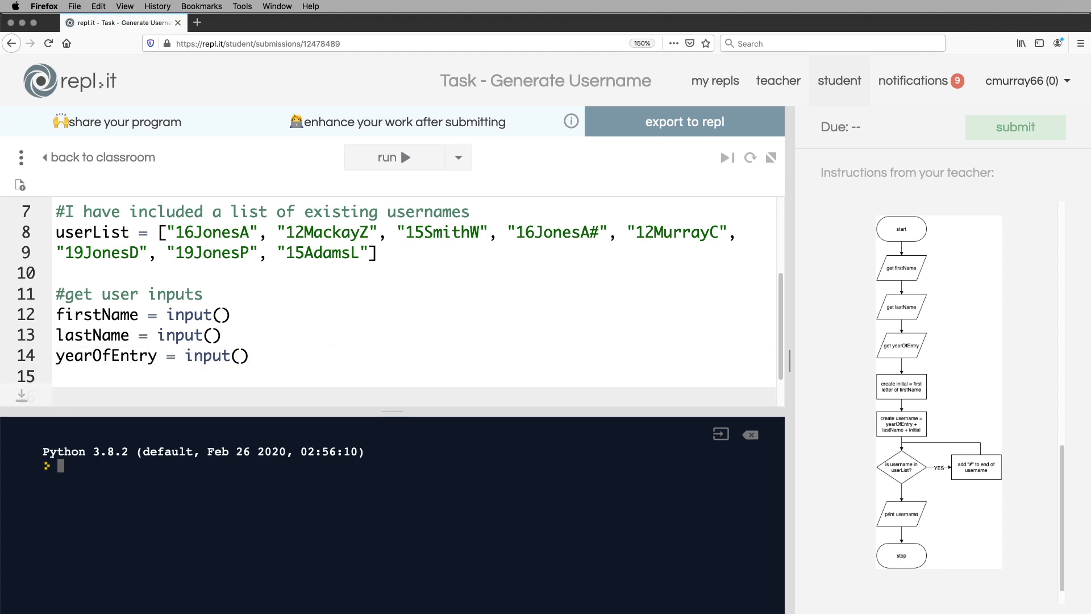
type("#create init")
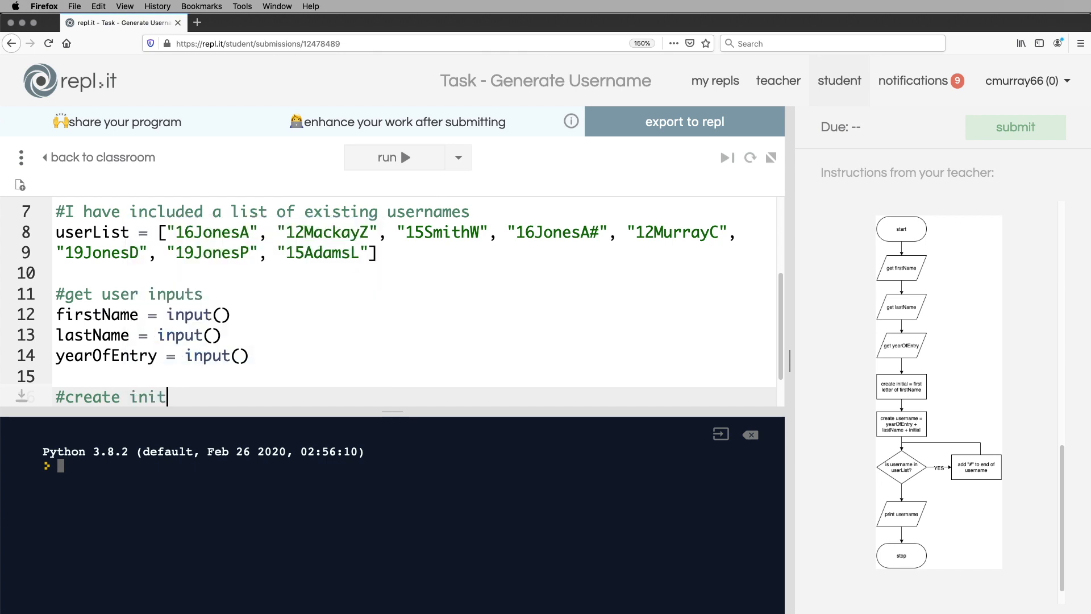
type("ial vari")
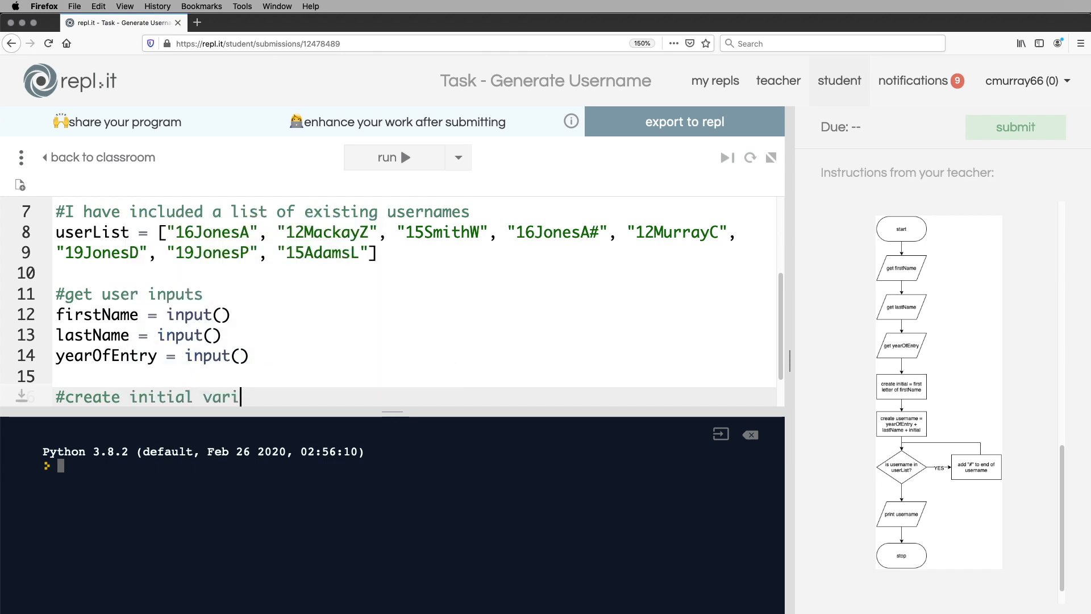
type("able")
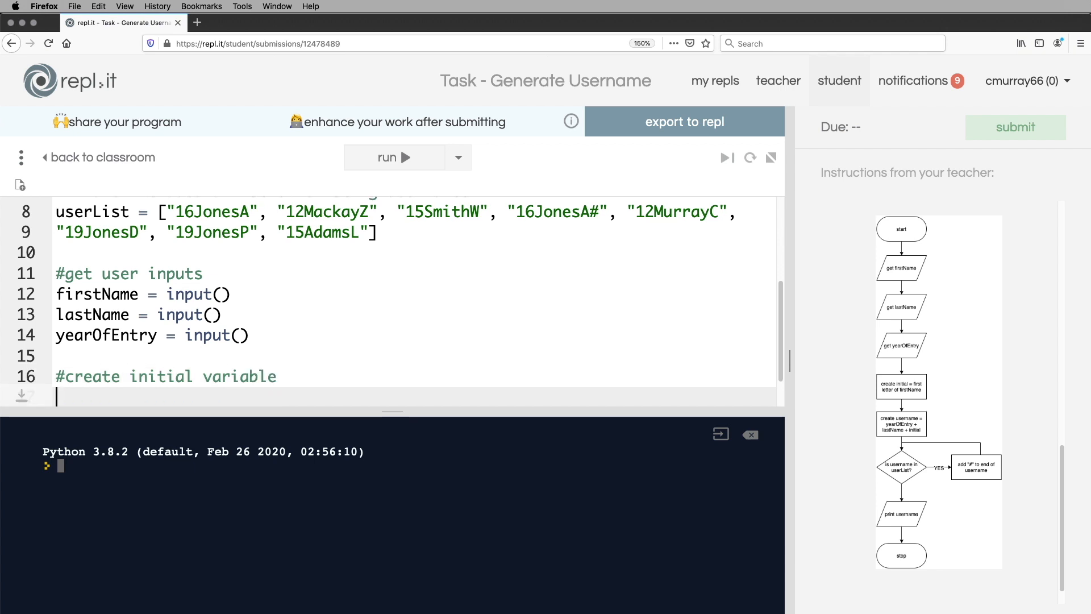
type("initial = firstName")
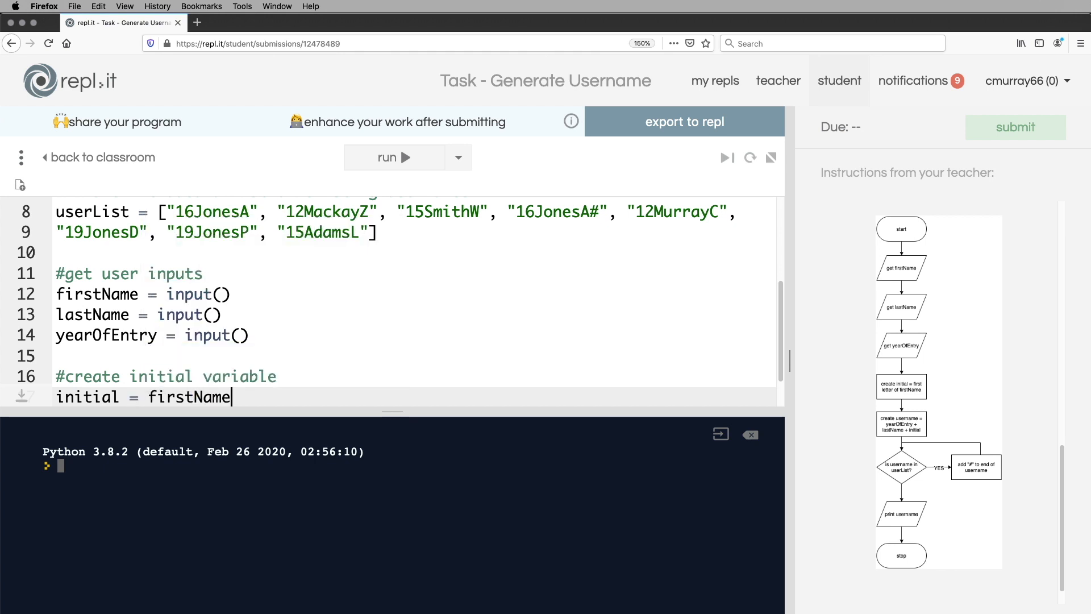
type("{")
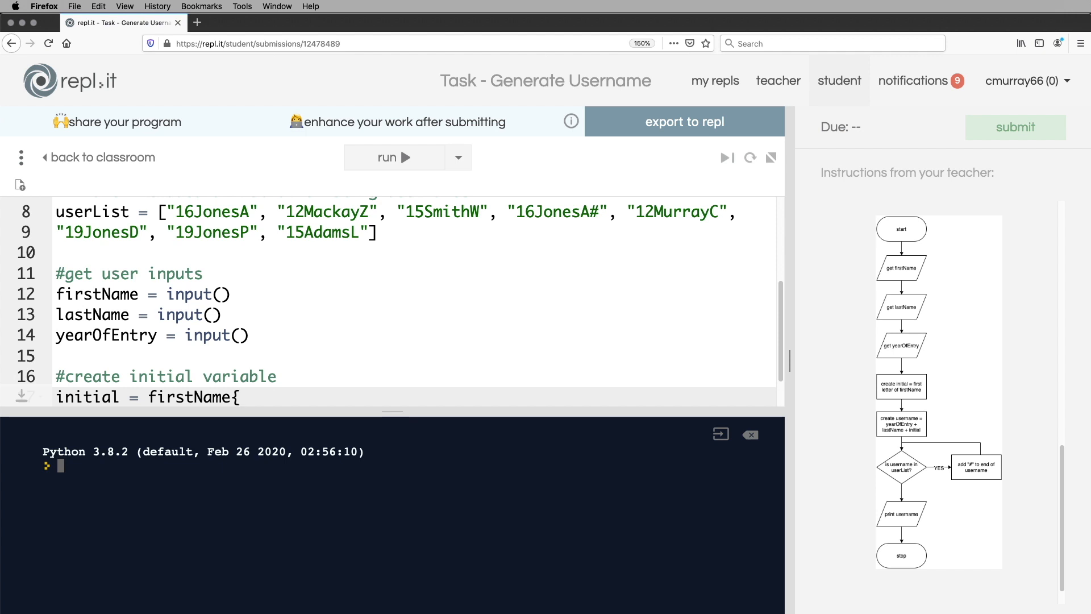
type("0]")
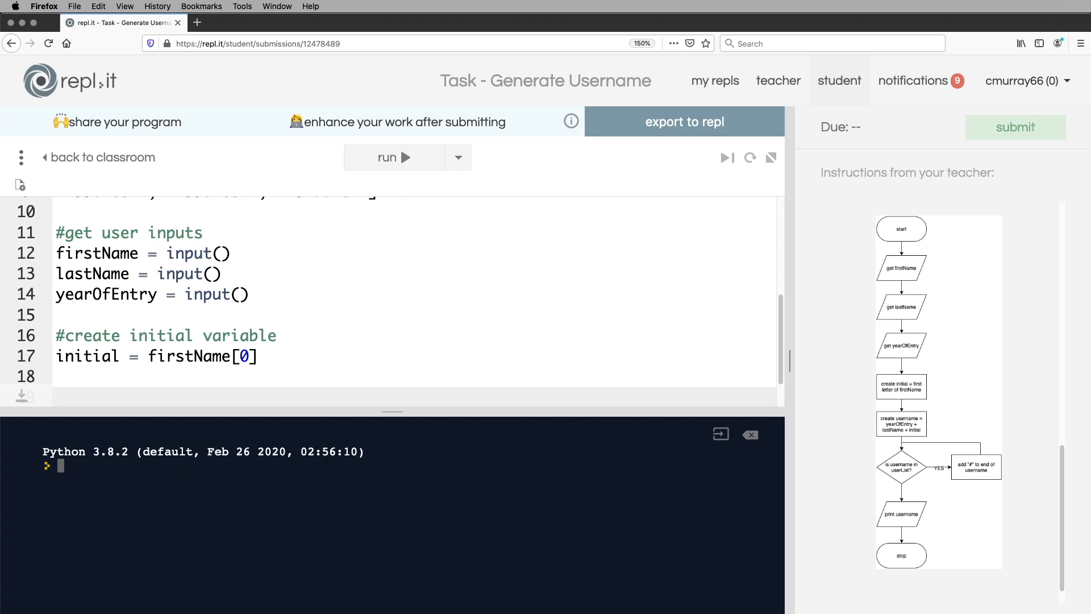
mouse_move(801, 425)
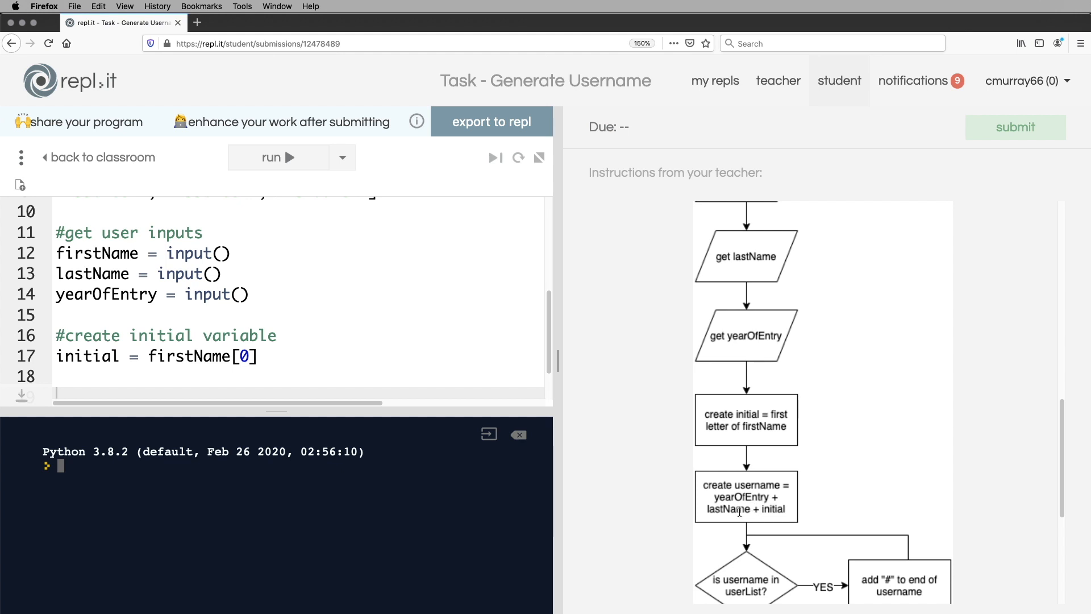
mouse_move(559, 358)
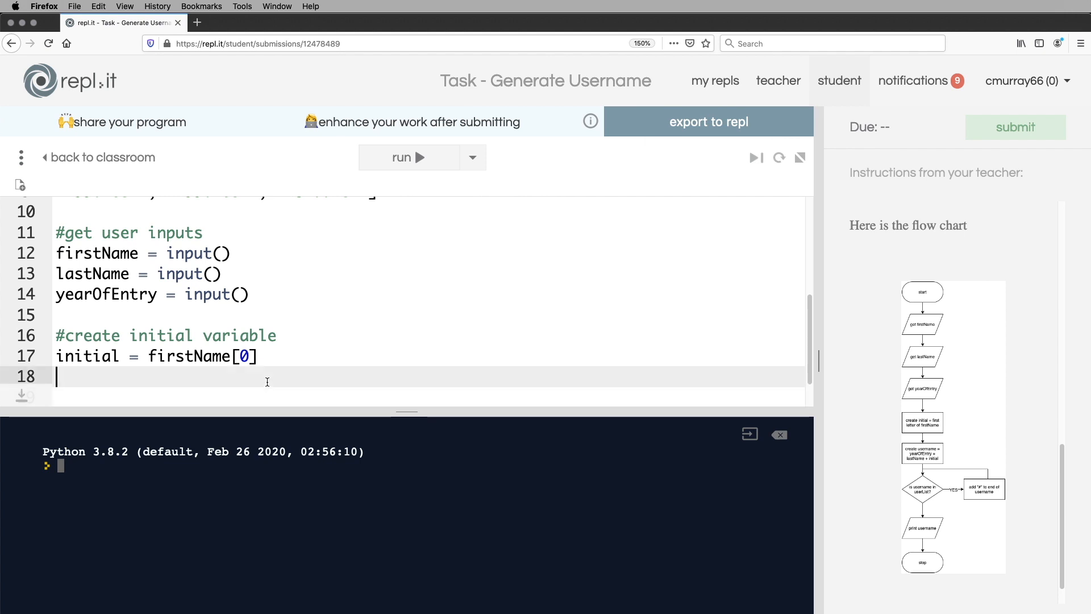
Add a '#create username' comment and start username = yearOfEntry[2:], testing the slice on 2019.
type("#")
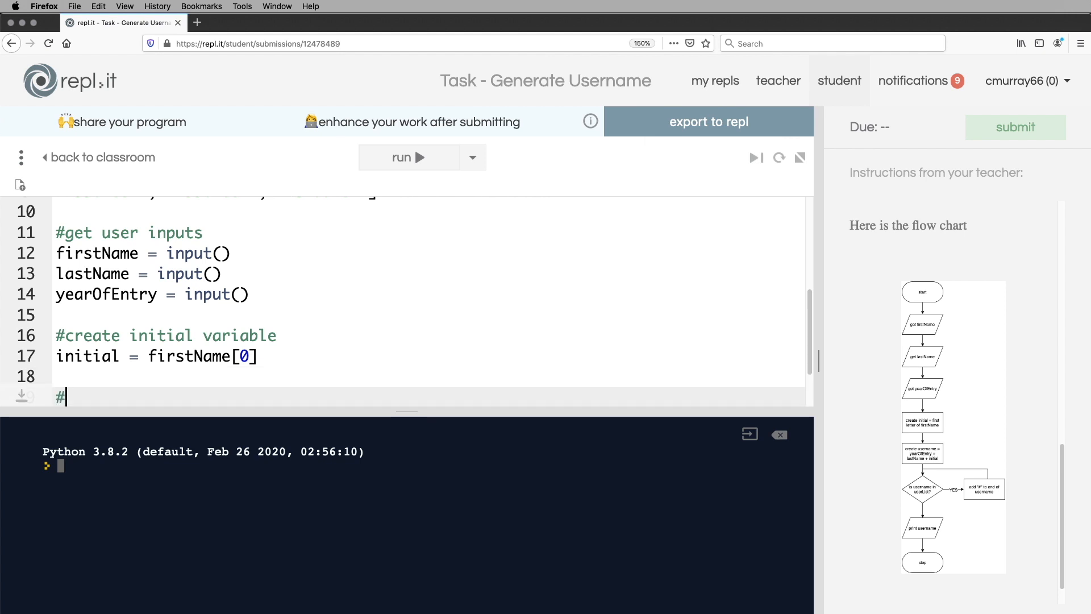
type("create")
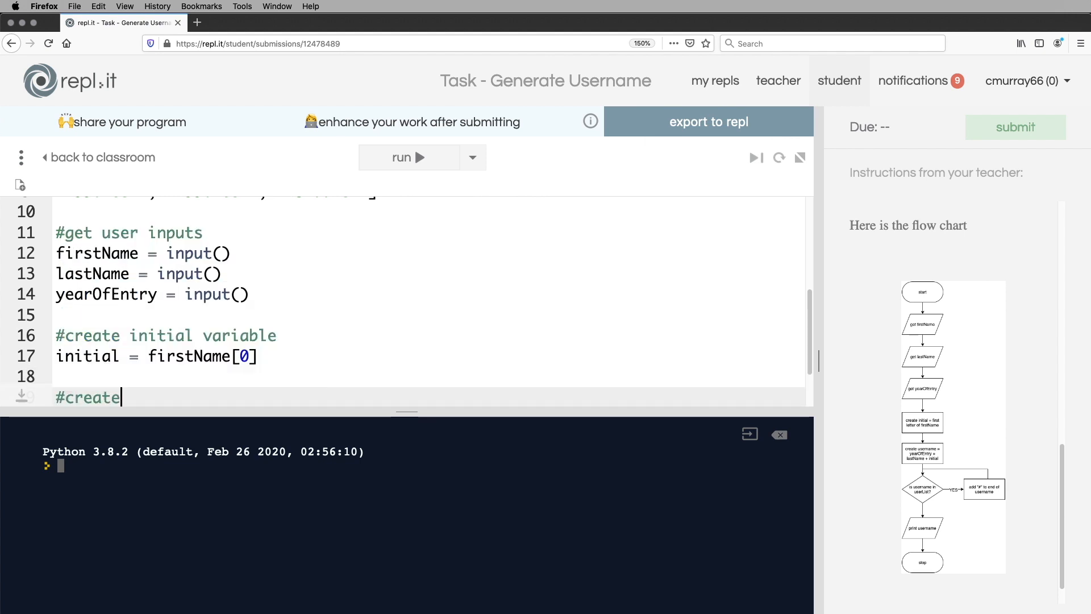
type("username")
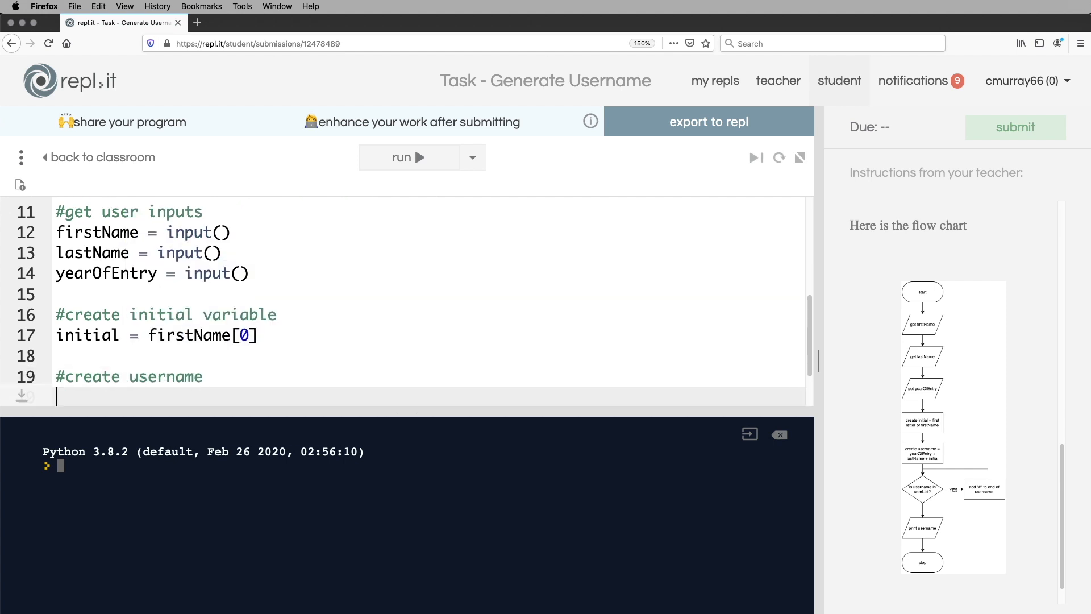
type("usern")
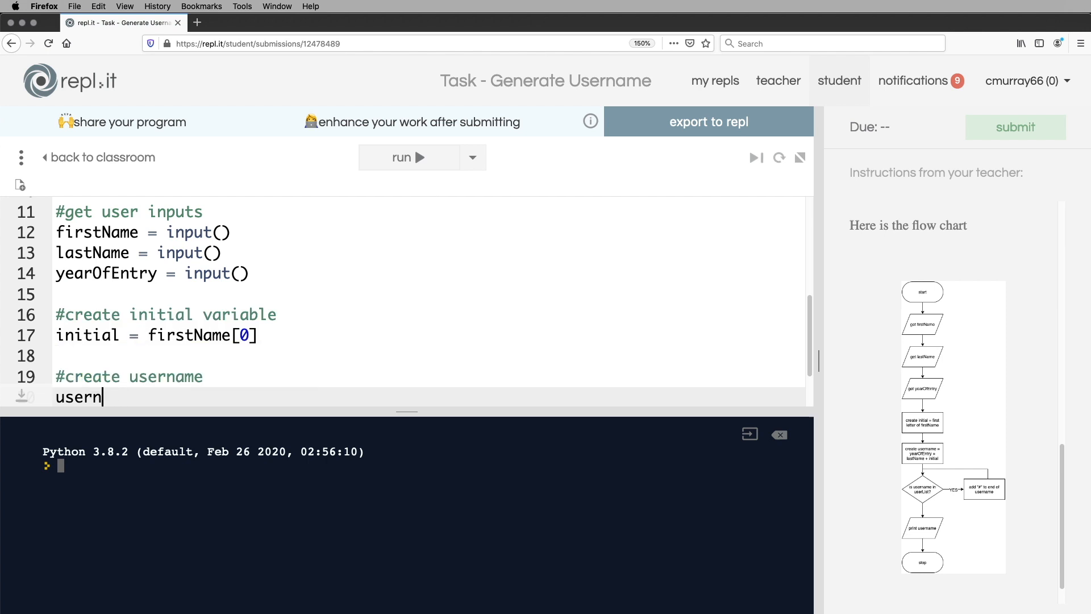
type("ame =")
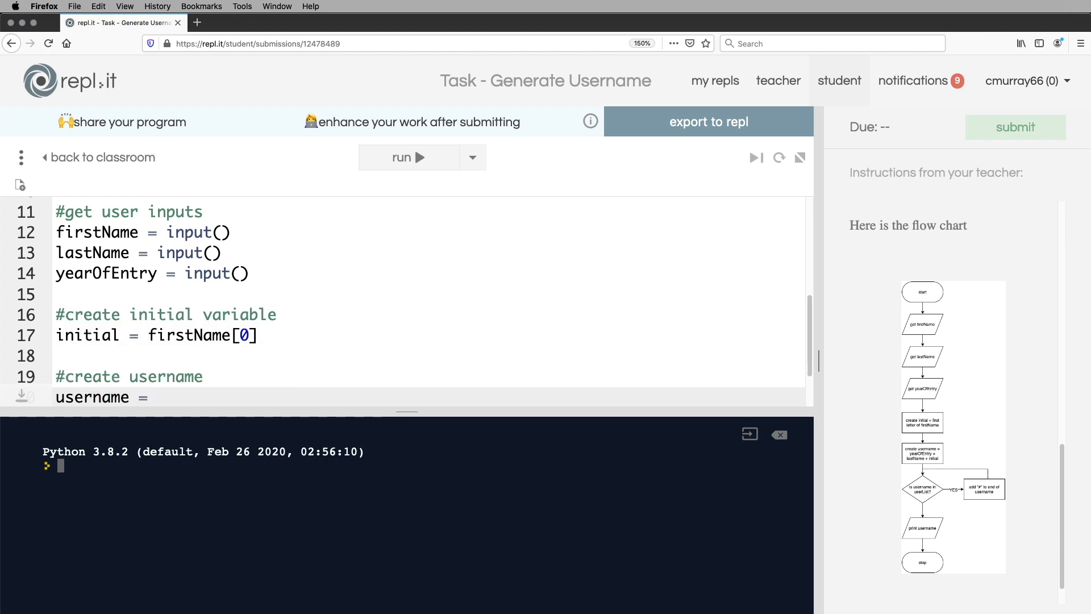
type("yearOfEntry")
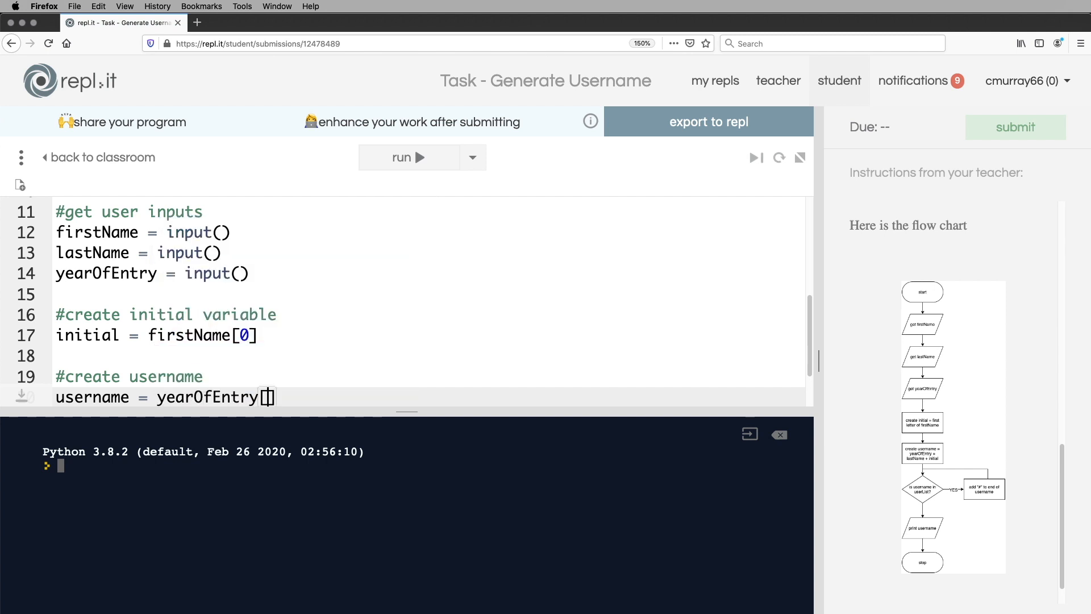
type("2:")
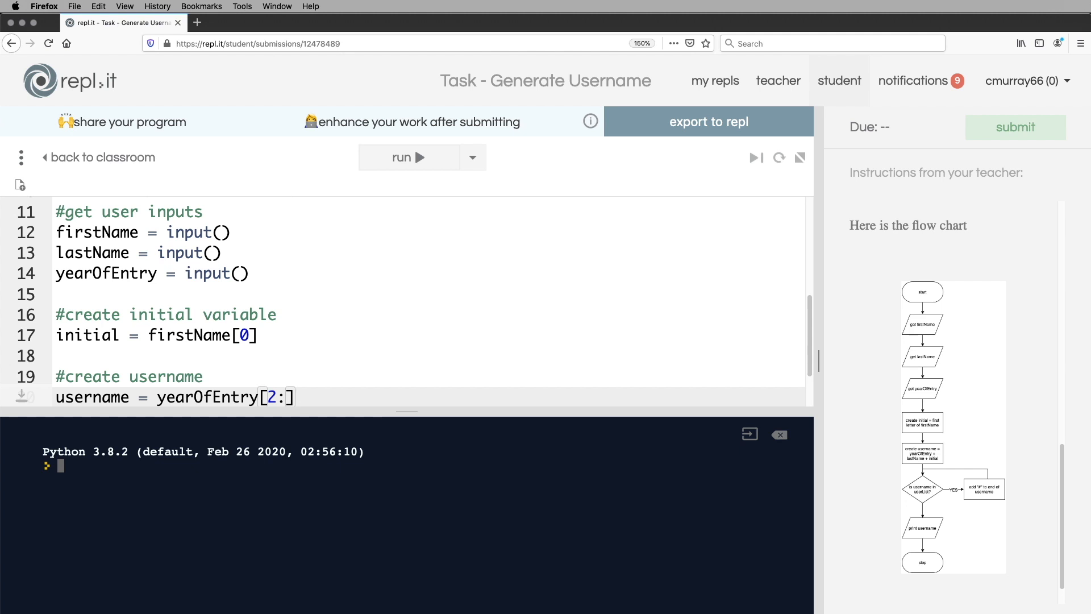
type("20")
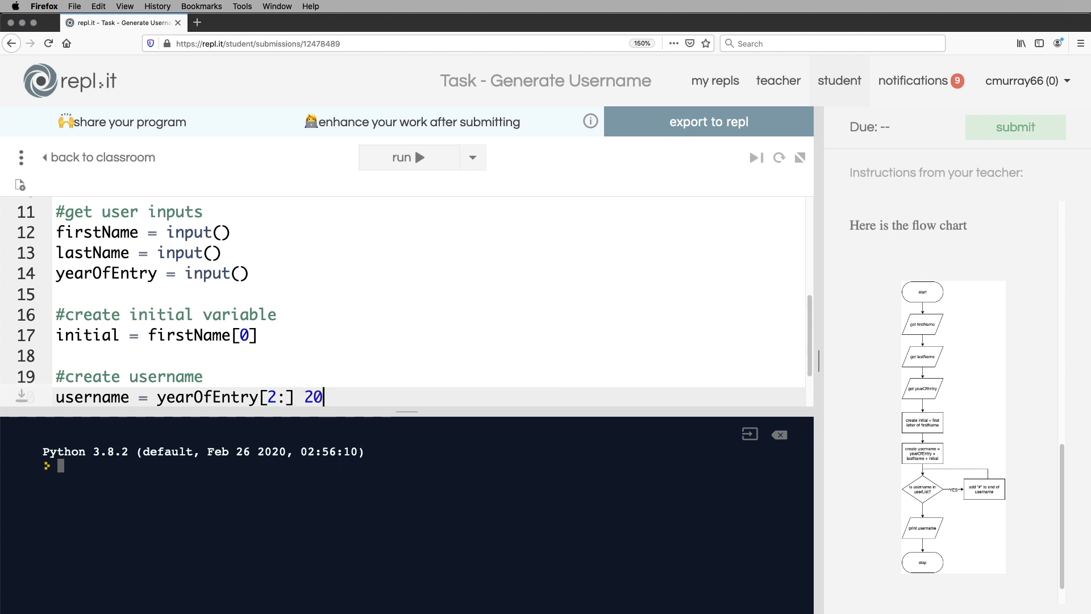
type("19")
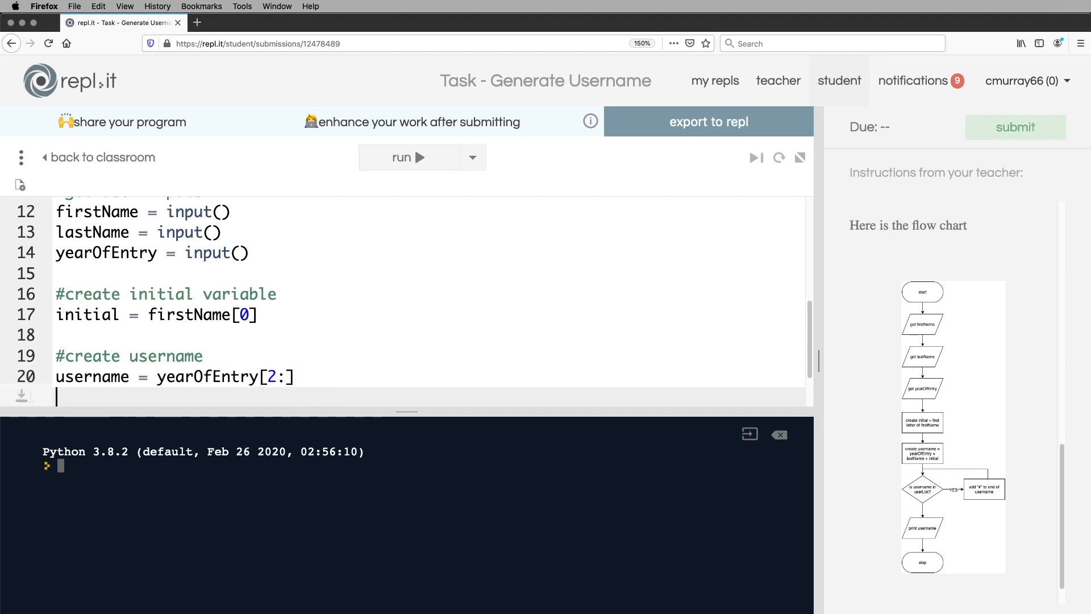
Complete the line as username = yearOfEntry[2:] + lastName + initial.
type("=")
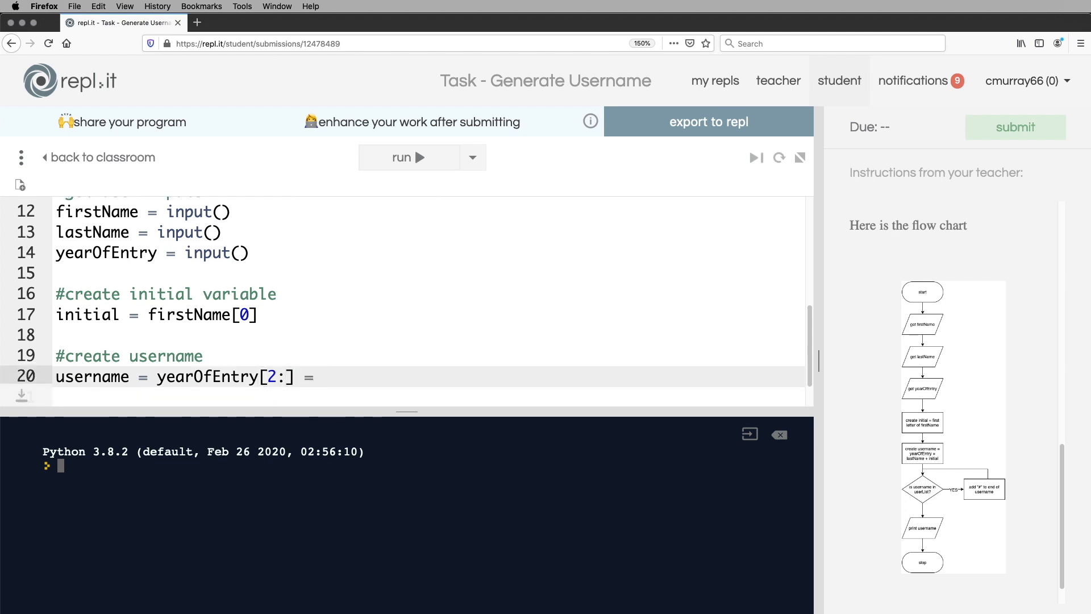
type("+")
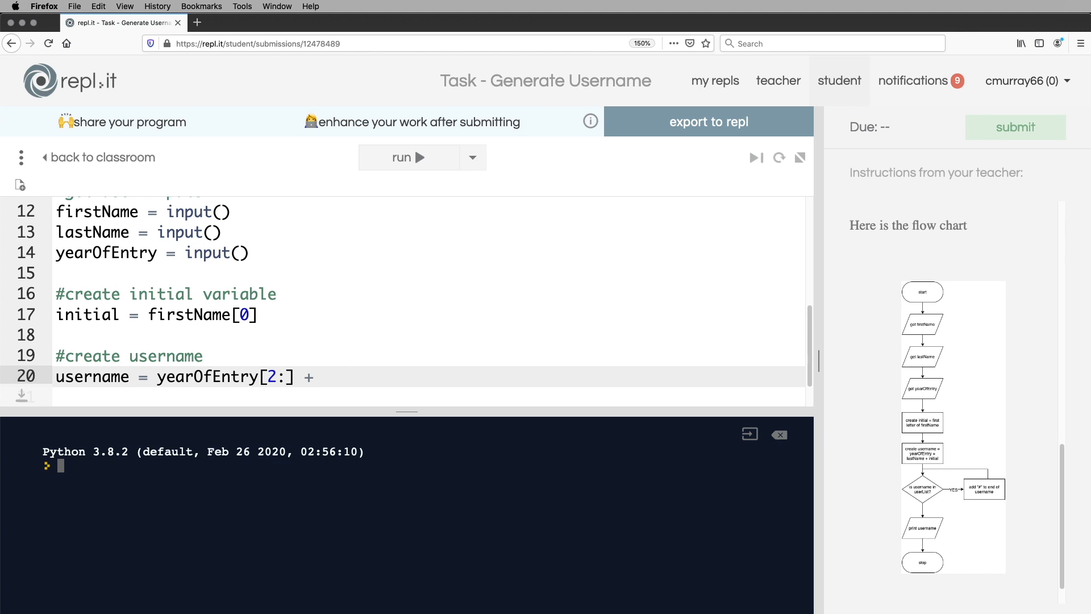
type("lastName")
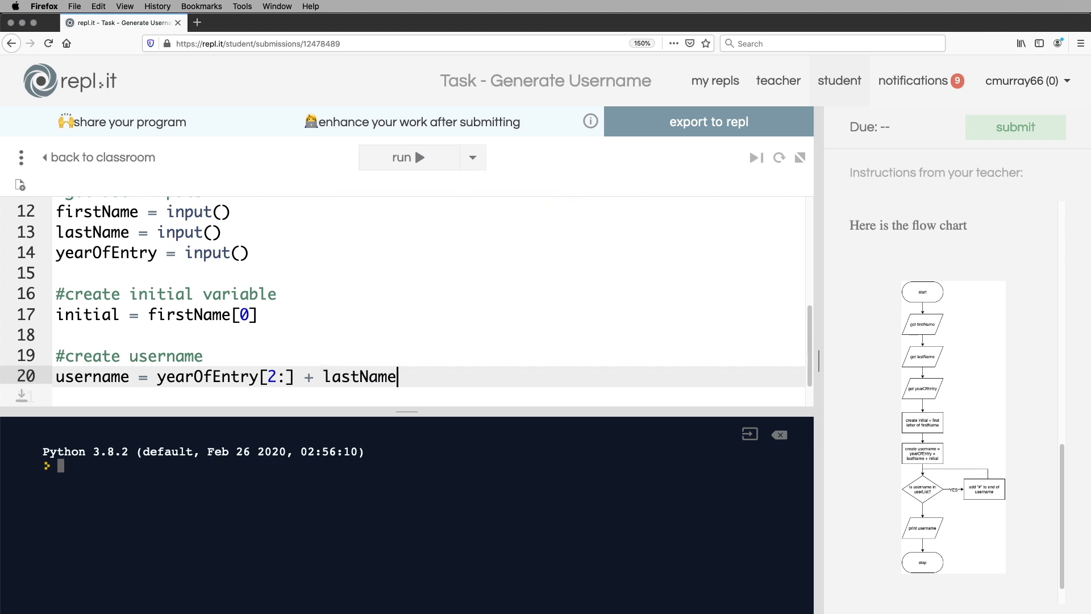
type("+ i")
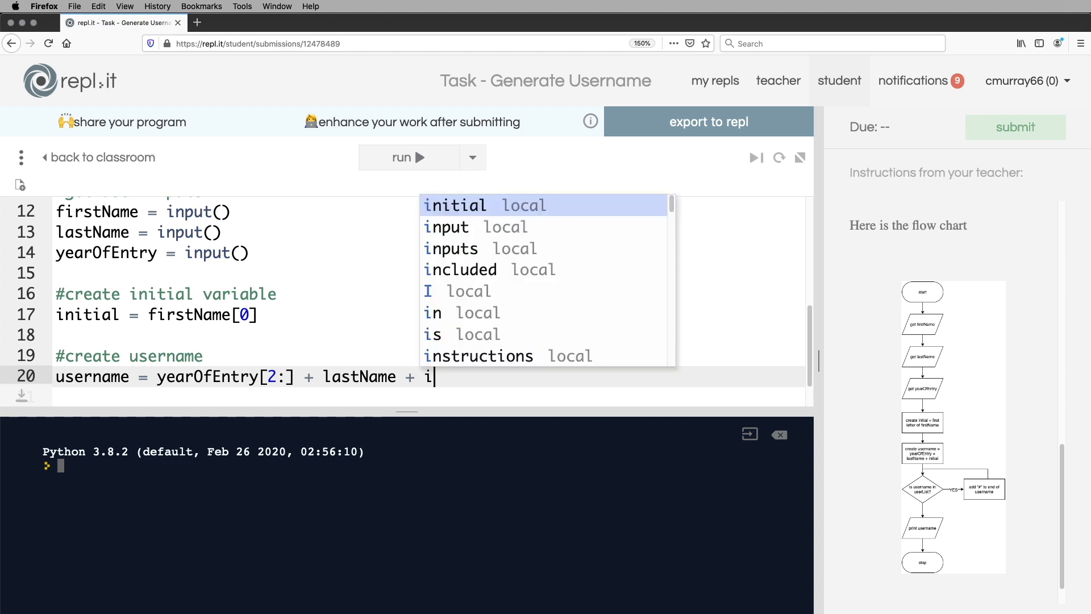
type("nitial")
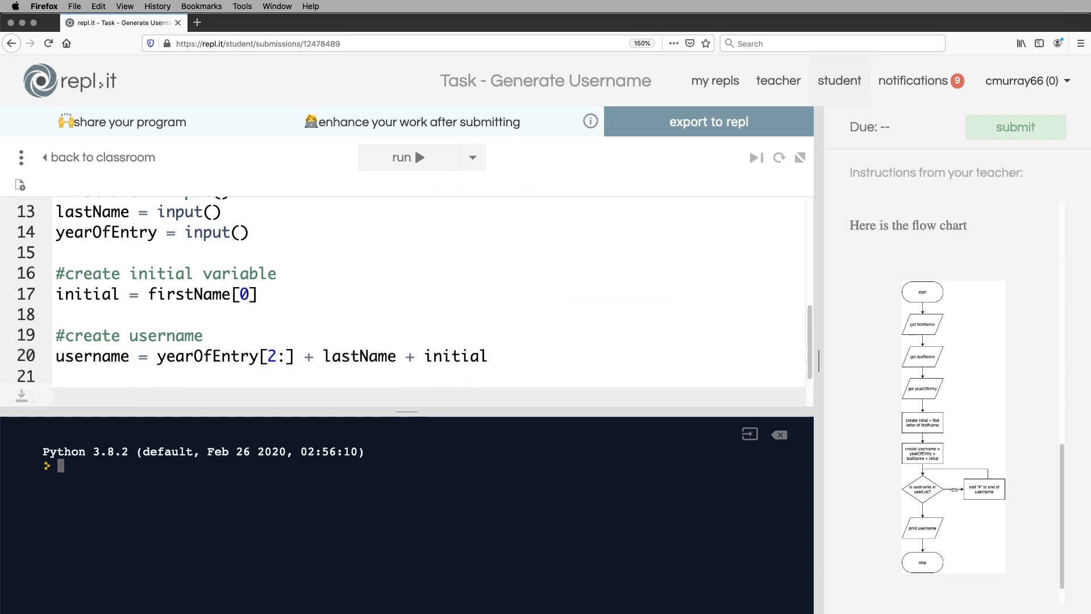
mouse_move(835, 367)
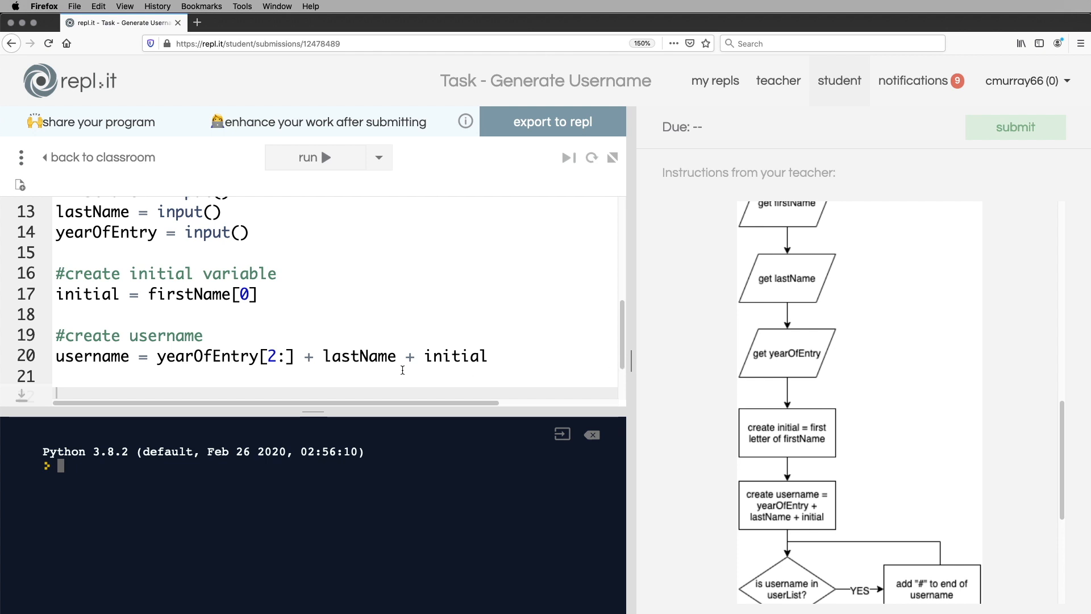
mouse_move(446, 477)
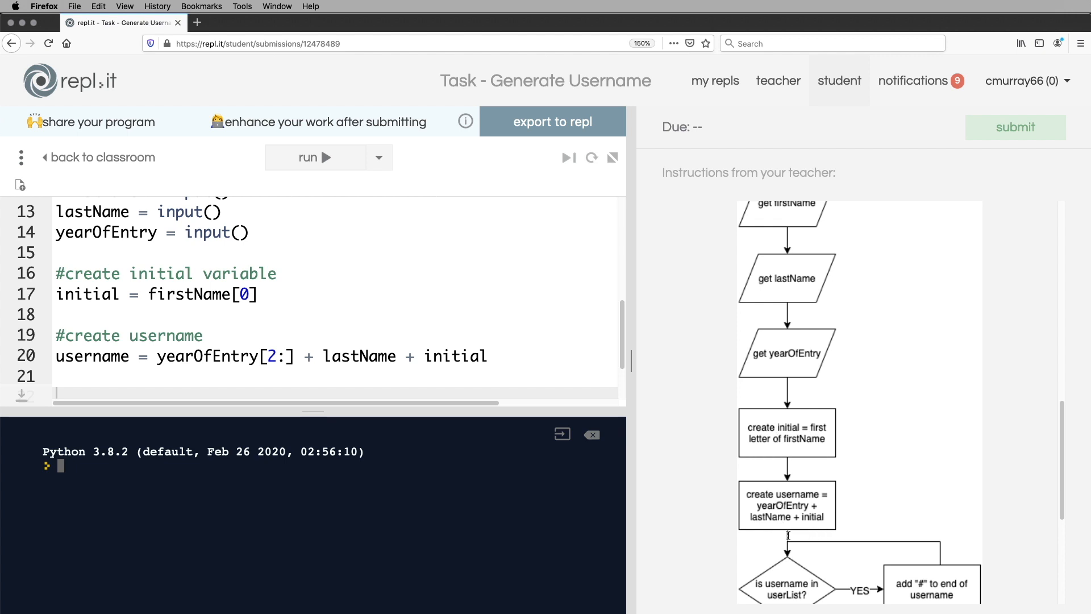
scroll("down", 3)
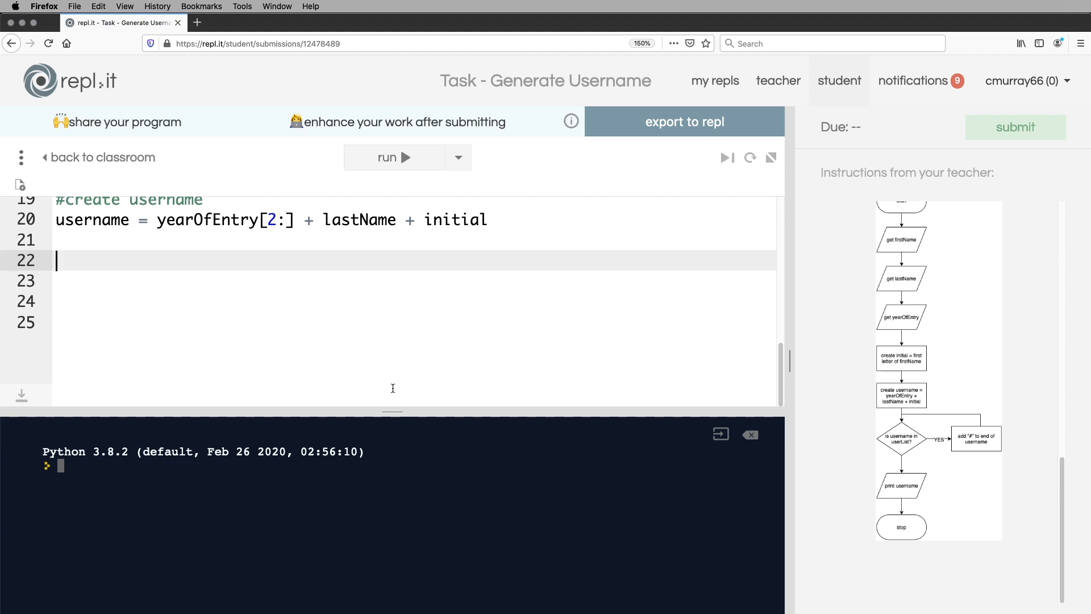
mouse_move(794, 363)
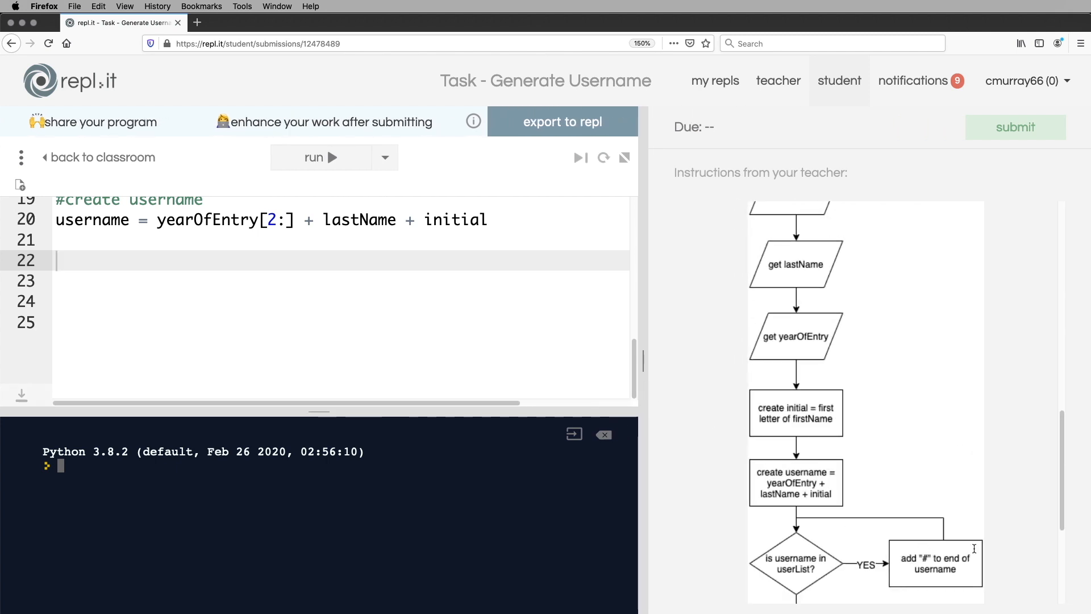
mouse_move(643, 365)
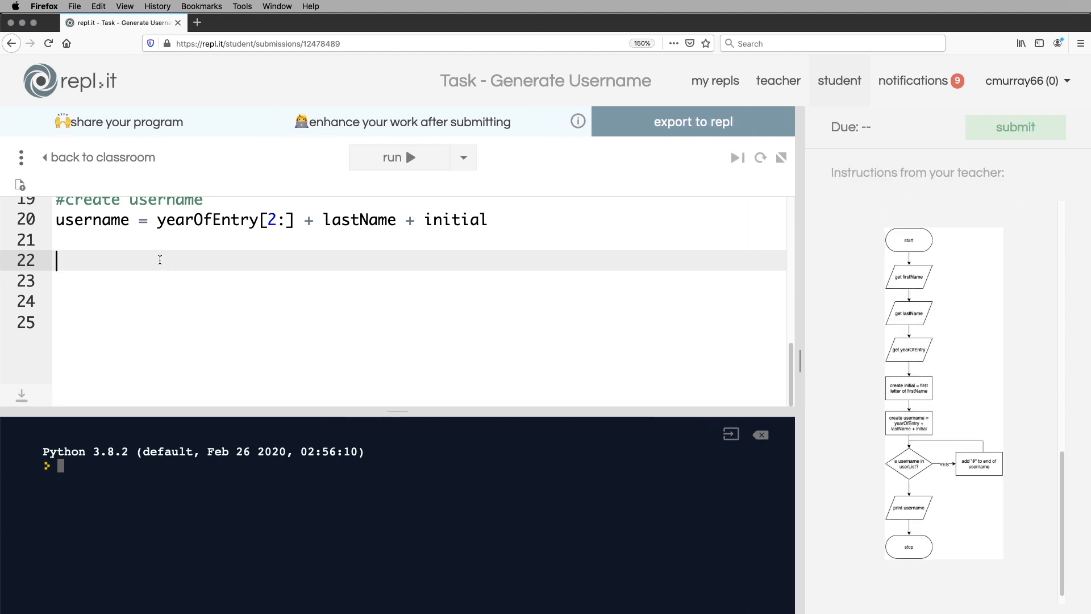
Write while username in userList: with username = username + "#" inside it.
type("while")
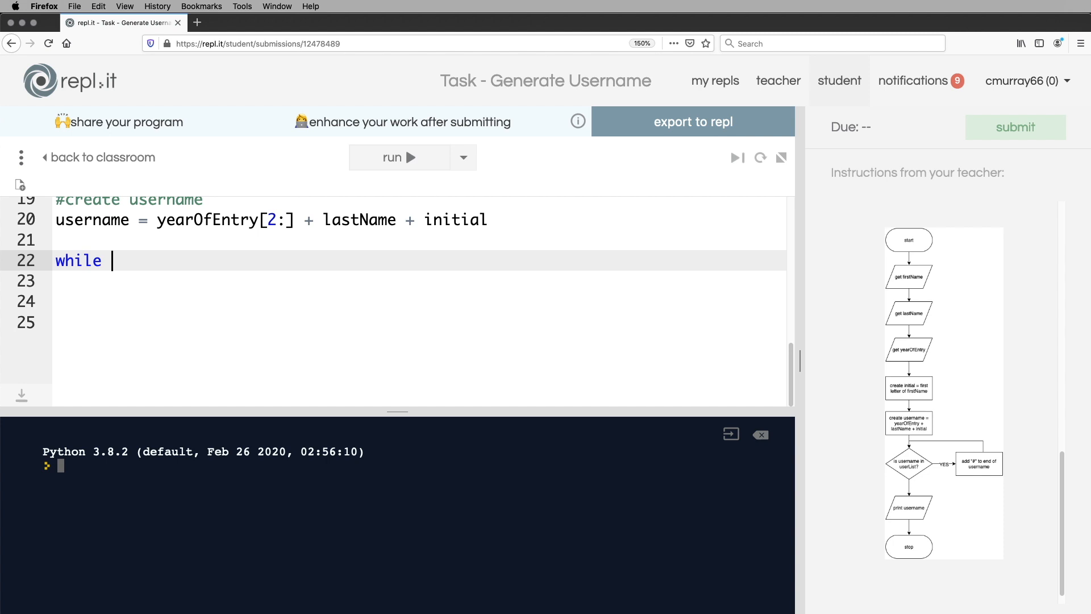
type("username in userList")
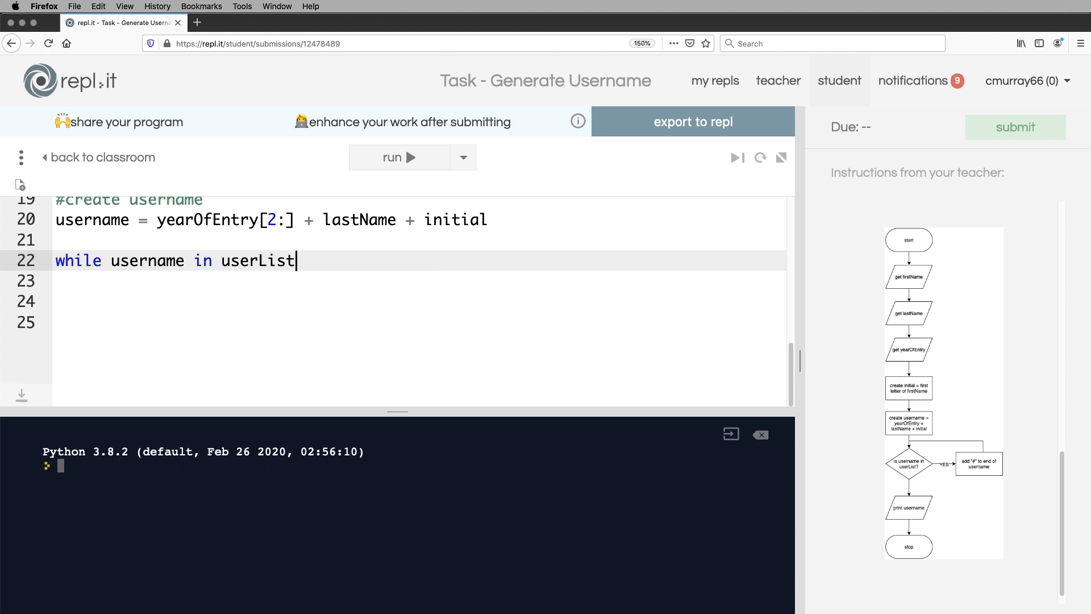
type(":")
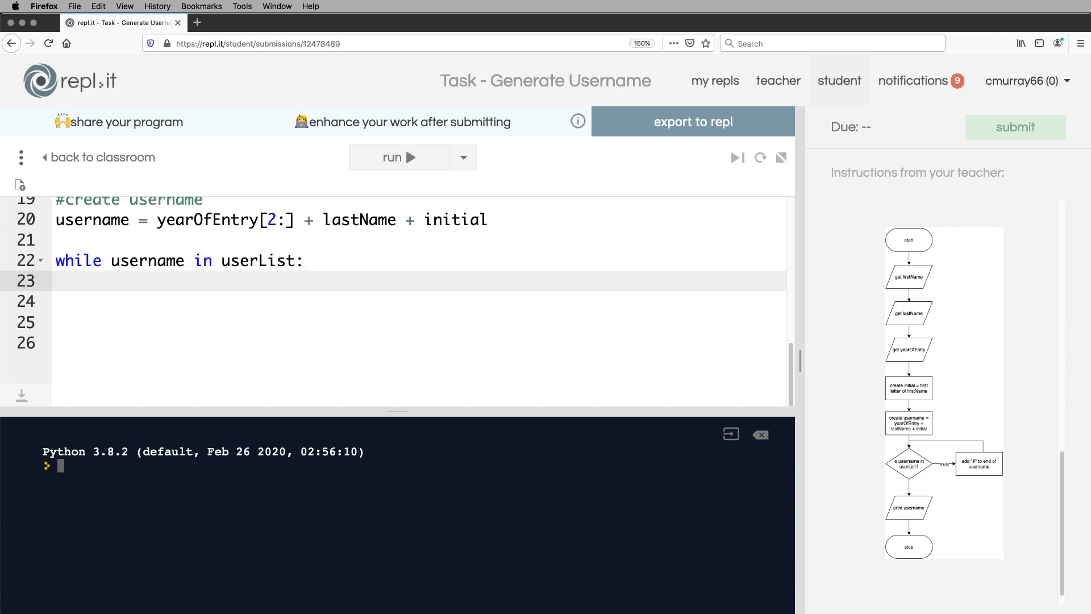
type("username =")
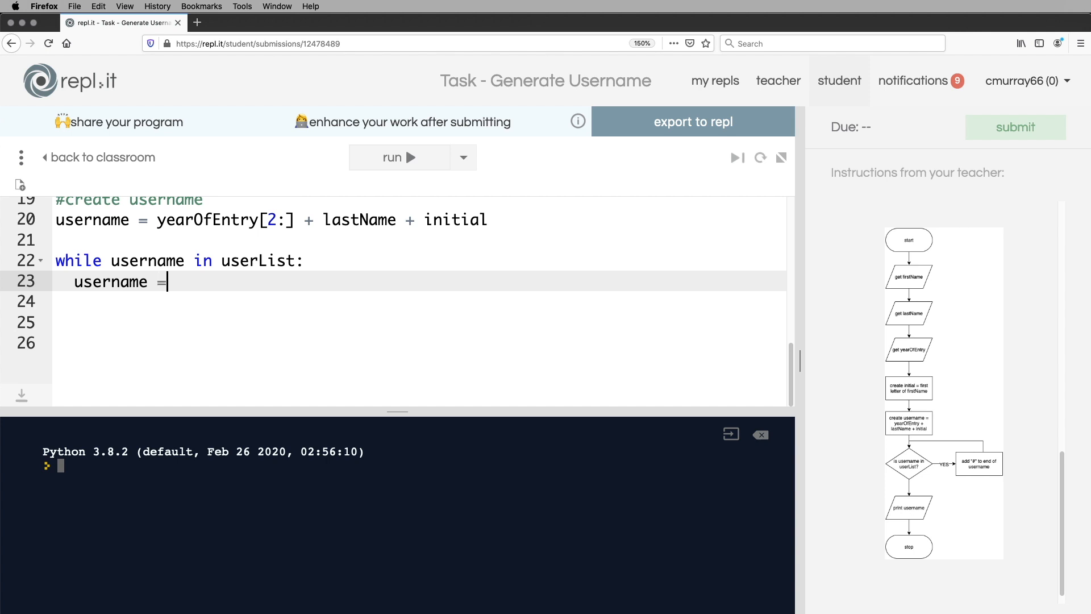
type("username +")
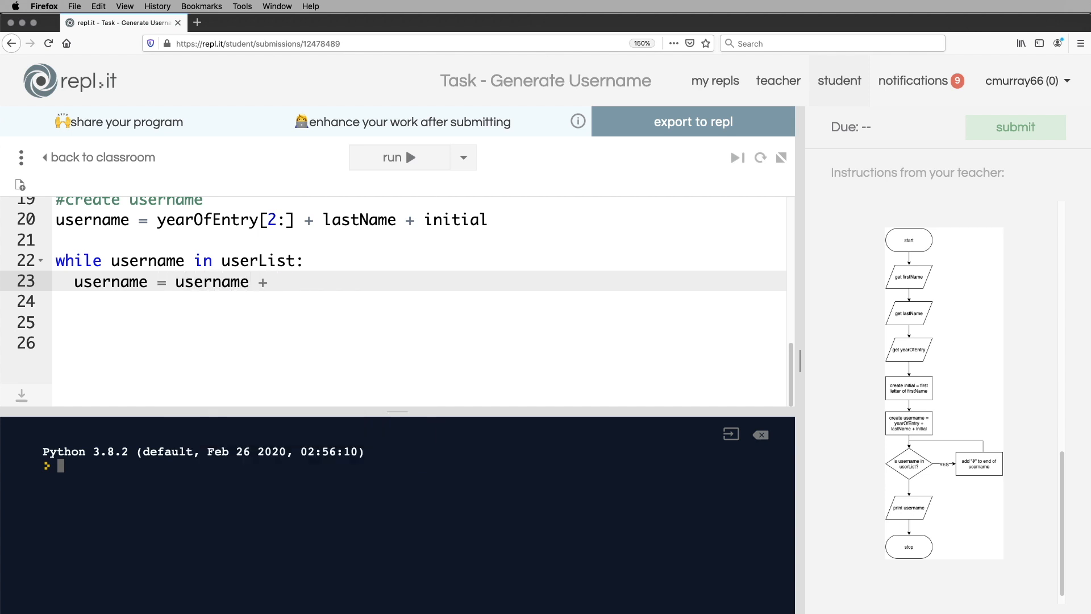
type("\"#\"")
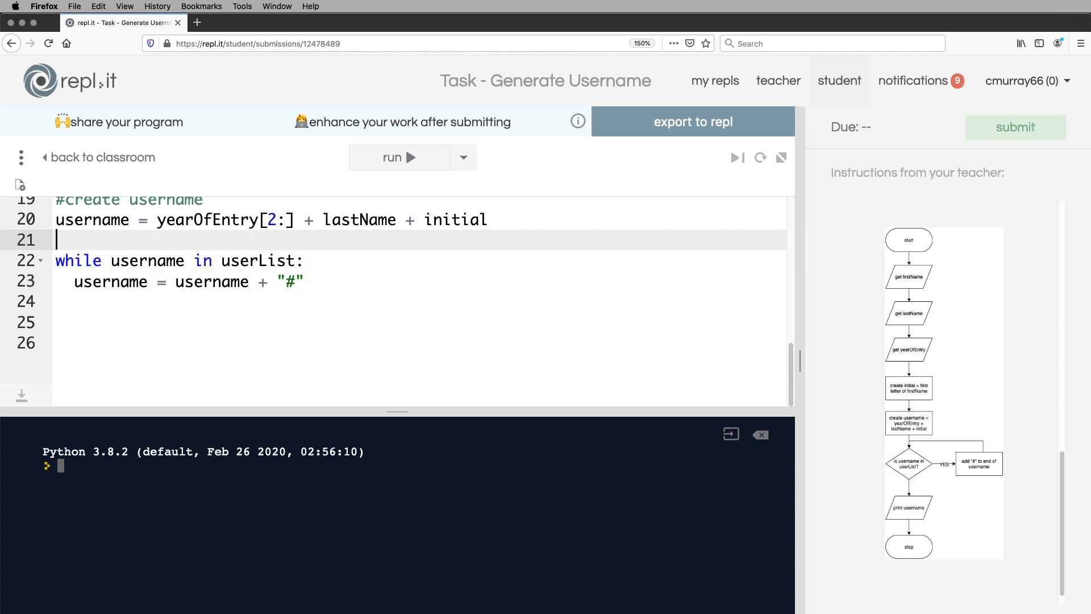
Add the comment '#checking username already taken' above the while loop.
type("#")
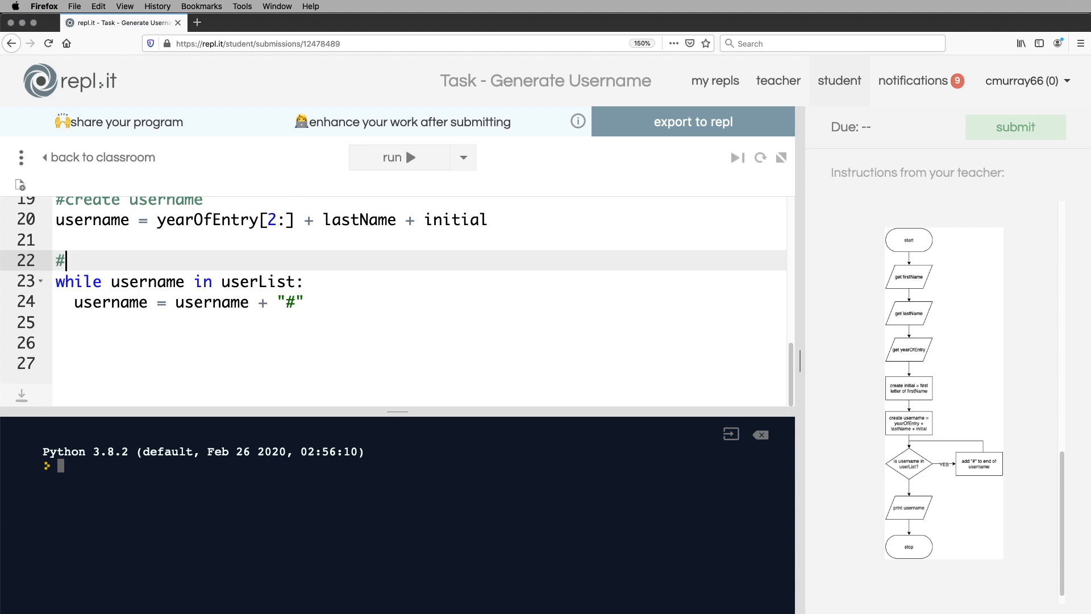
type("chec")
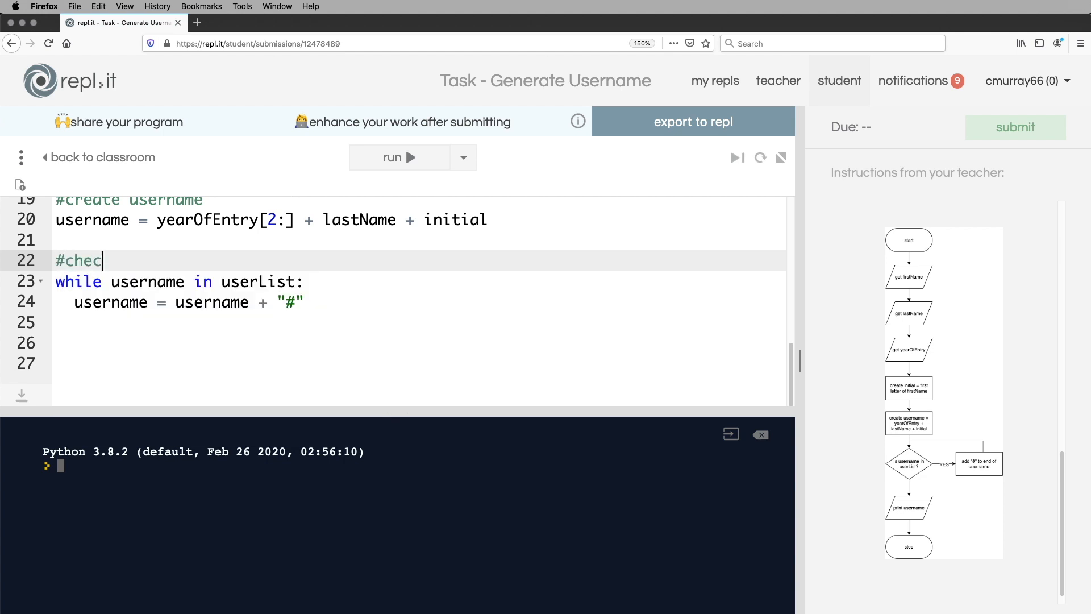
type("king userna")
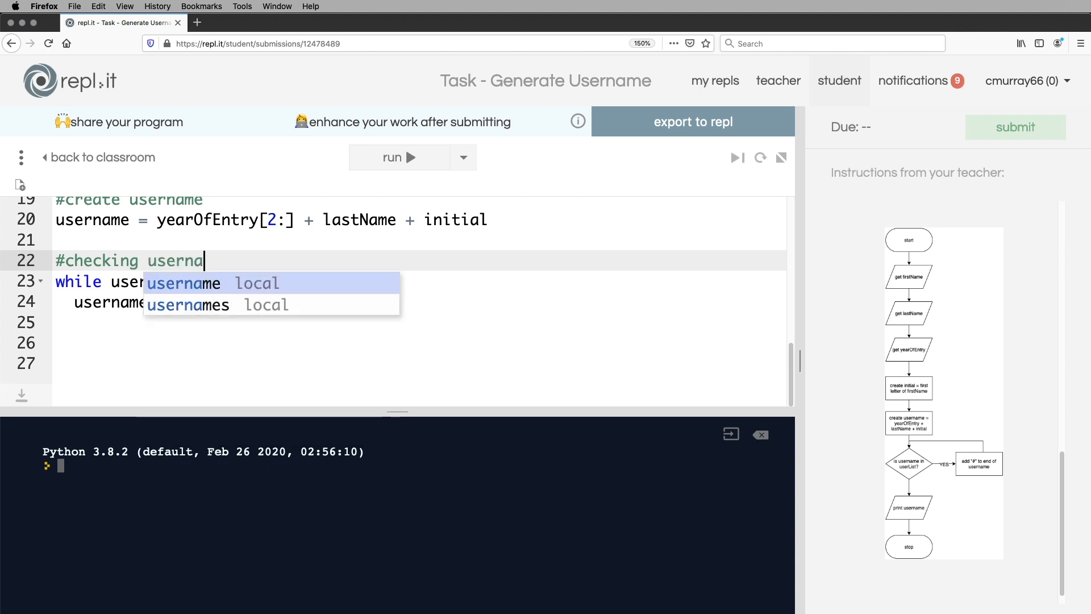
type("me already t")
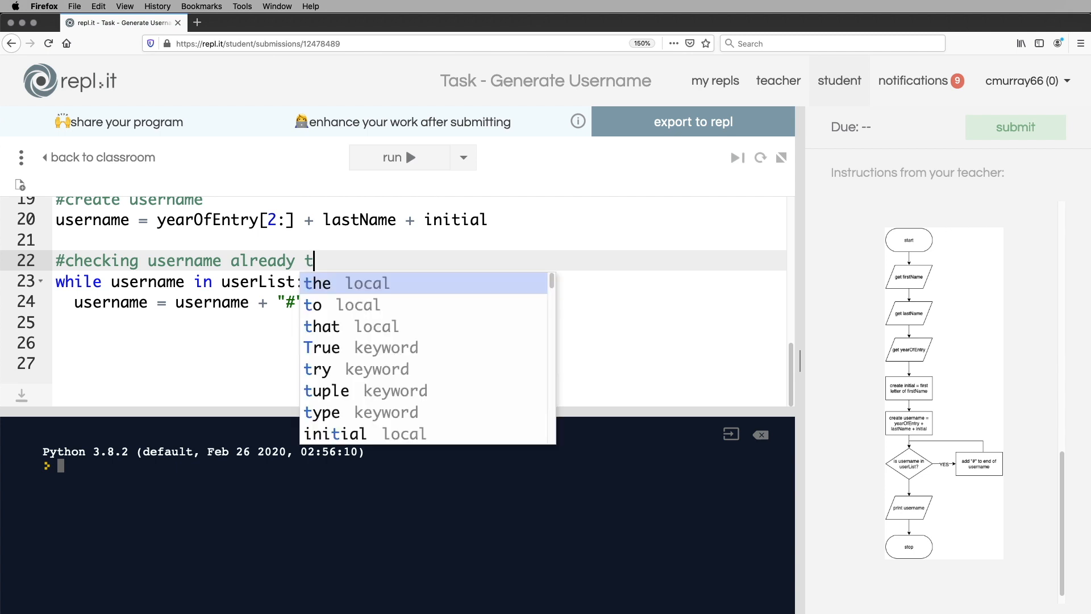
type("aken")
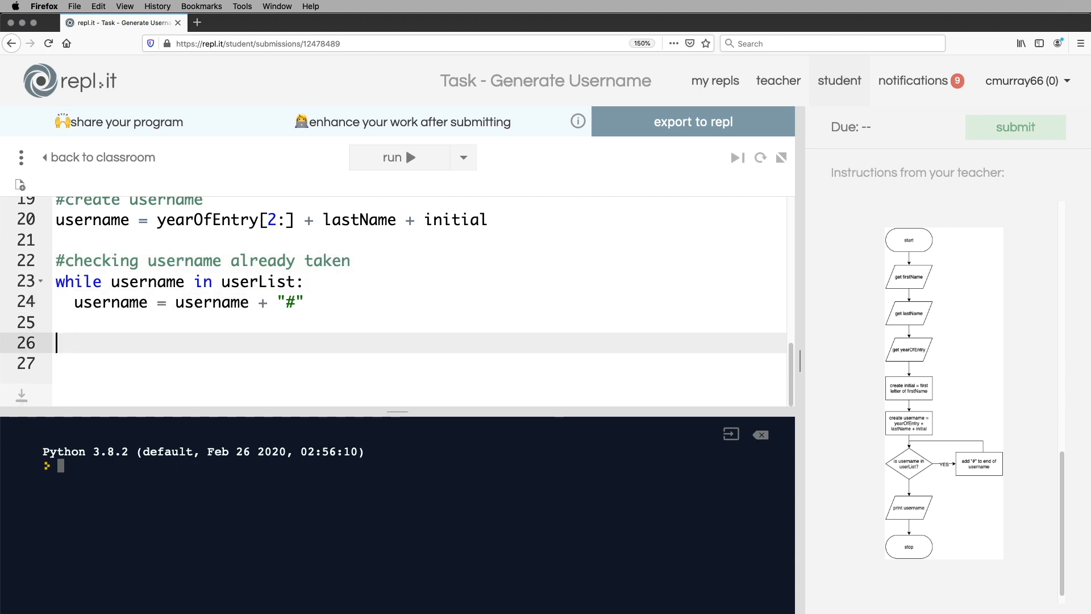
Add a '#print out result' comment followed by print(username) to end the program.
type("#")
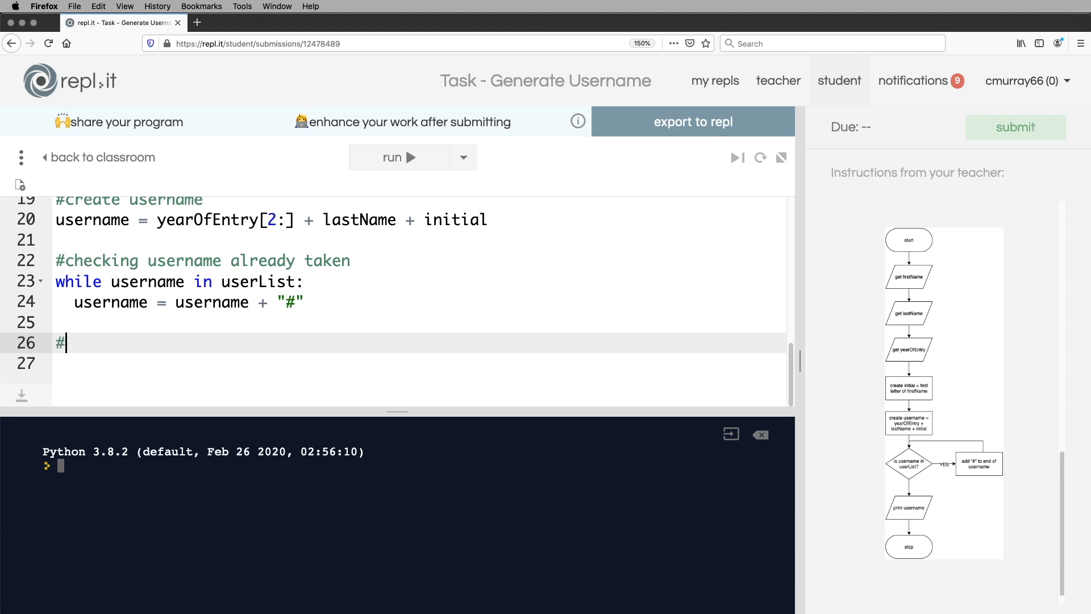
type("print")
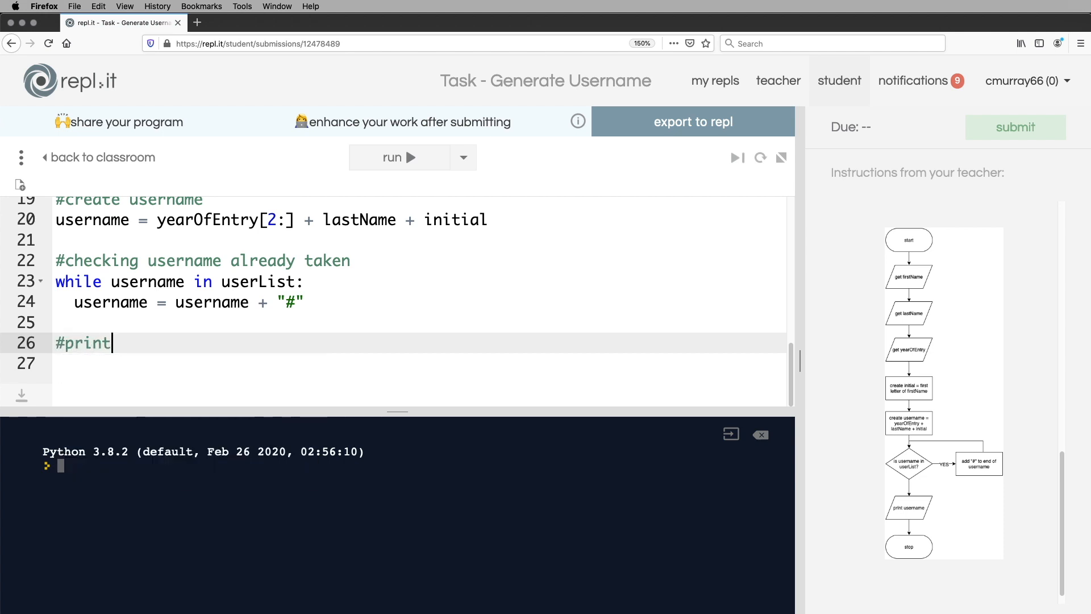
type("out result")
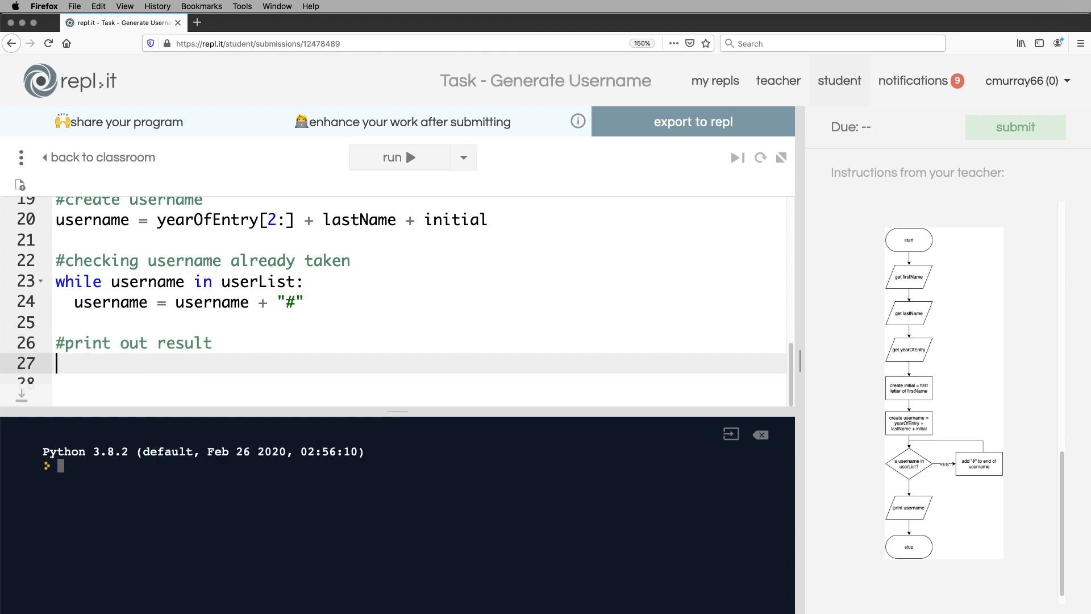
type("print")
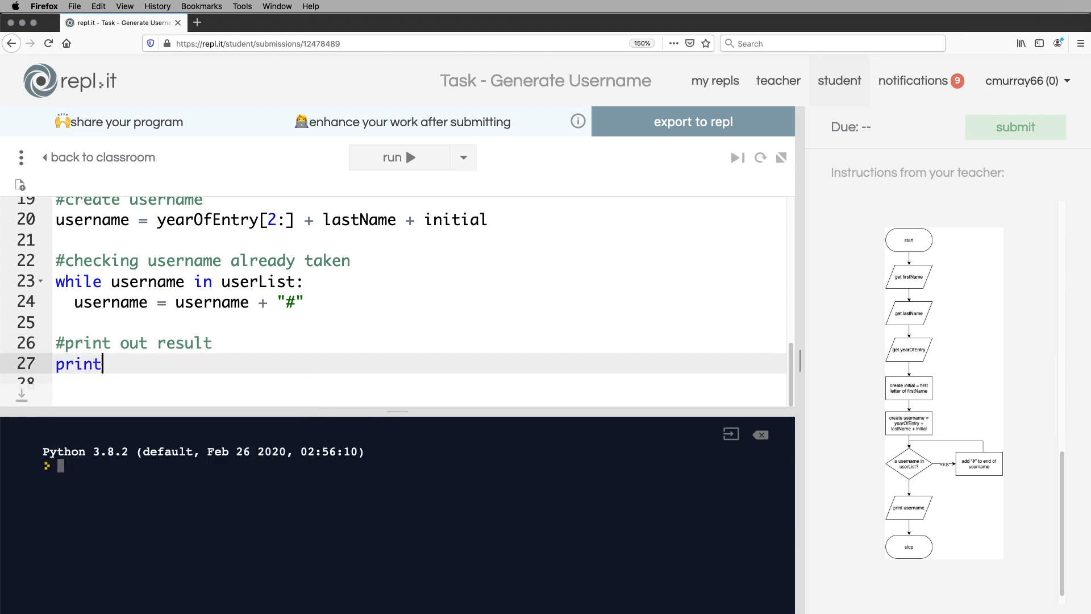
type("(userna")
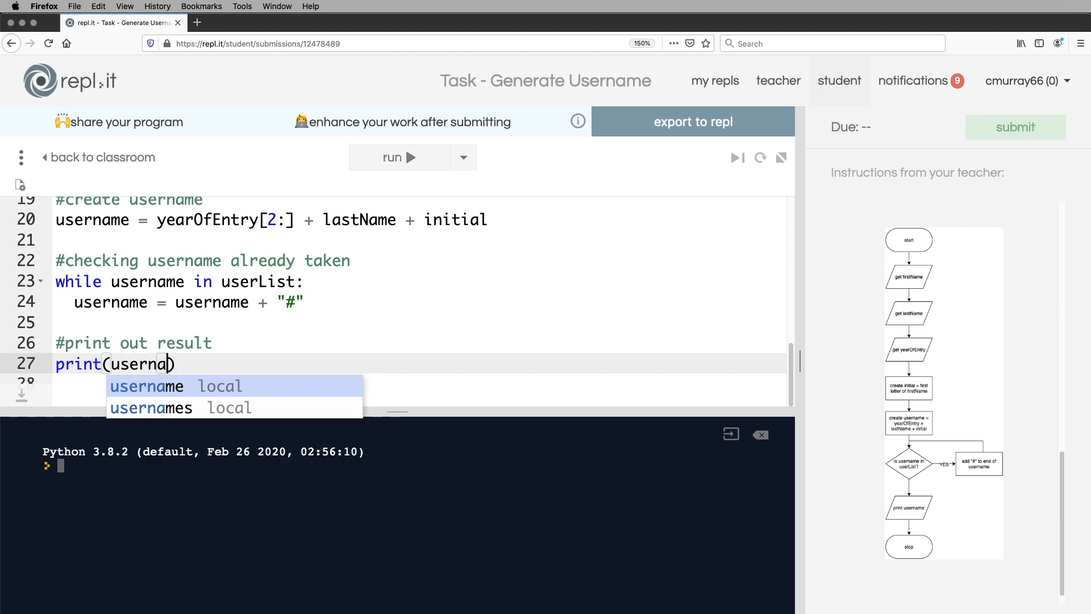
type("me")
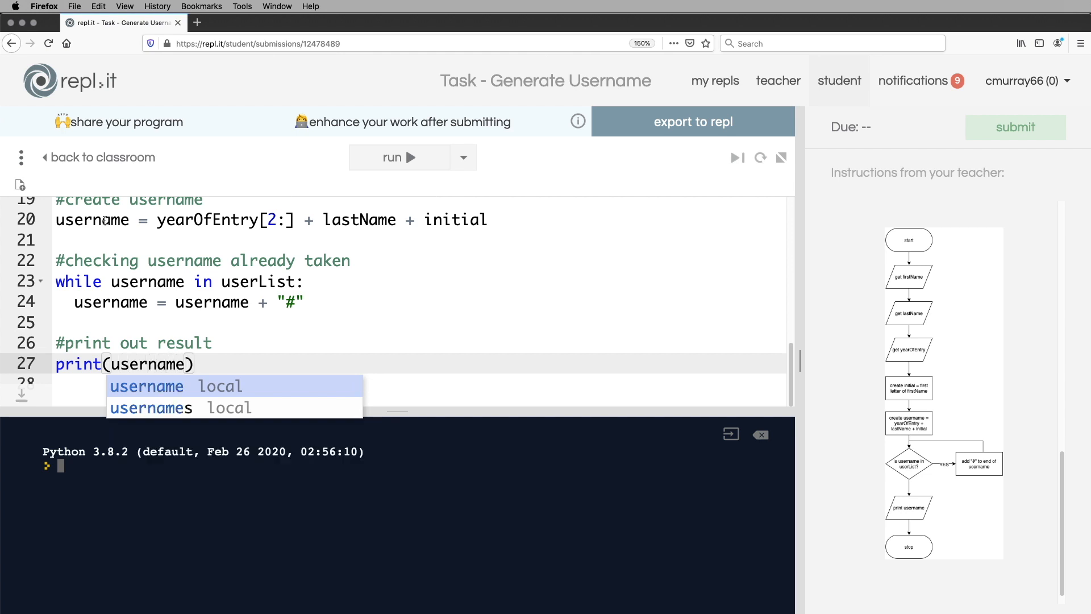
left_click(213, 364)
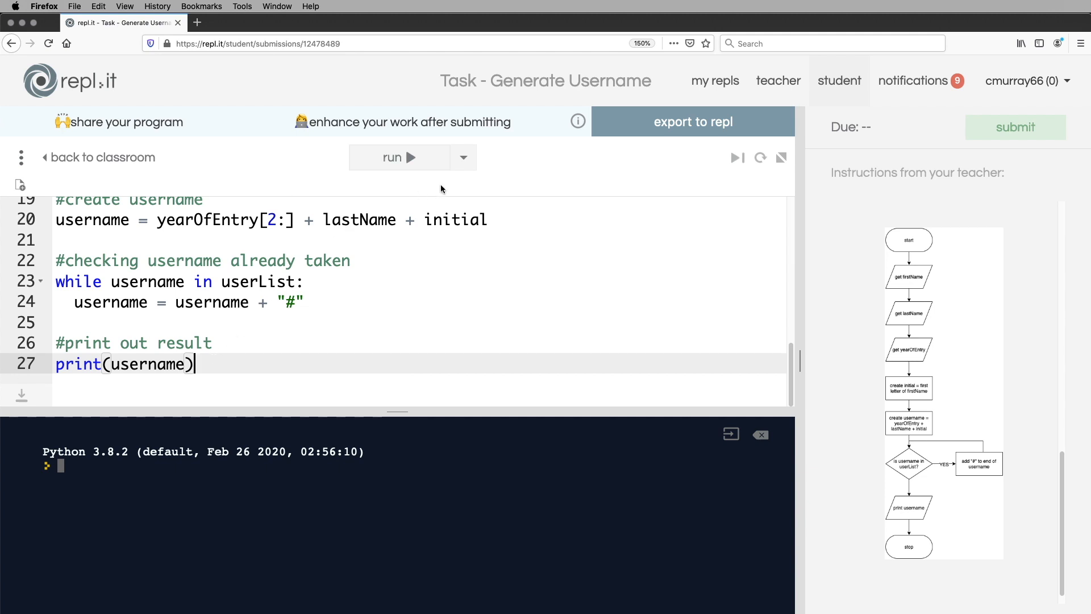
Run the program with Tom, Mackay and 2019, producing 19MackayT.
left_click(463, 157)
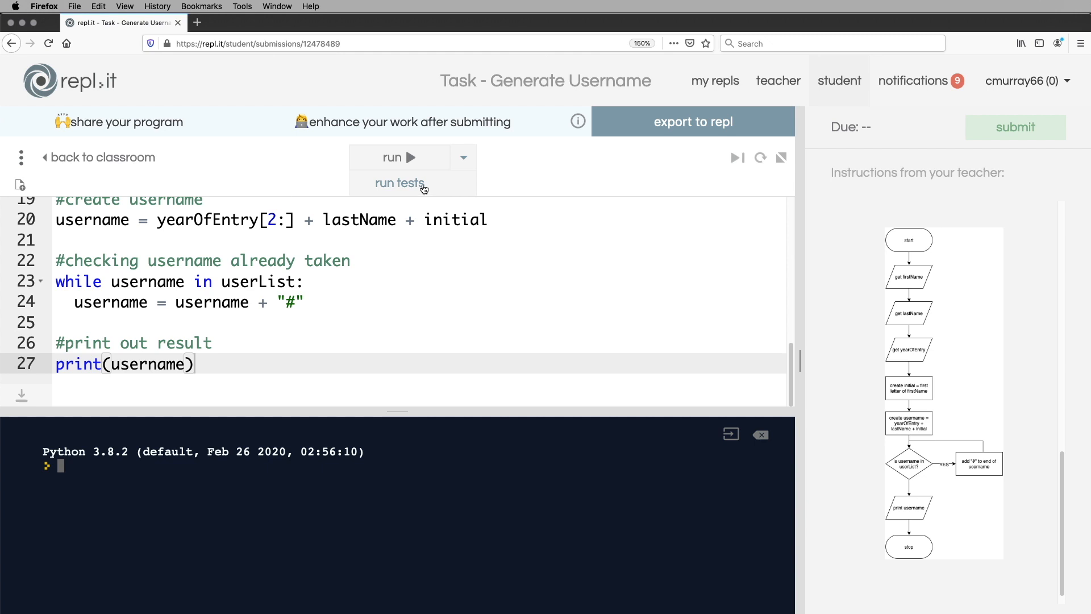
mouse_move(495, 241)
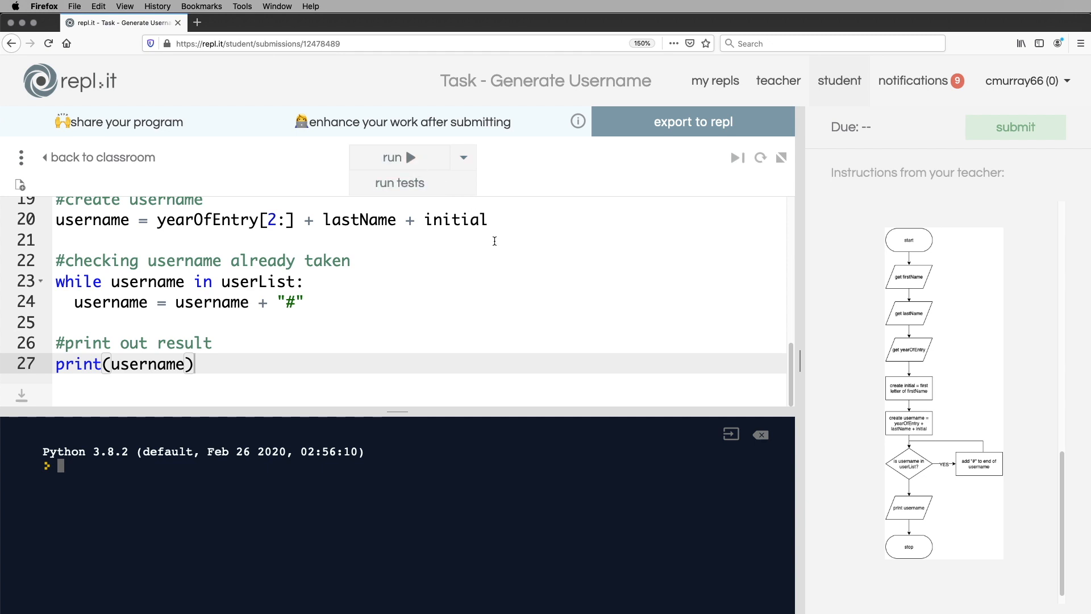
left_click(393, 157)
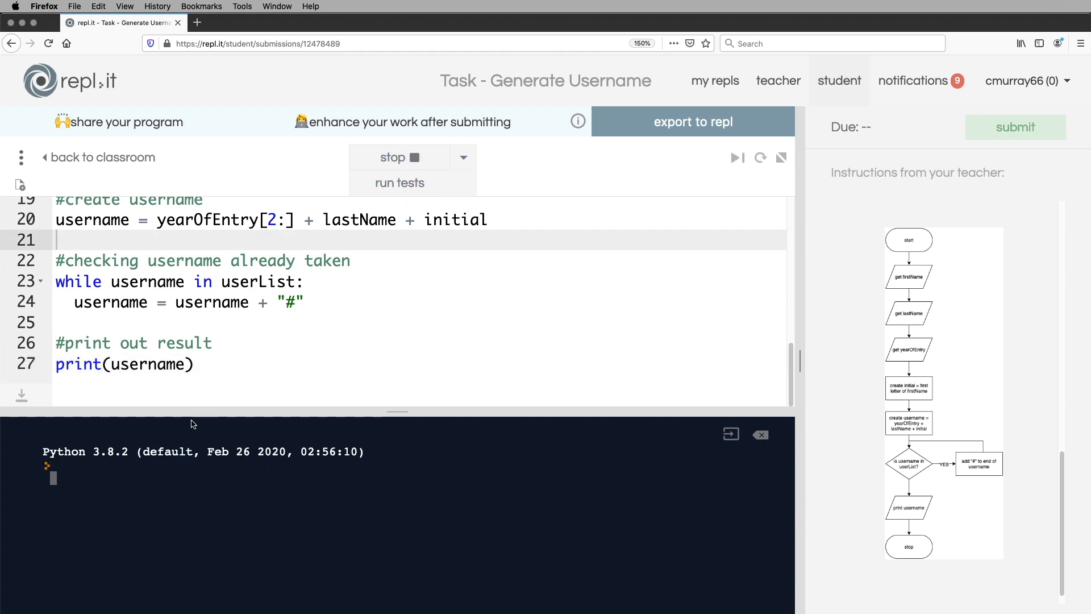
mouse_move(119, 484)
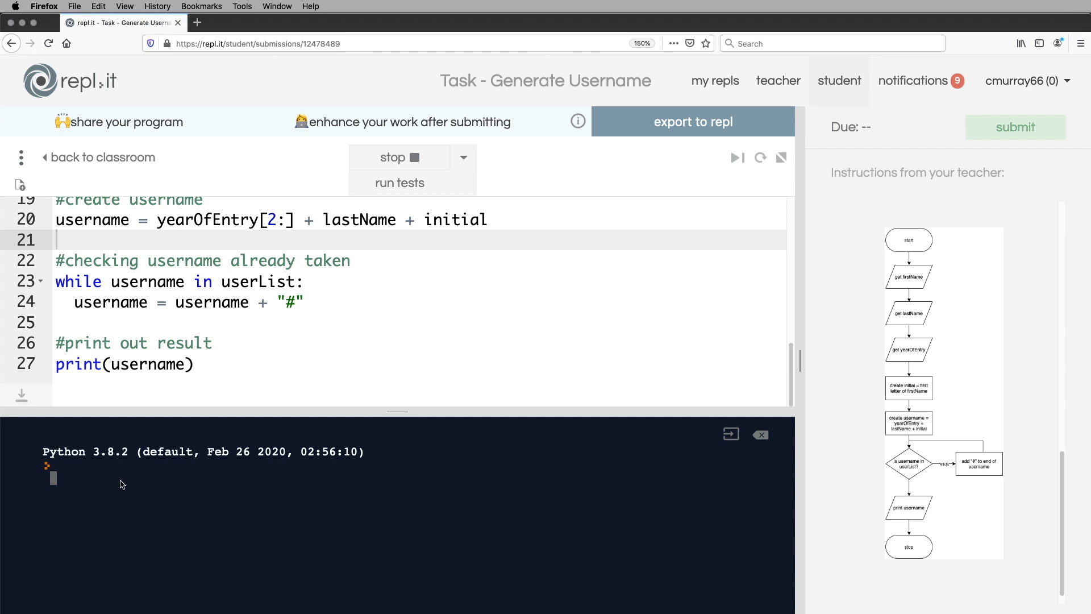
type("Tom")
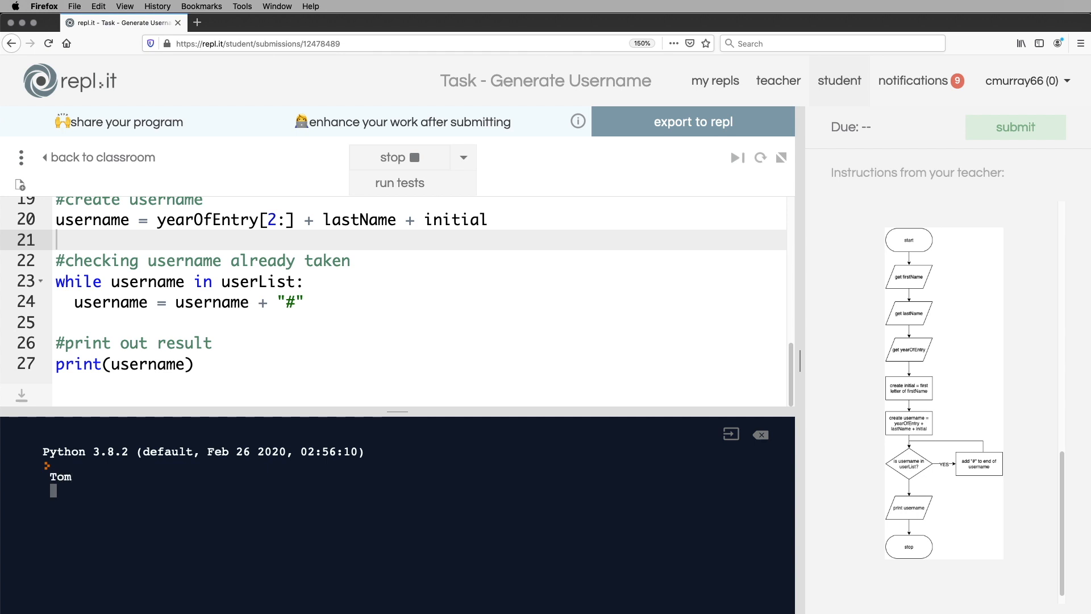
type("Macka")
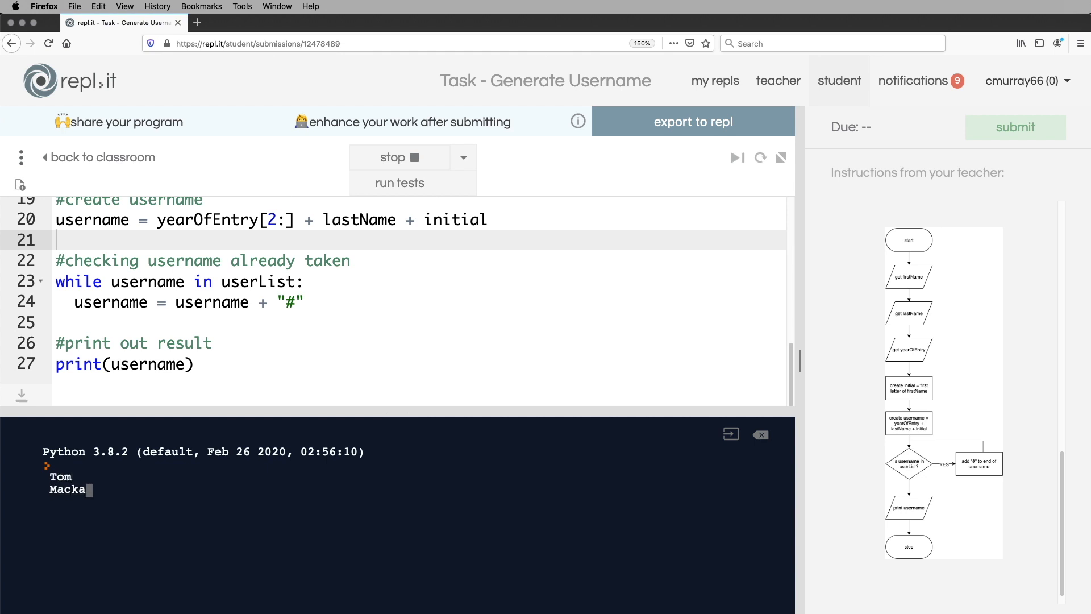
type("201")
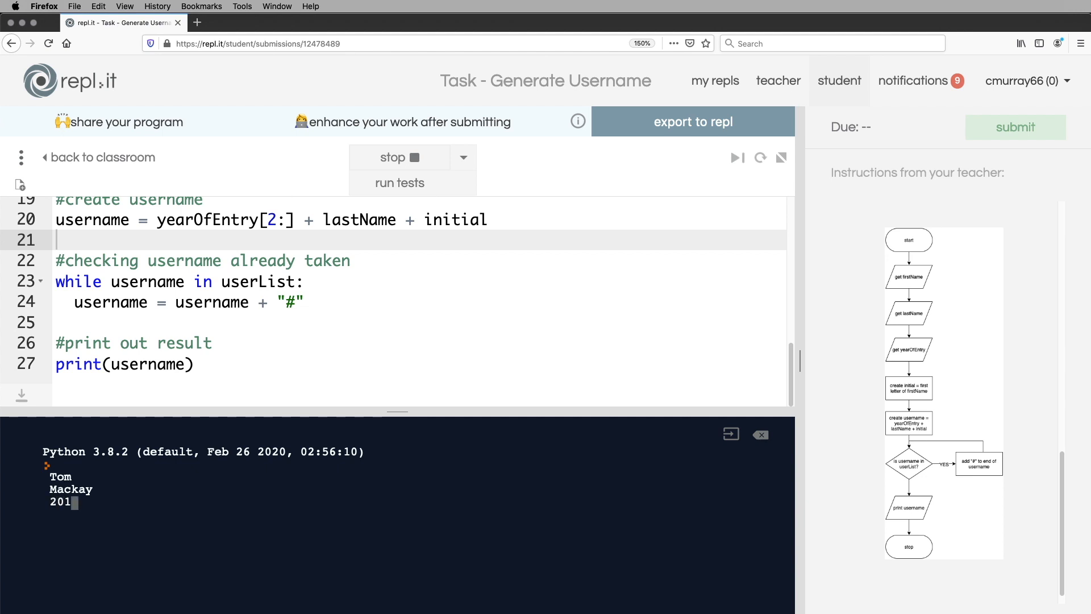
type("9")
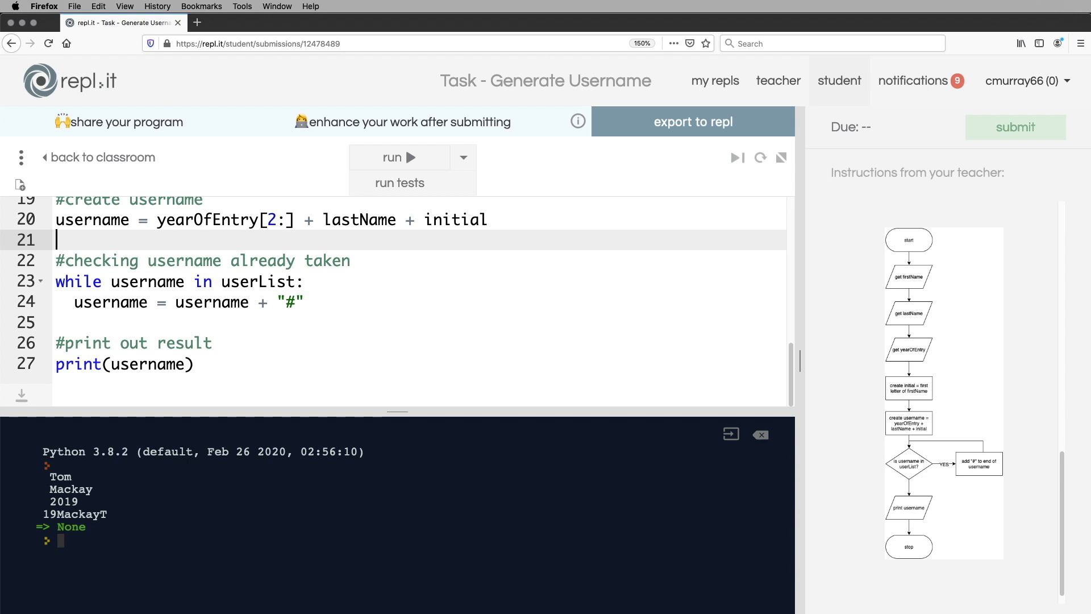
mouse_move(121, 484)
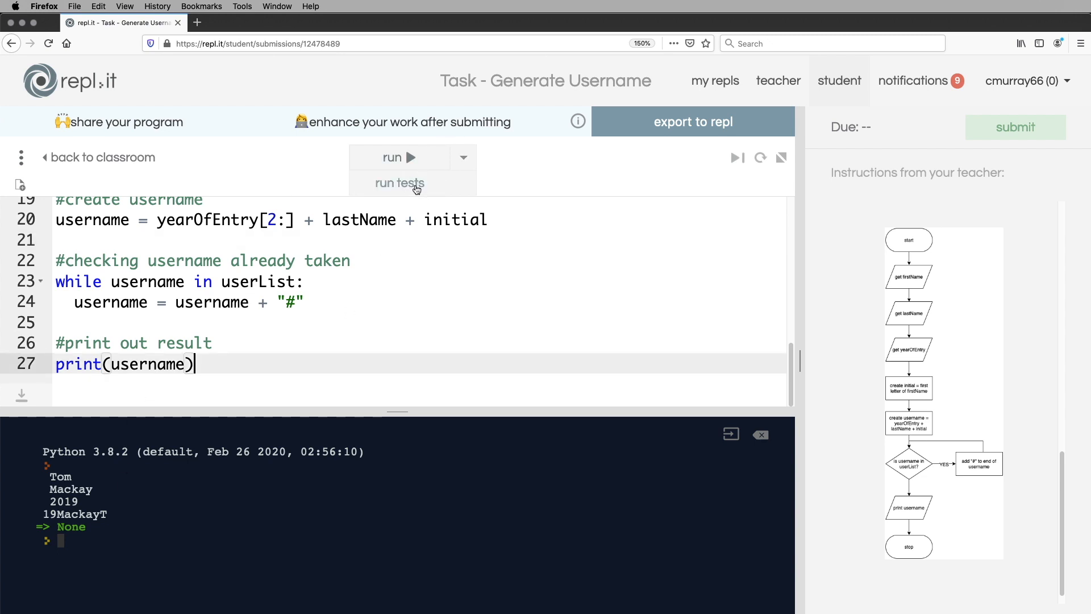
Run the assignment tests, confirm all three pass and dismiss the results.
left_click(399, 183)
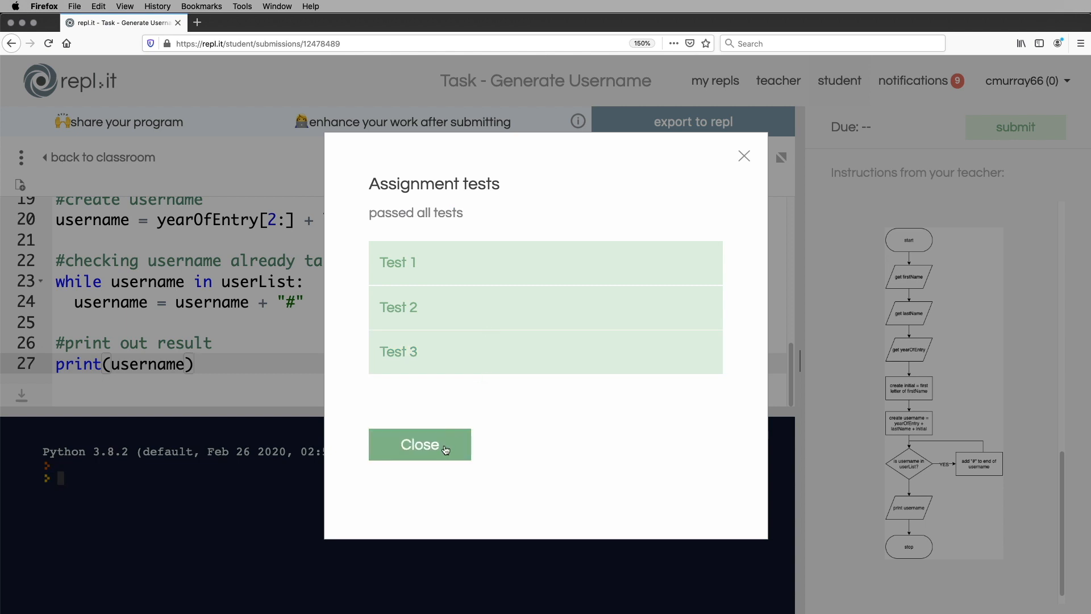
left_click(419, 444)
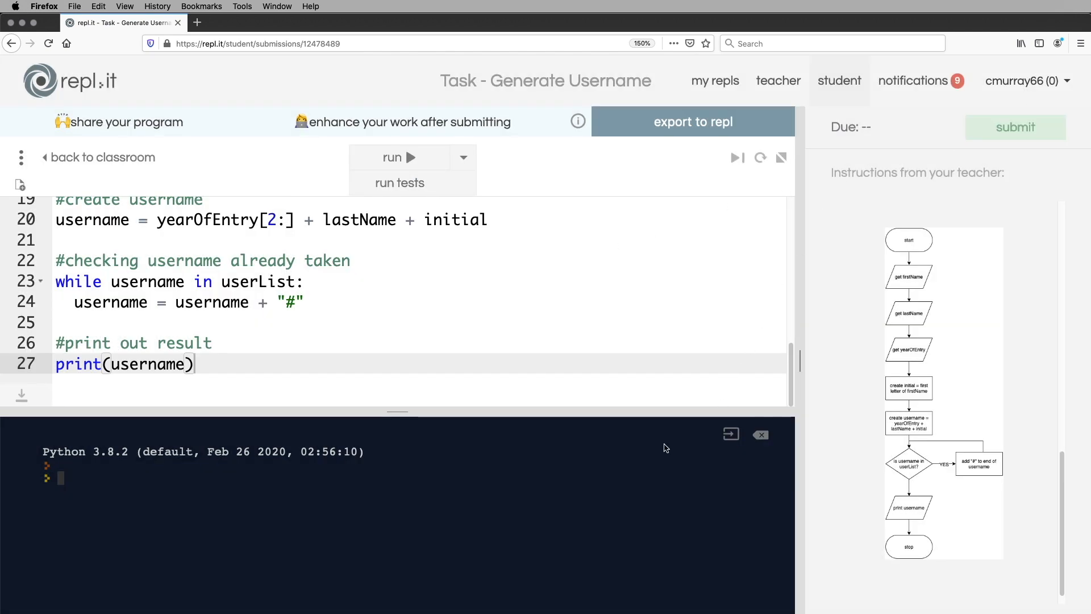
Enlarge the code area and review the username list from the top, highlighting the # in 16JonesA#.
left_click_drag(397, 410, 398, 505)
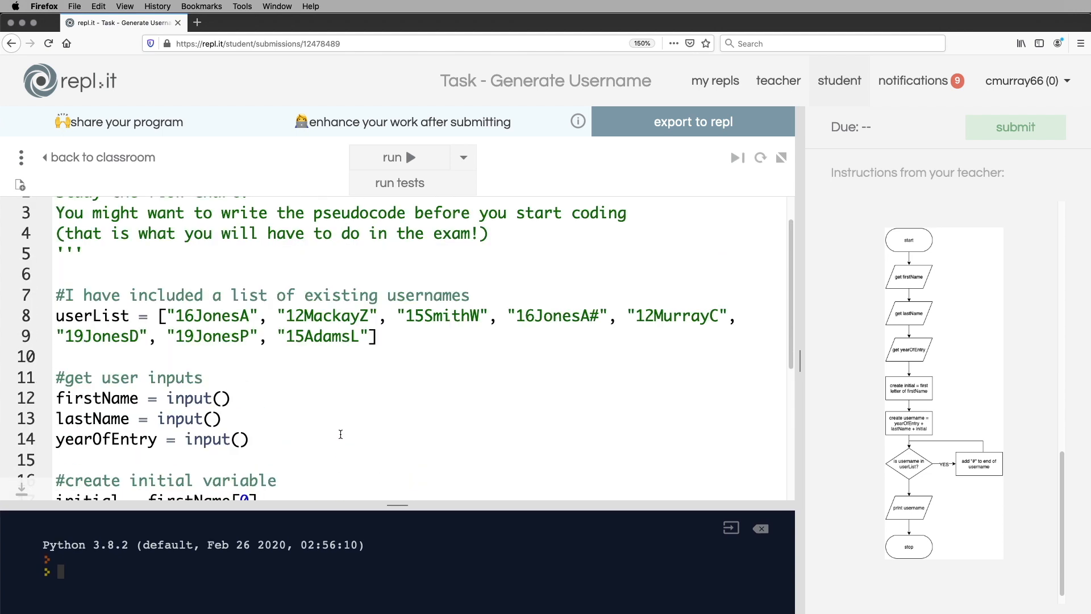
scroll("down", 3)
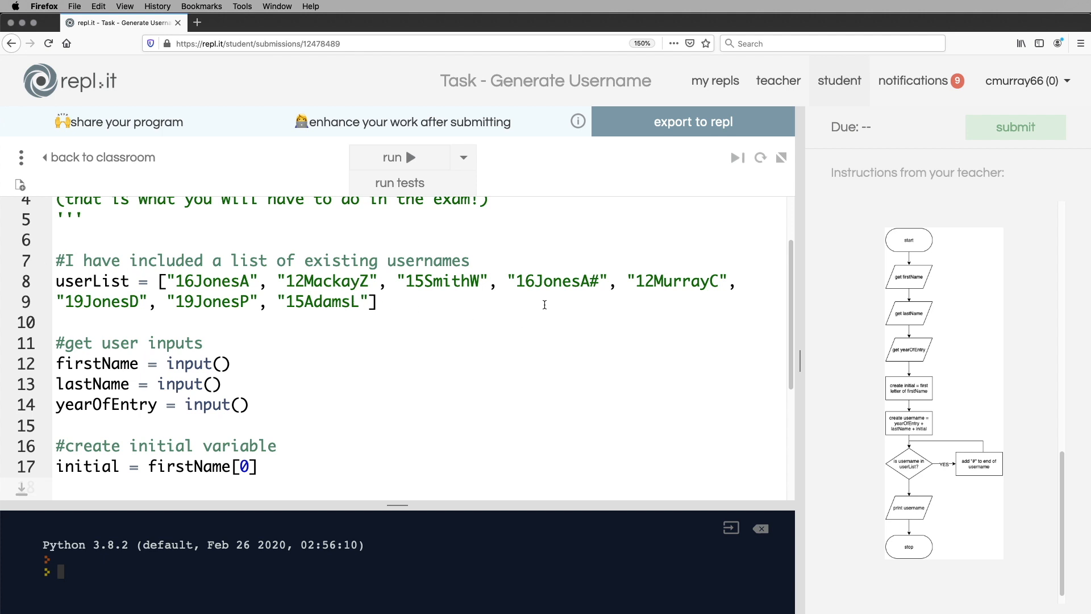
mouse_move(520, 318)
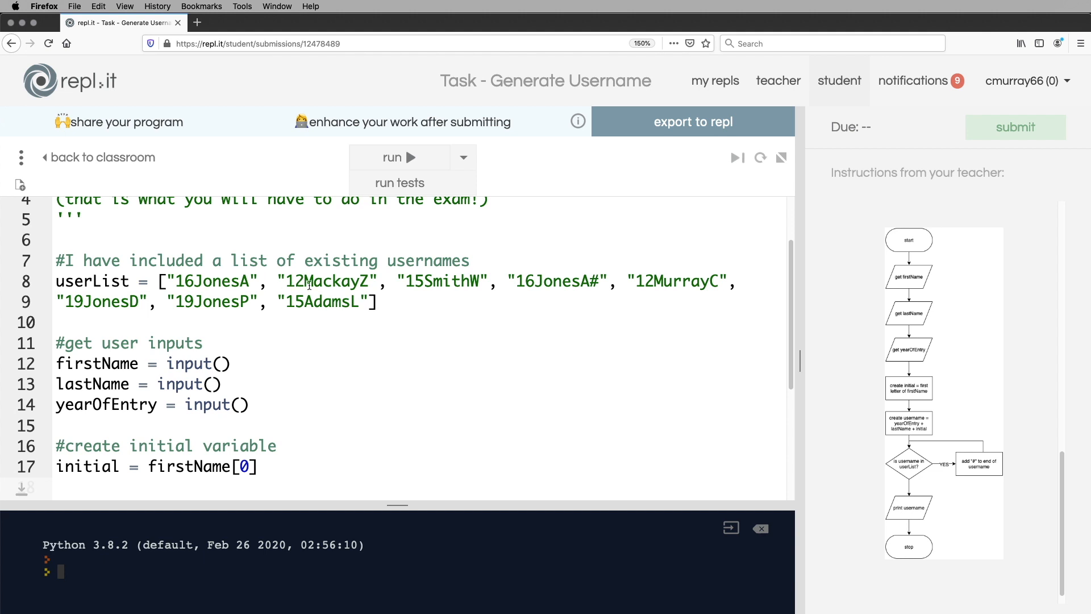
mouse_move(207, 327)
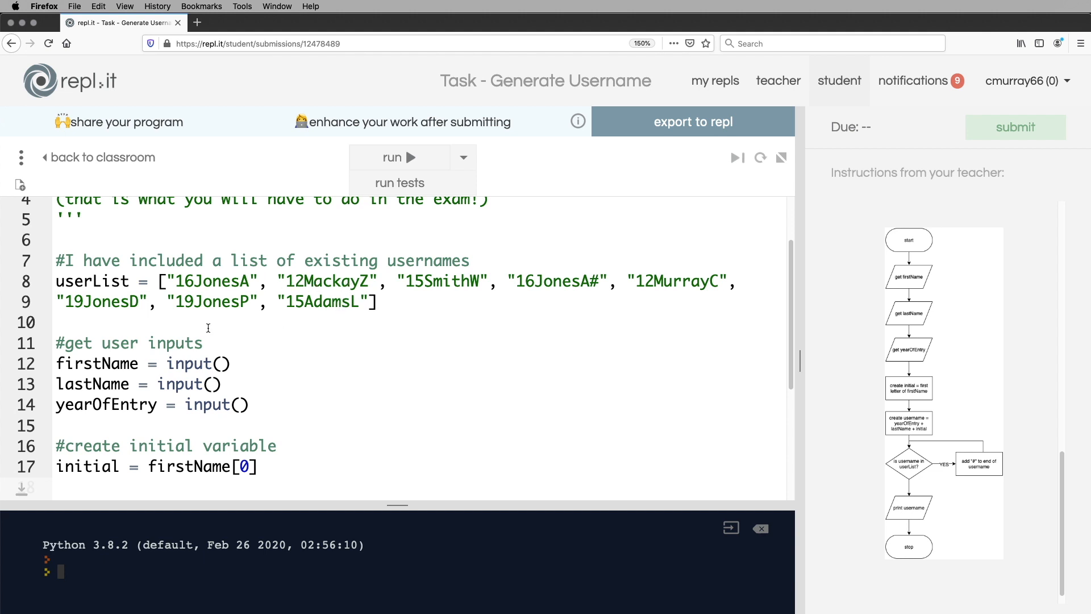
scroll("down", 3)
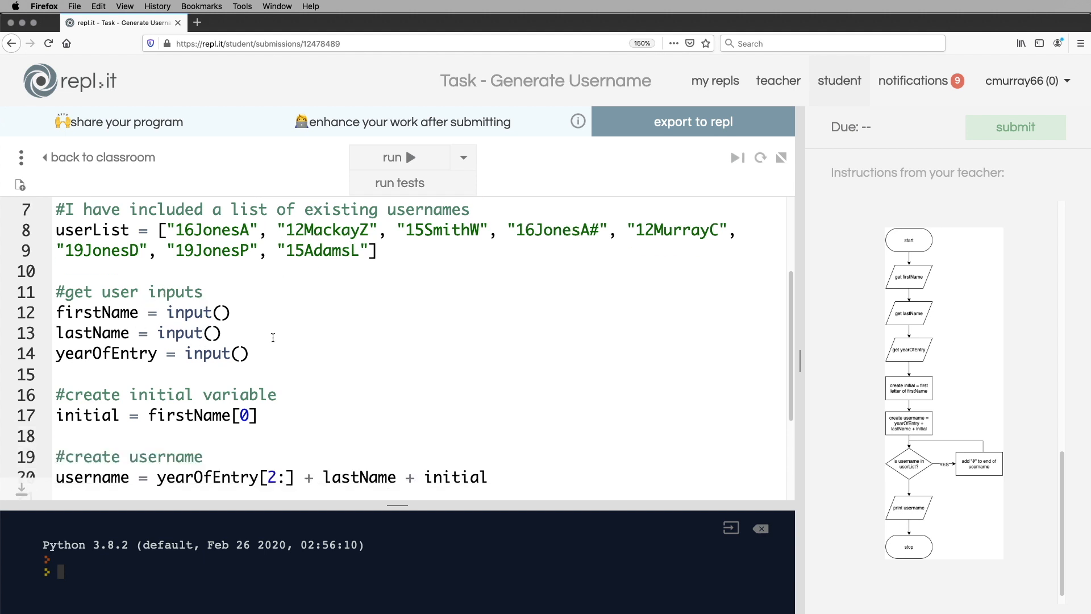
scroll("down", 3)
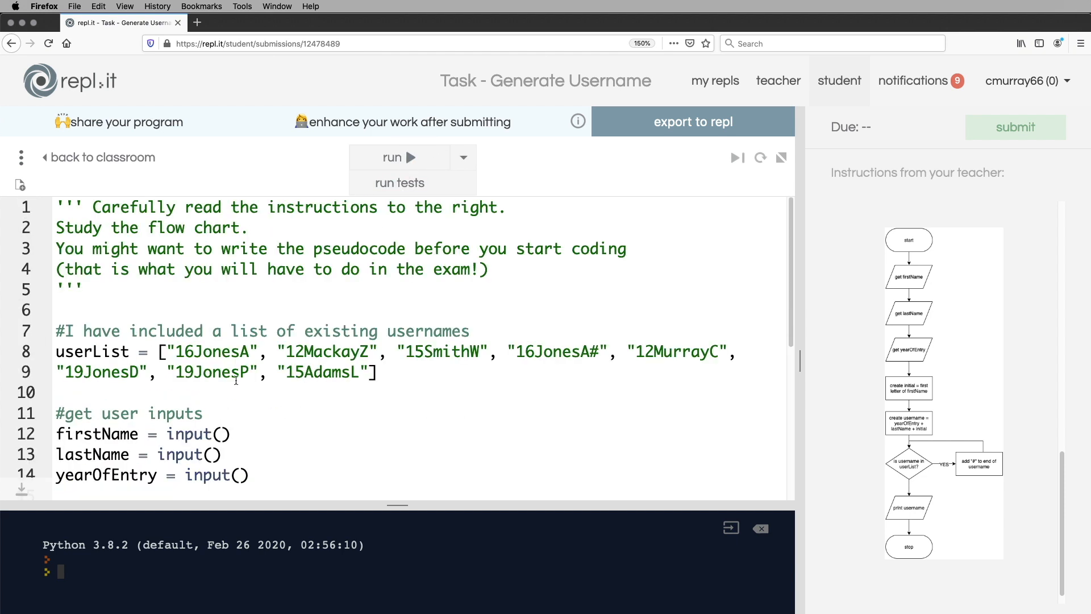
double_click(197, 351)
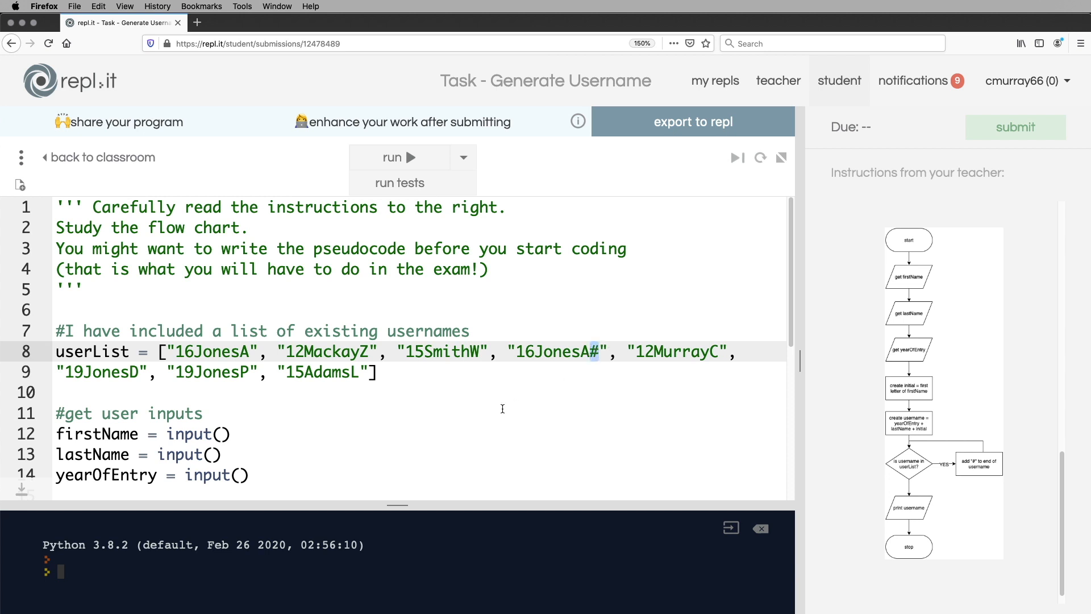
mouse_move(577, 433)
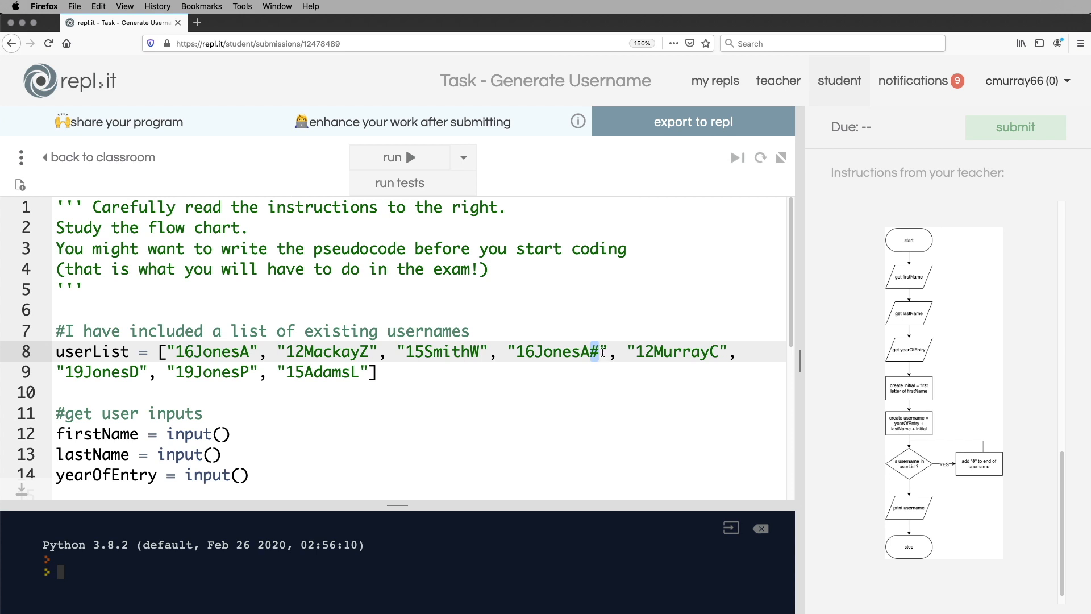
mouse_move(374, 135)
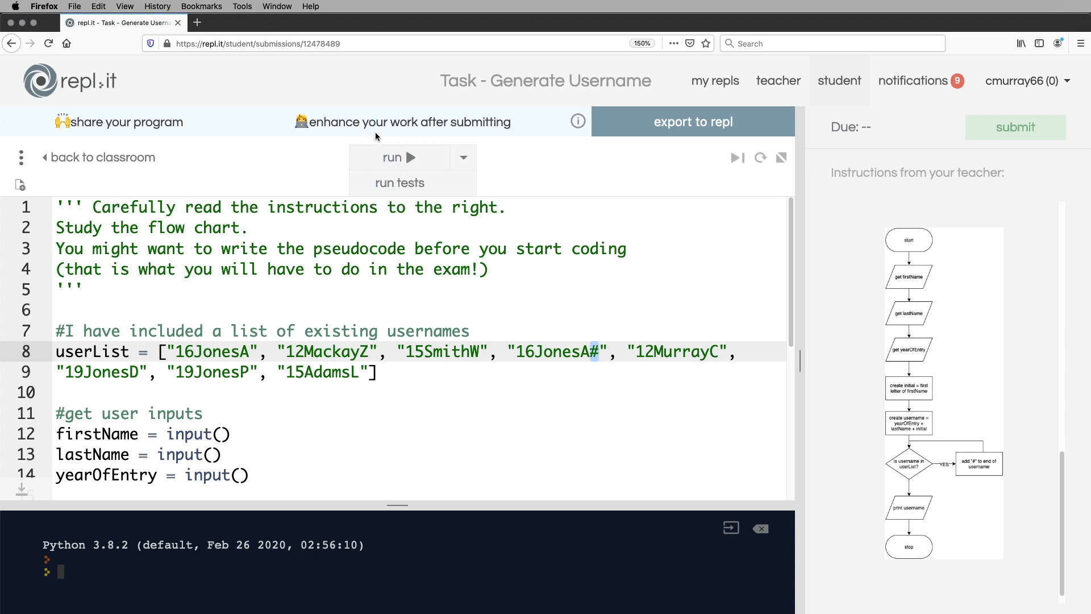
Run the program with Amy, Jones and 2016, producing 16JonesA##.
left_click(392, 157)
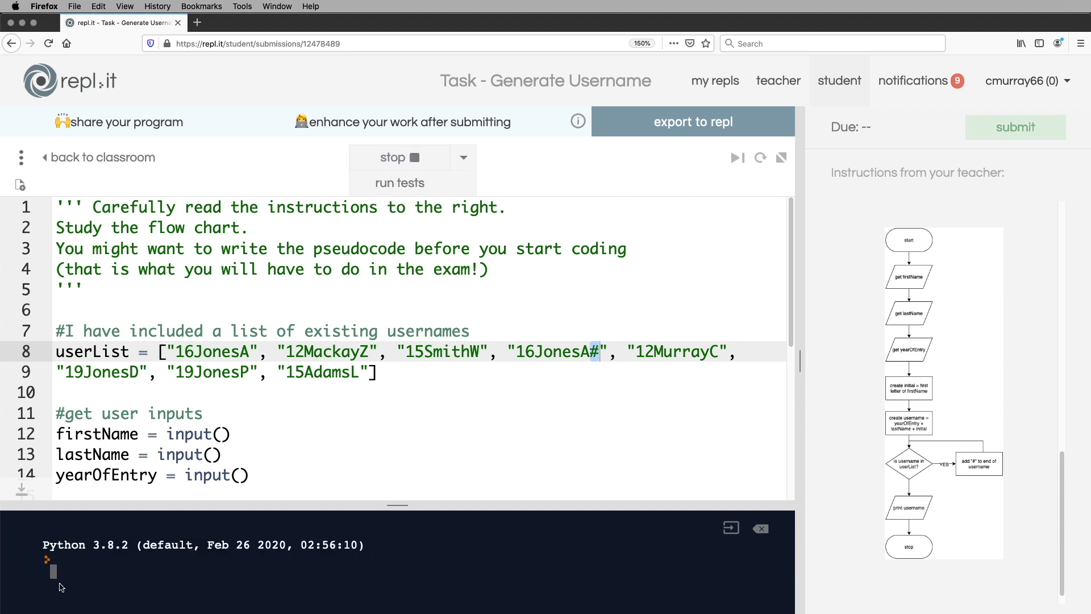
type("Am")
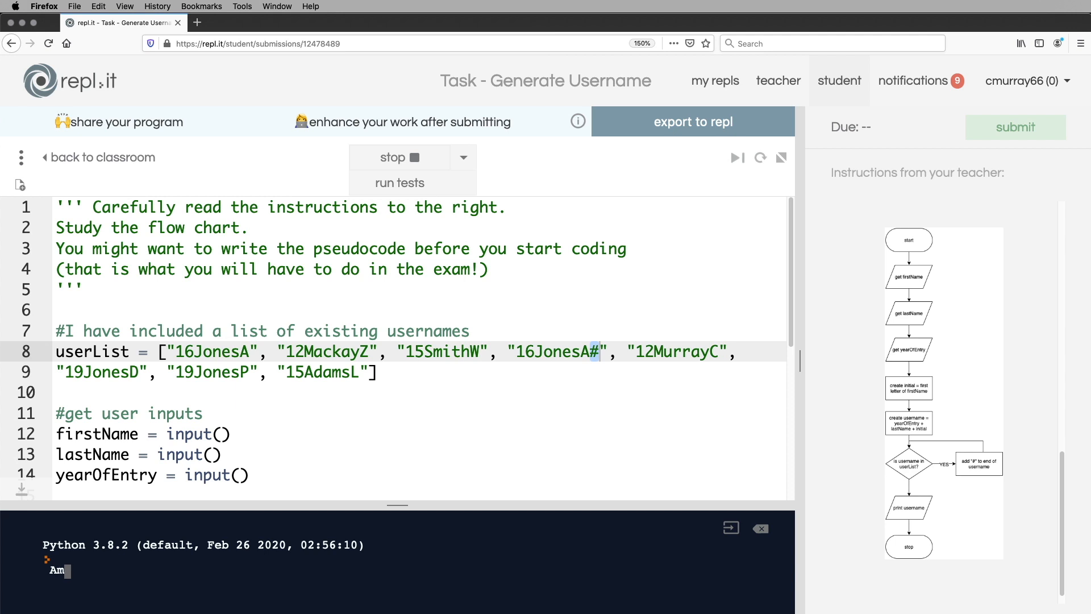
type("y")
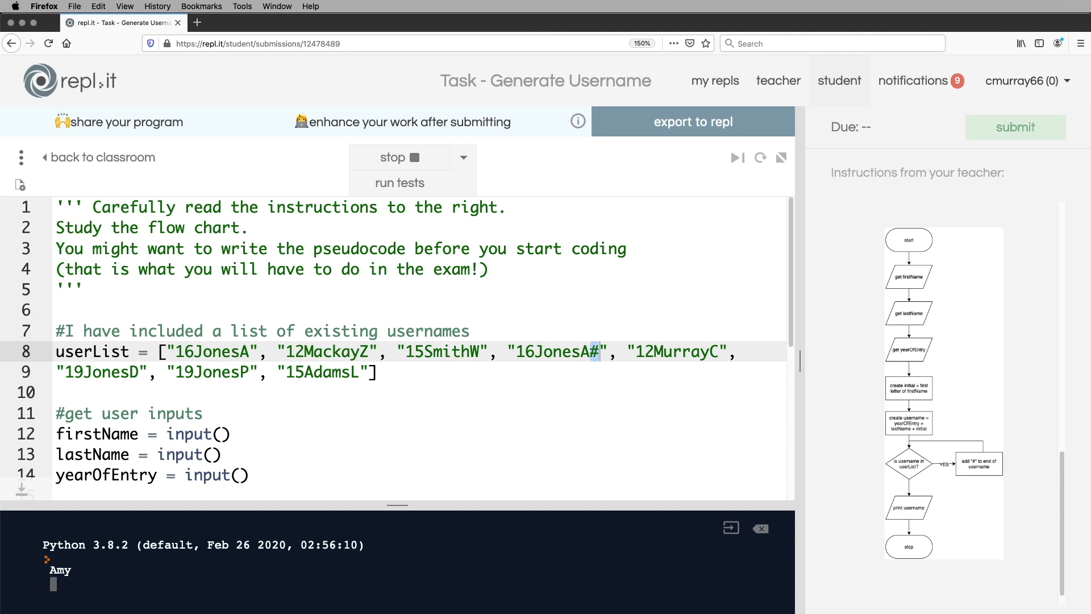
type("Jones")
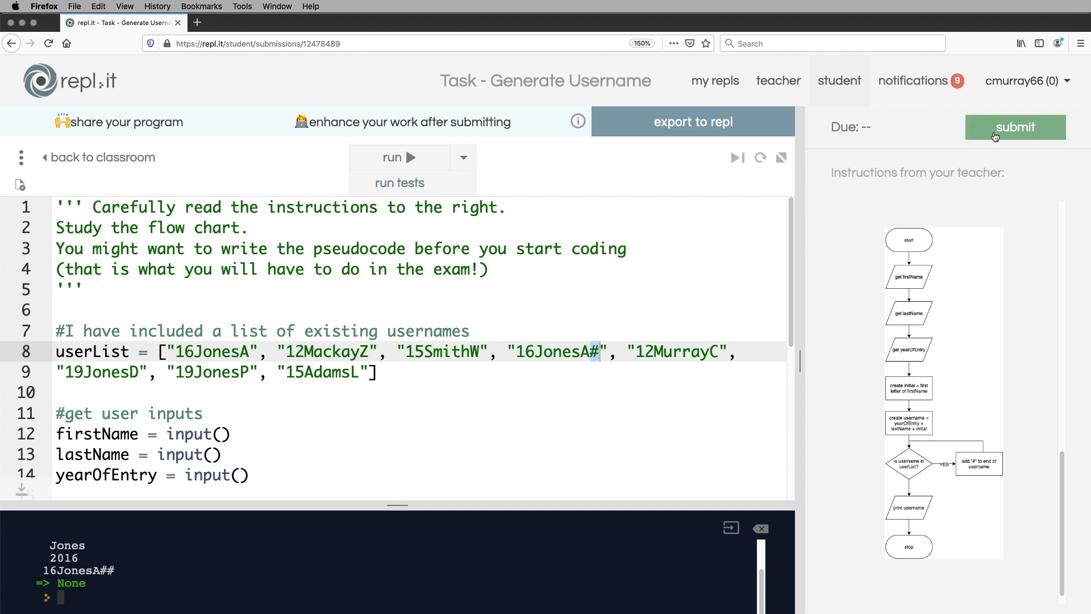
Run the assignment check so all three tests show as passed.
left_click(1015, 126)
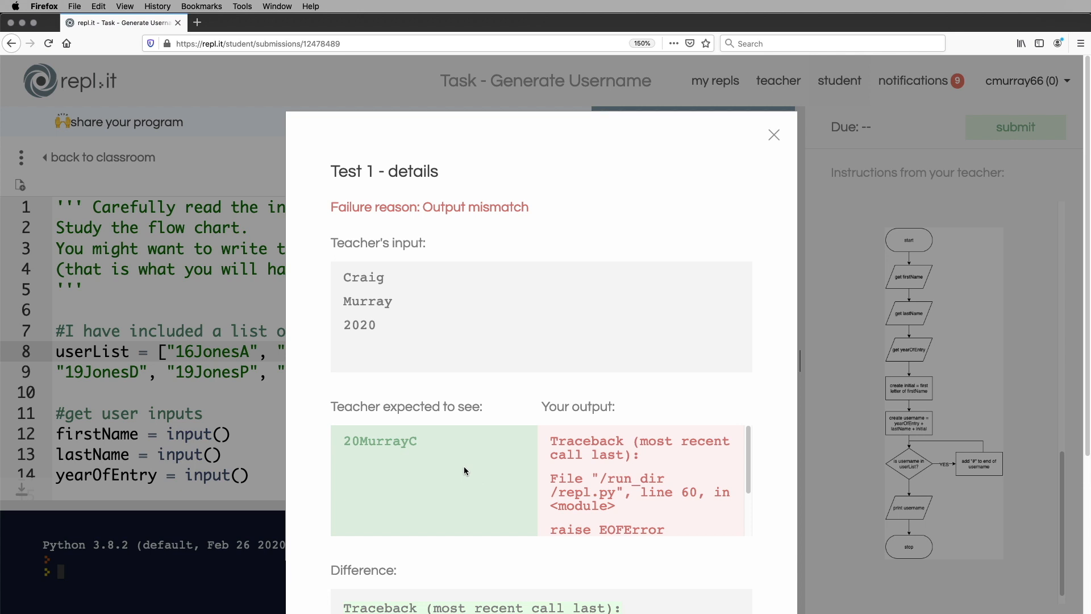
scroll("down", 3)
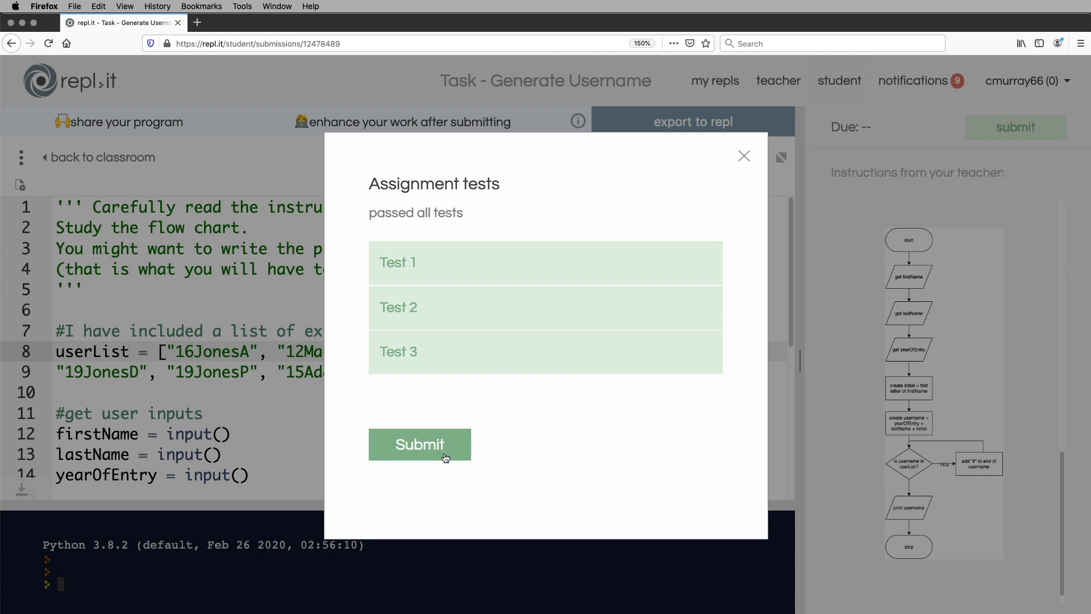
Submit the Generate Username assignment so it is marked completed.
left_click(419, 444)
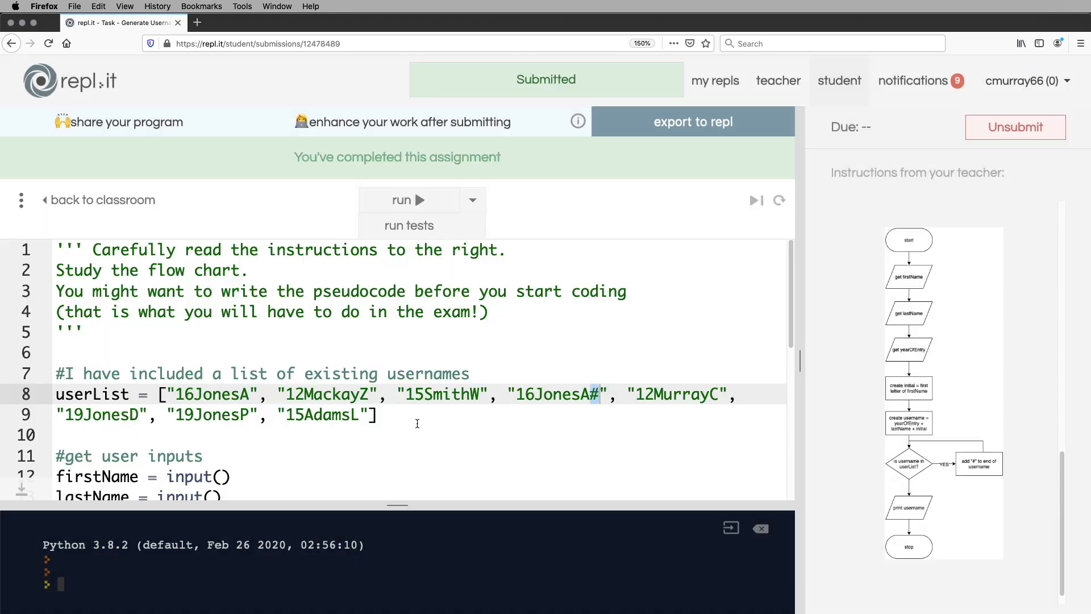
scroll("down", 3)
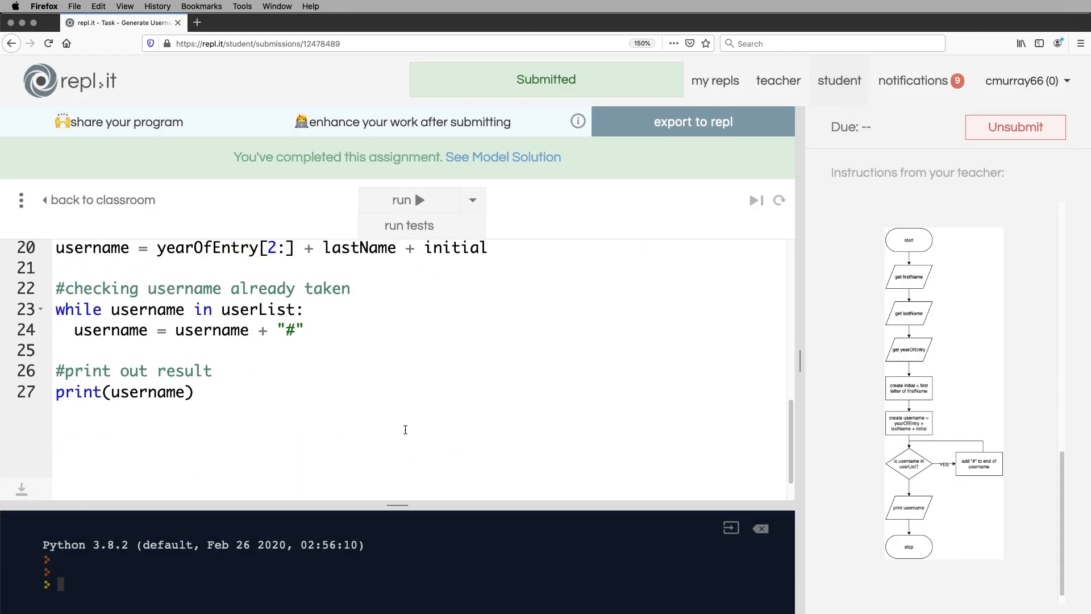